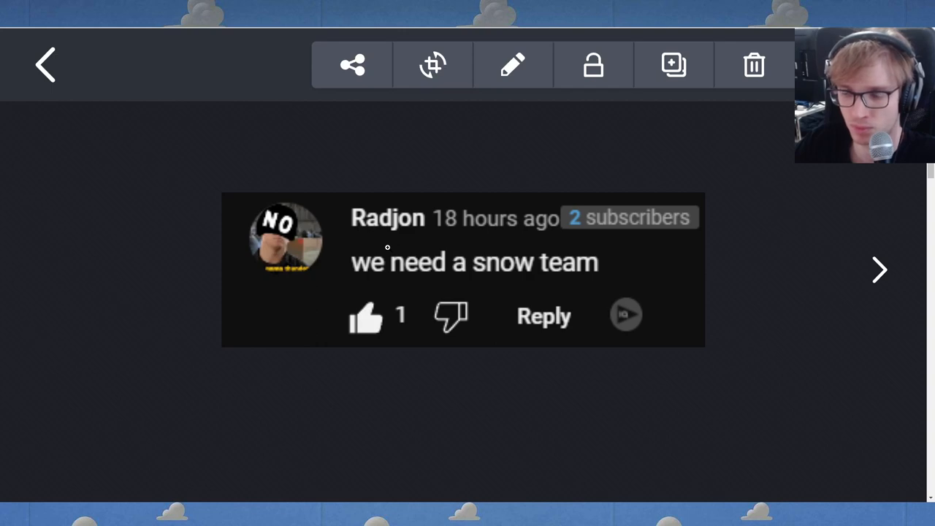
mouse_move(532, 272)
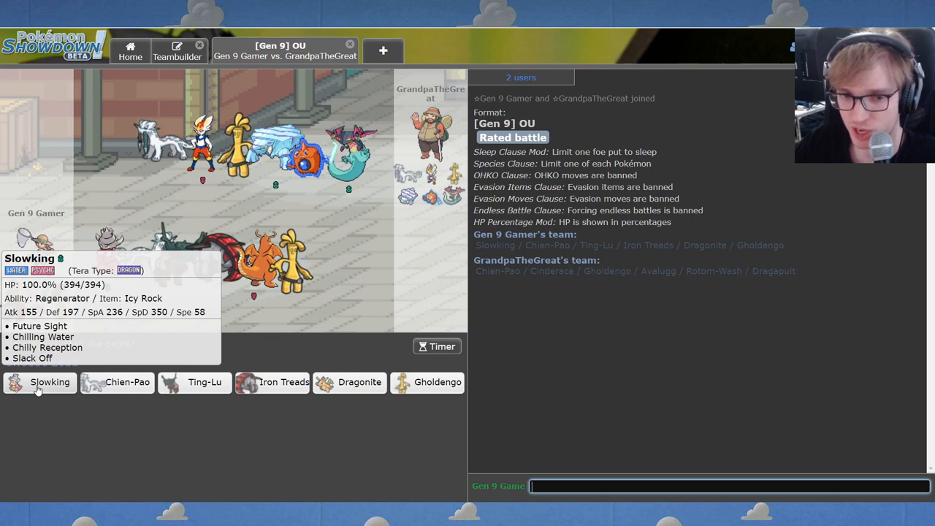
mouse_move(359, 382)
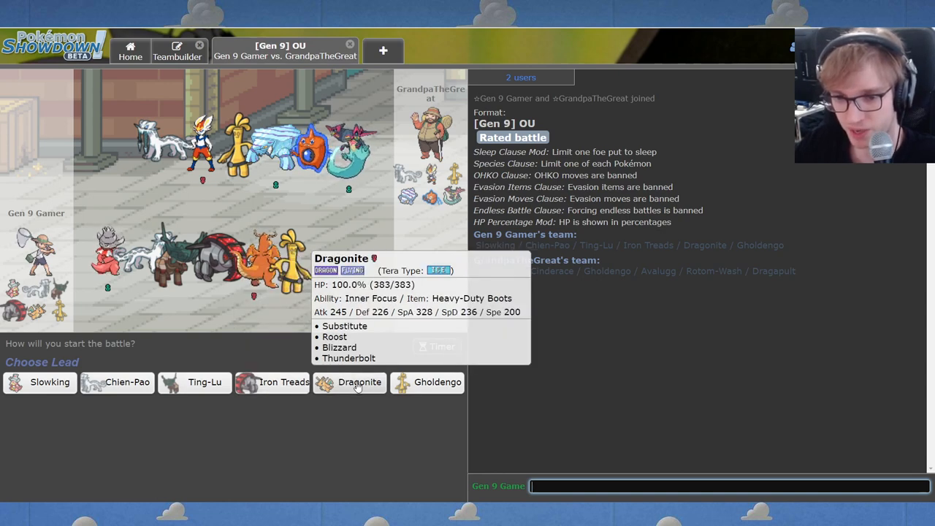
mouse_move(284, 382)
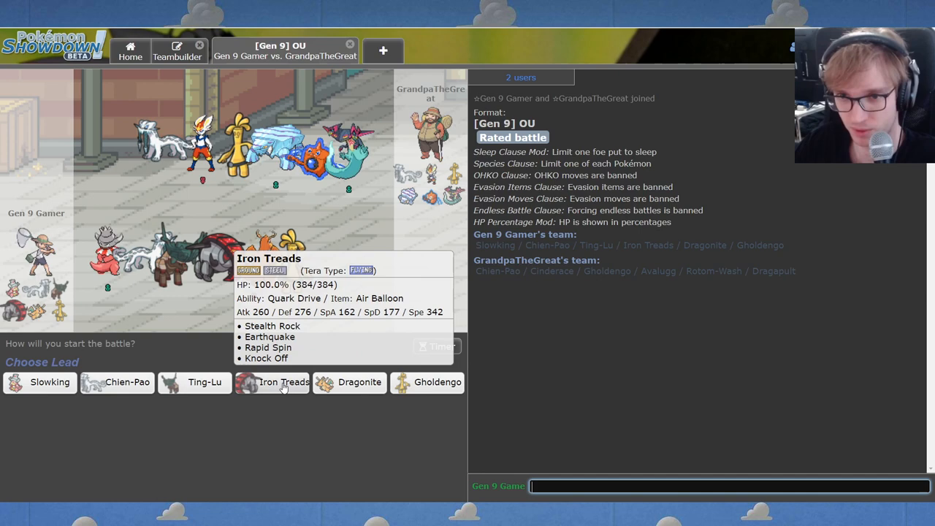
mouse_move(40, 382)
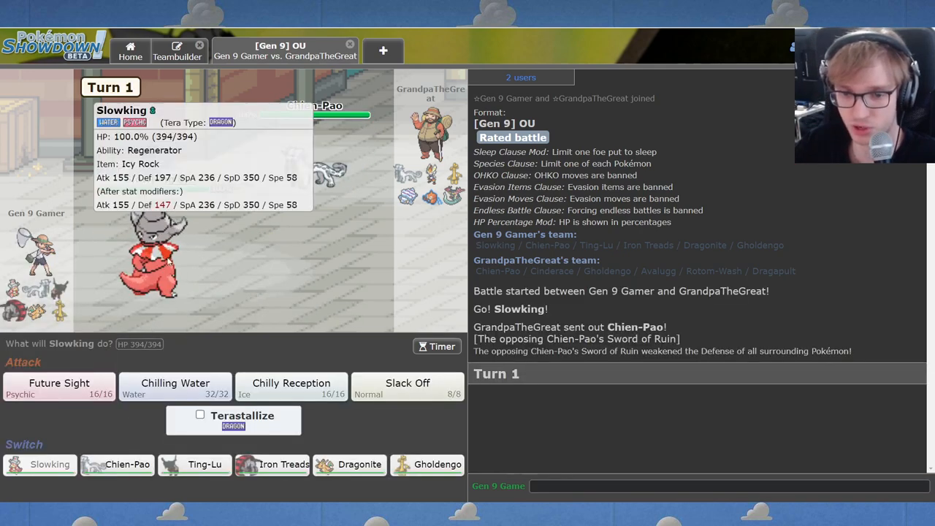
mouse_move(117, 464)
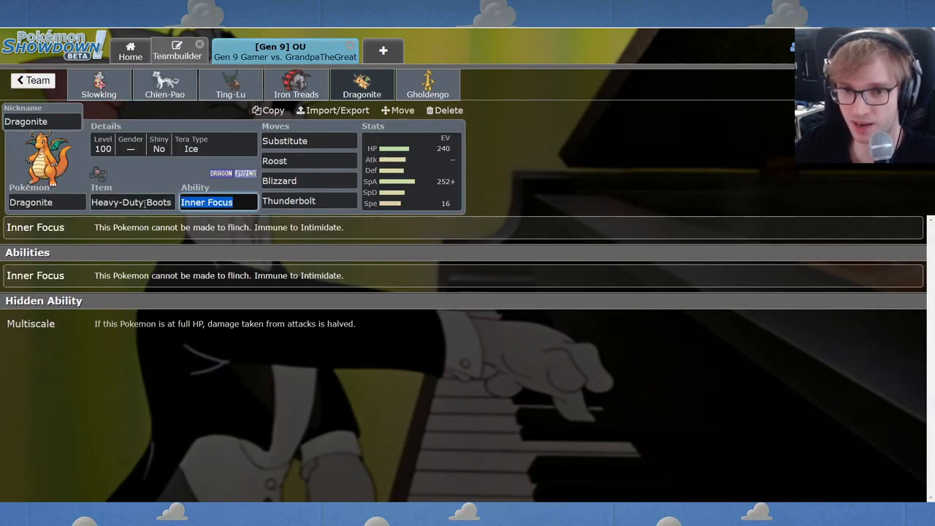
Look up Dragonite's Inner Focus, Heavy-Duty Boots set in the Teambuilder.
left_click(306, 141)
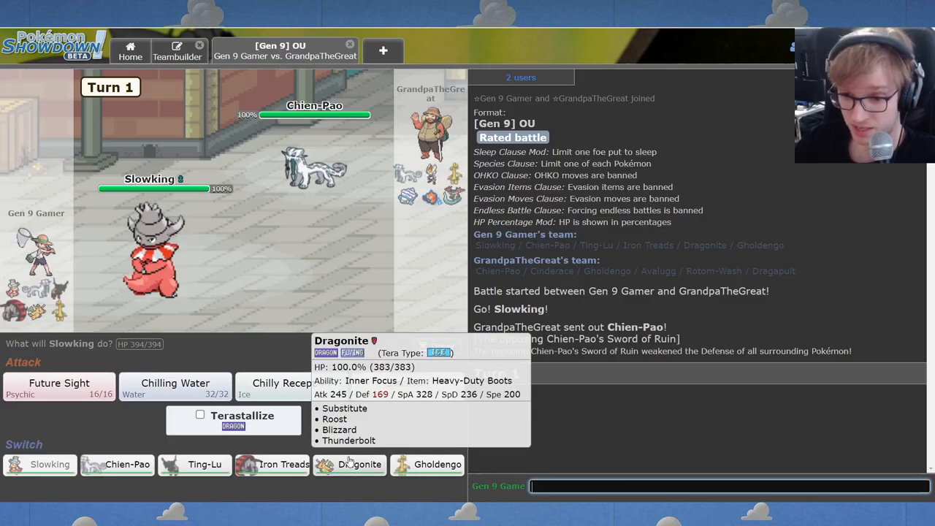
mouse_move(283, 464)
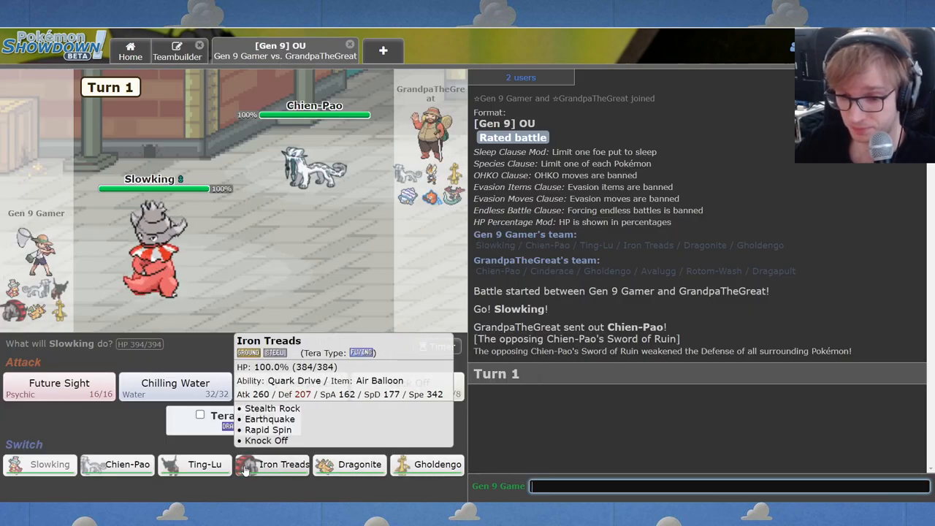
mouse_move(360, 464)
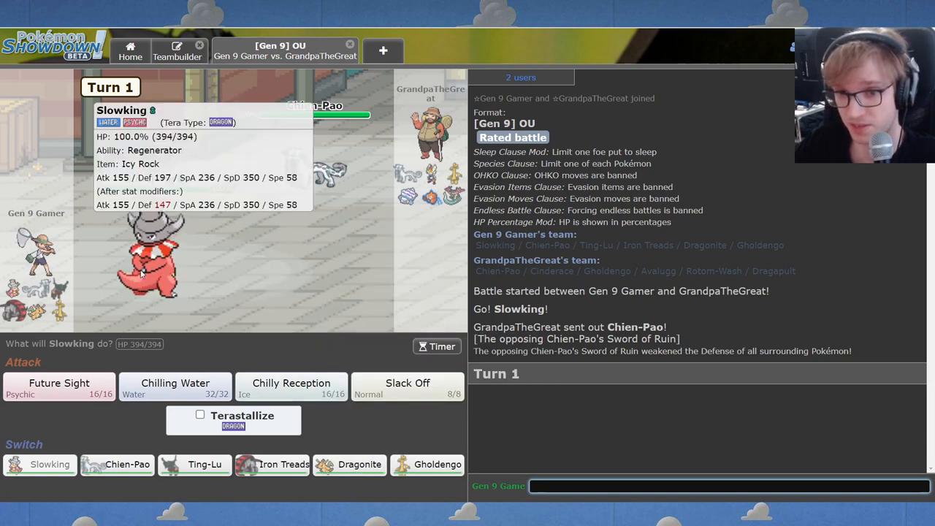
mouse_move(349, 464)
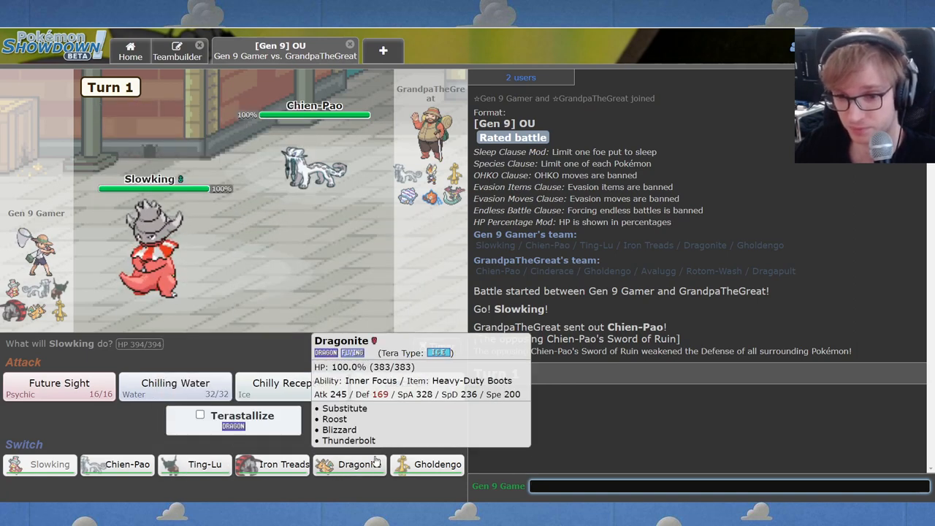
mouse_move(282, 464)
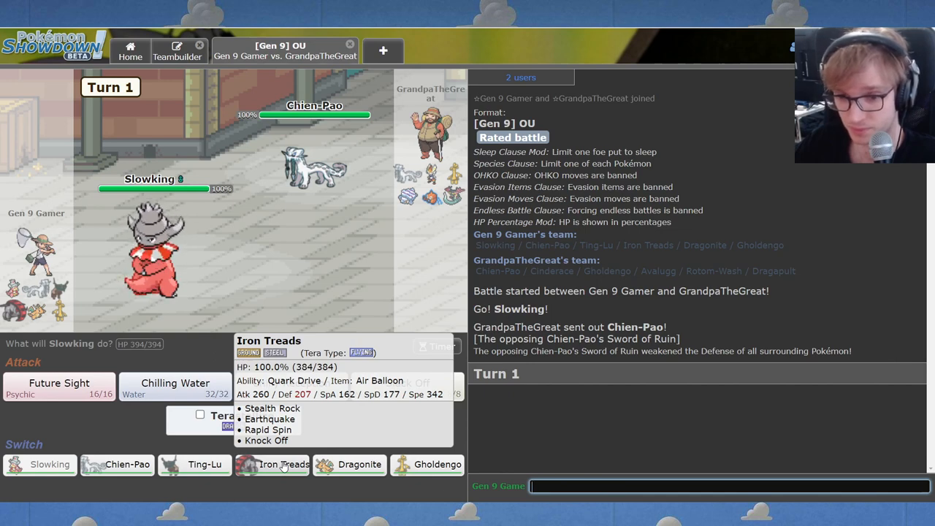
mouse_move(204, 464)
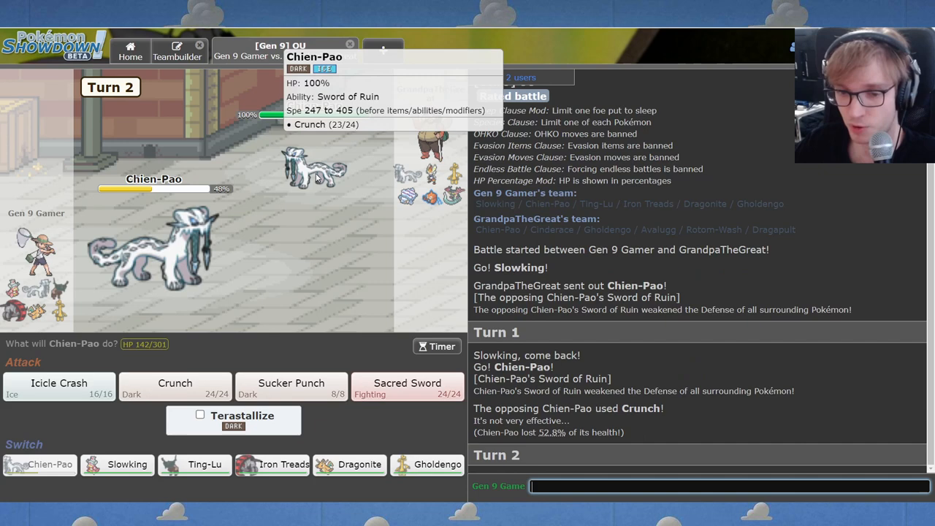
mouse_move(318, 179)
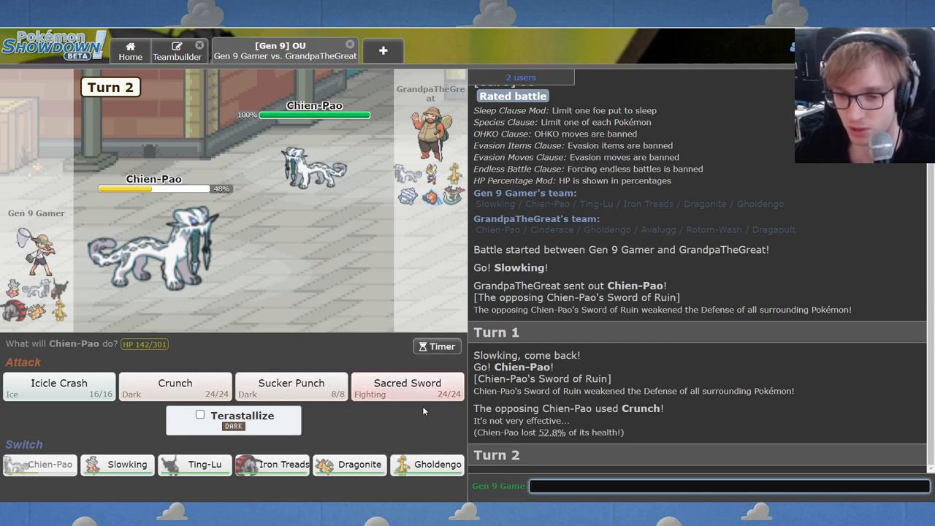
mouse_move(409, 179)
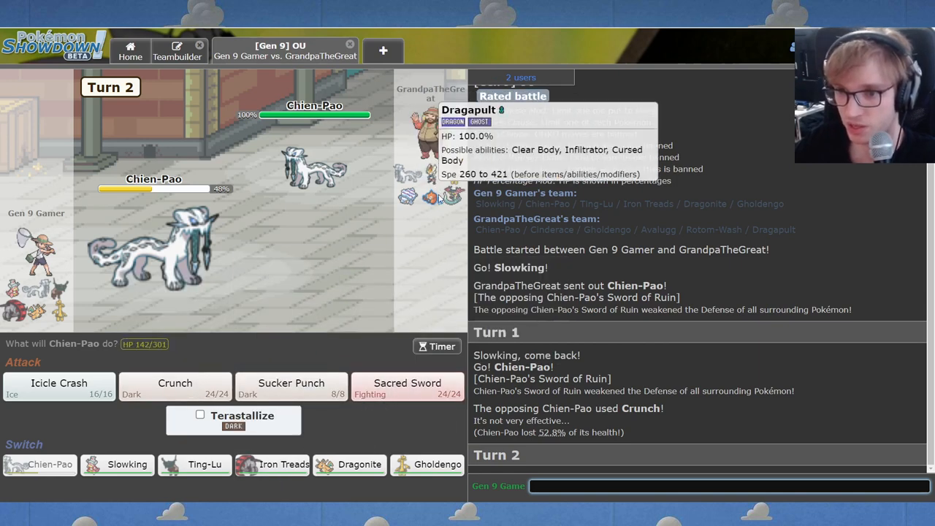
mouse_move(358, 352)
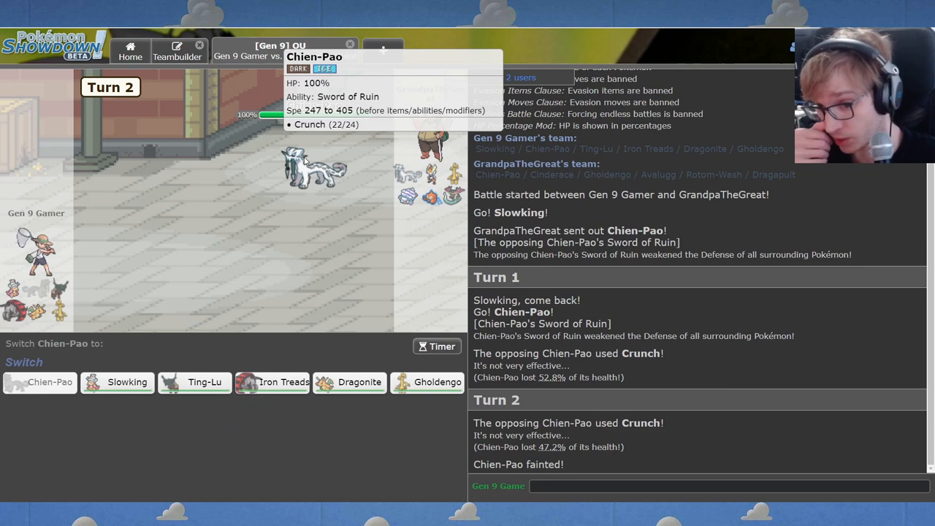
mouse_move(407, 313)
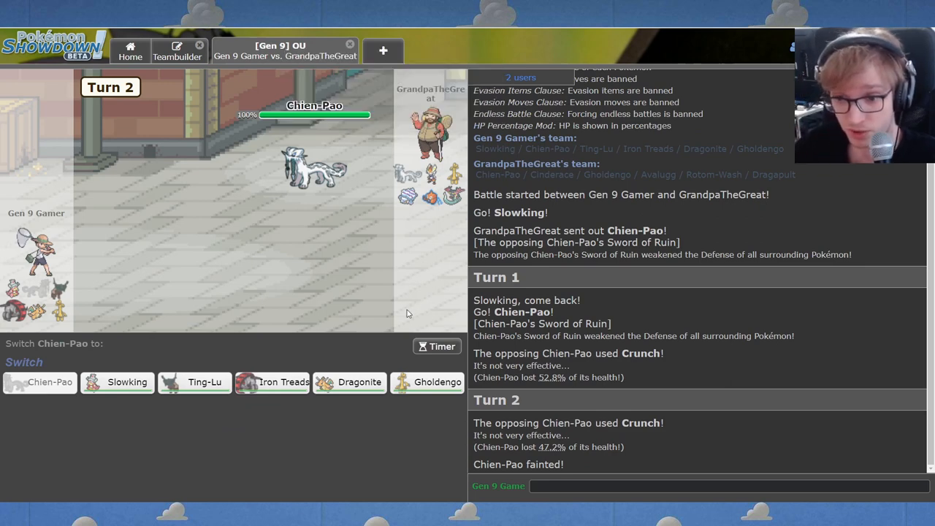
mouse_move(427, 382)
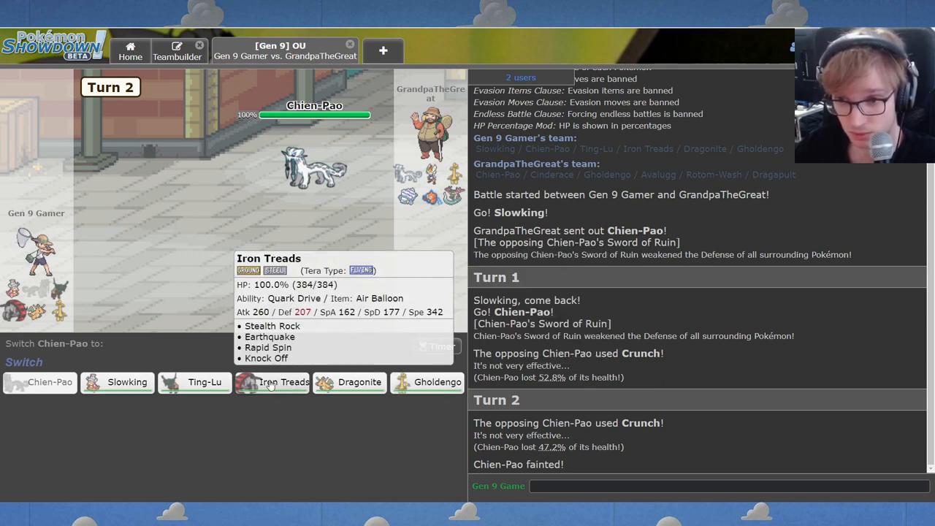
mouse_move(436, 382)
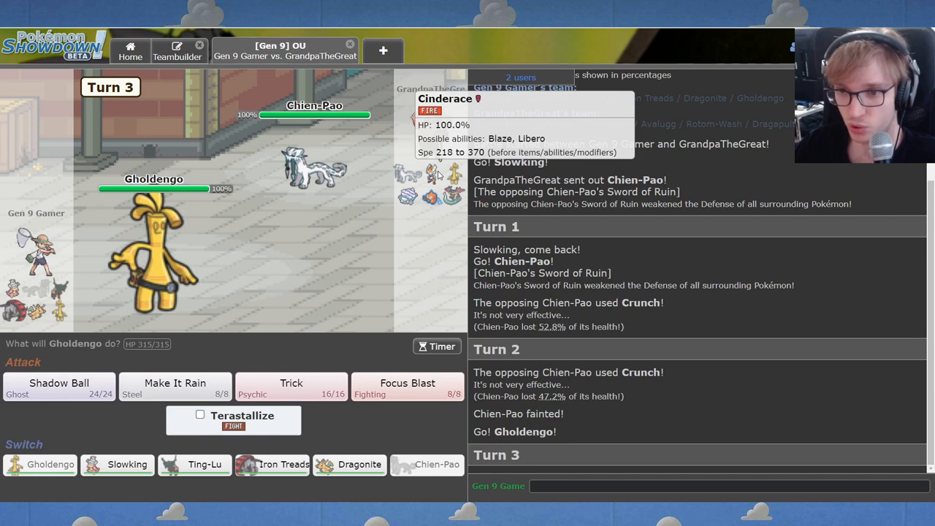
mouse_move(431, 197)
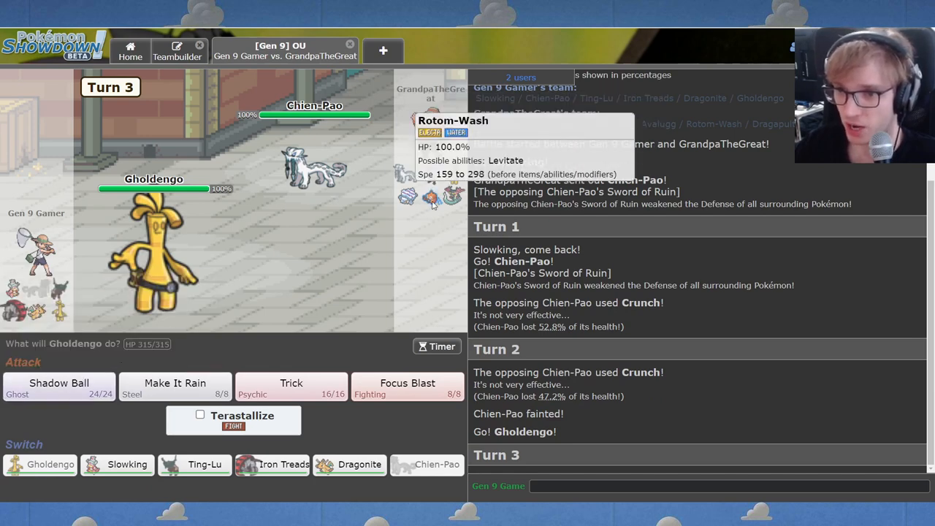
mouse_move(409, 198)
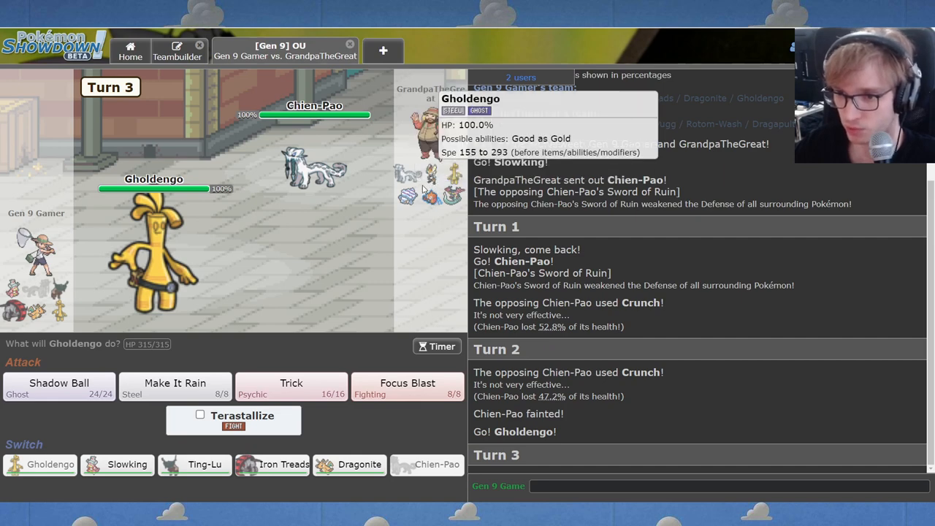
Shadow Ball Rotom twice with Gholdengo, then switch to Iron Treads and then Ting-Lu.
left_click(59, 387)
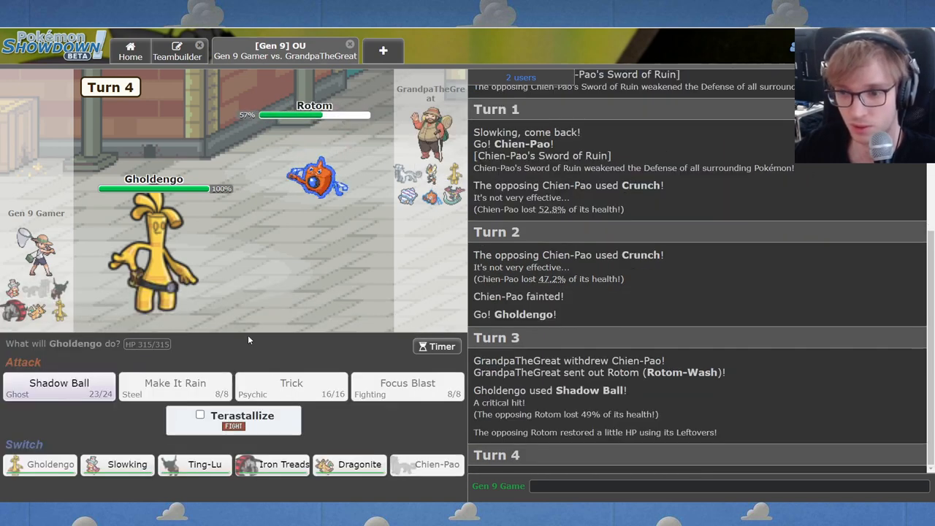
mouse_move(59, 384)
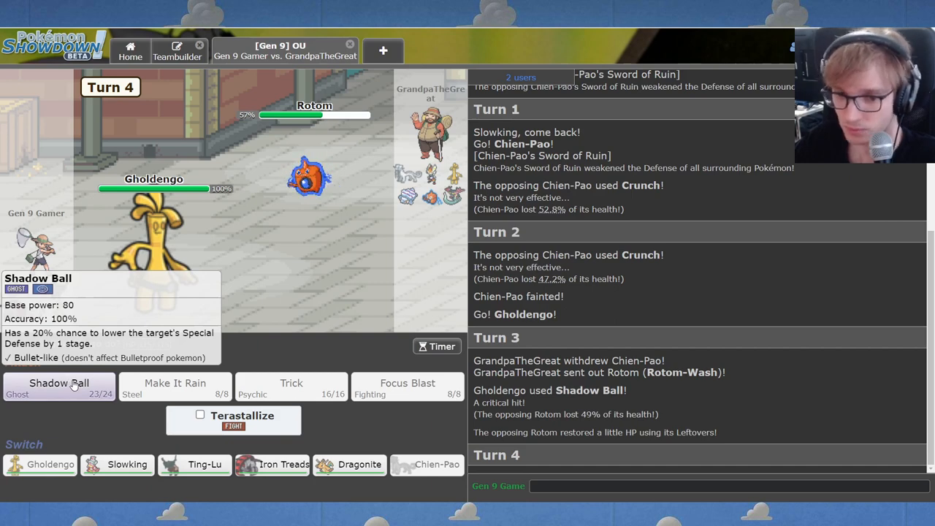
left_click(59, 382)
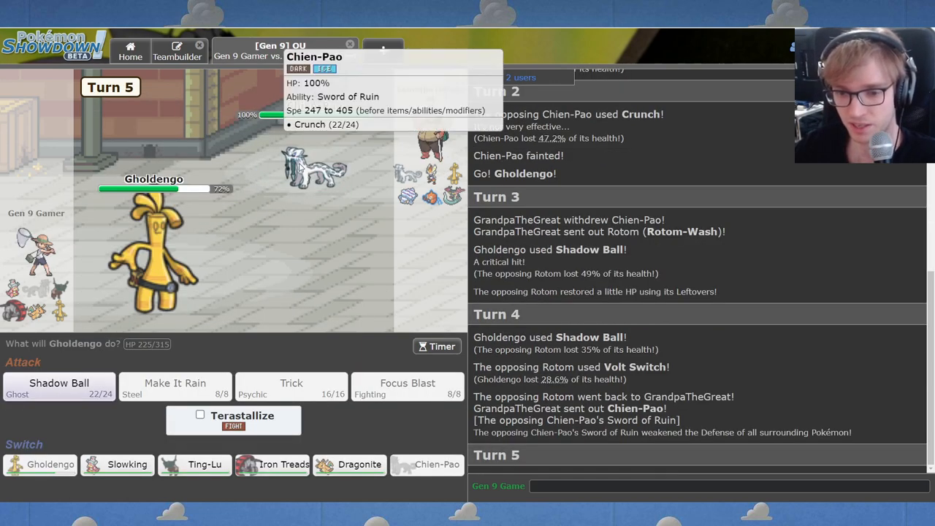
mouse_move(312, 298)
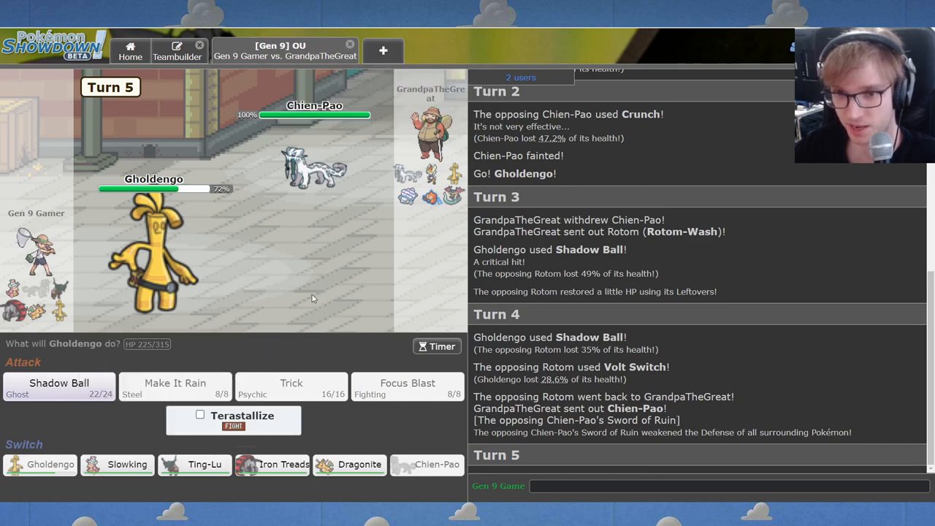
mouse_move(272, 465)
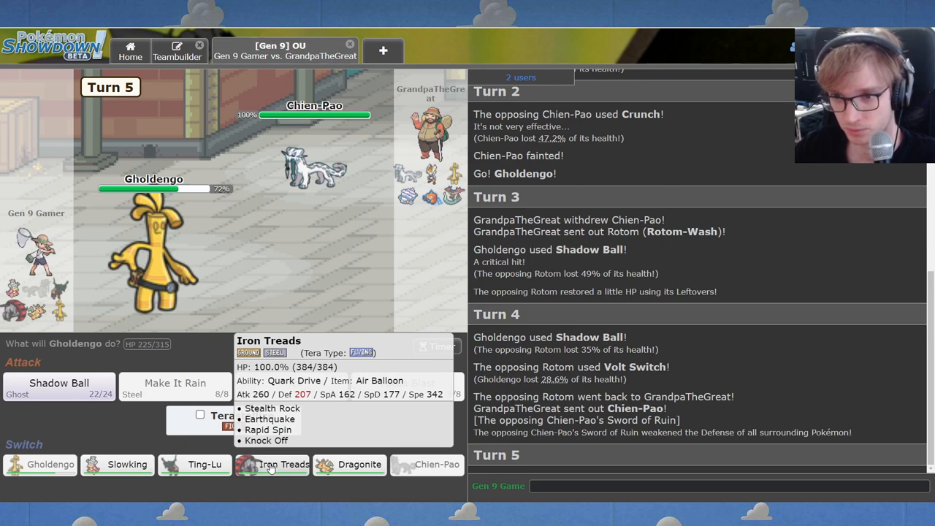
left_click(282, 465)
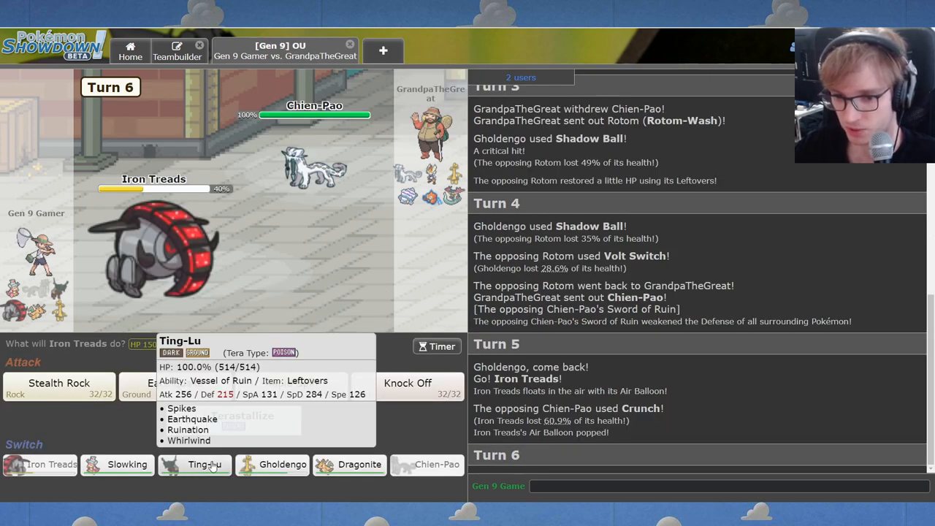
left_click(195, 465)
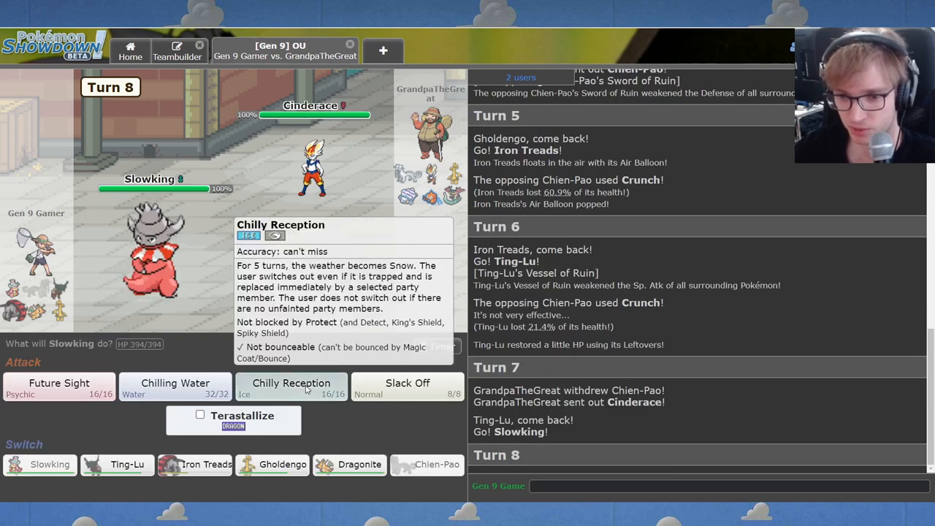
Start snow with Slowking's Chilly Reception, then have Dragonite Roost to restore HP.
left_click(290, 383)
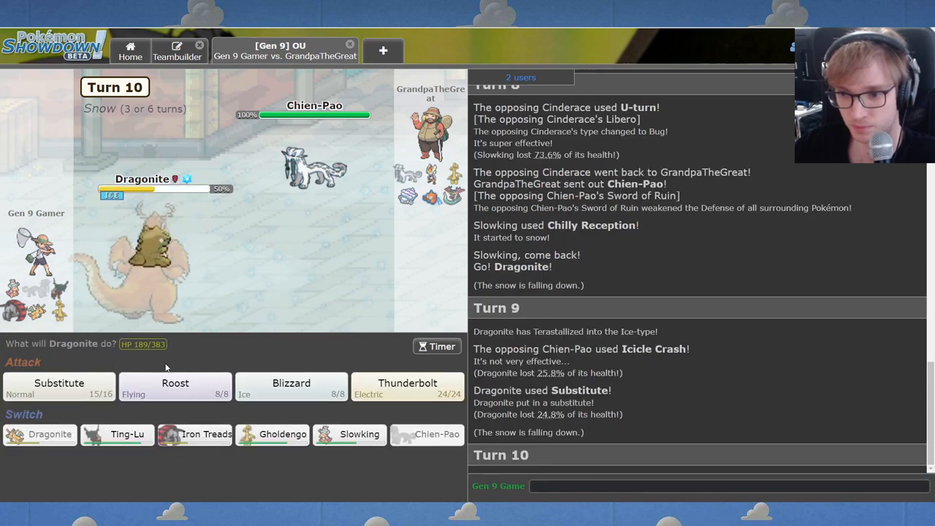
left_click(174, 382)
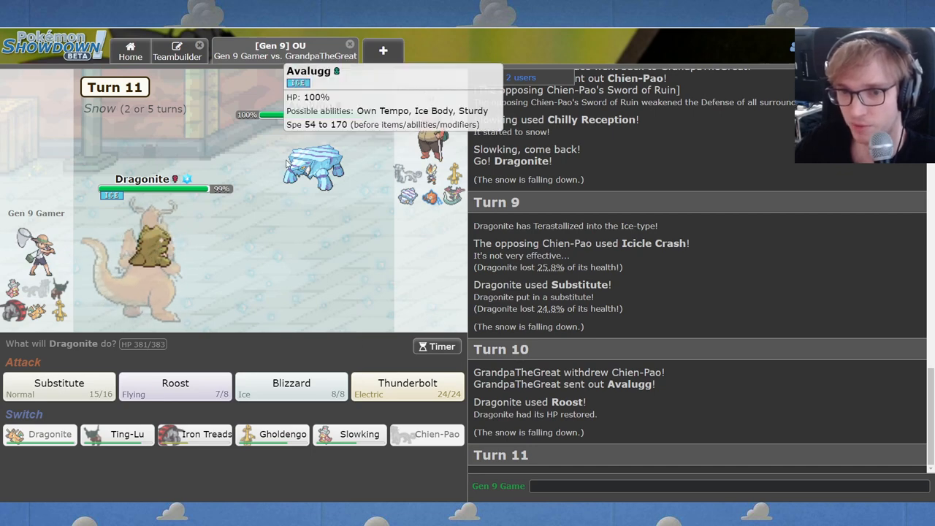
mouse_move(229, 241)
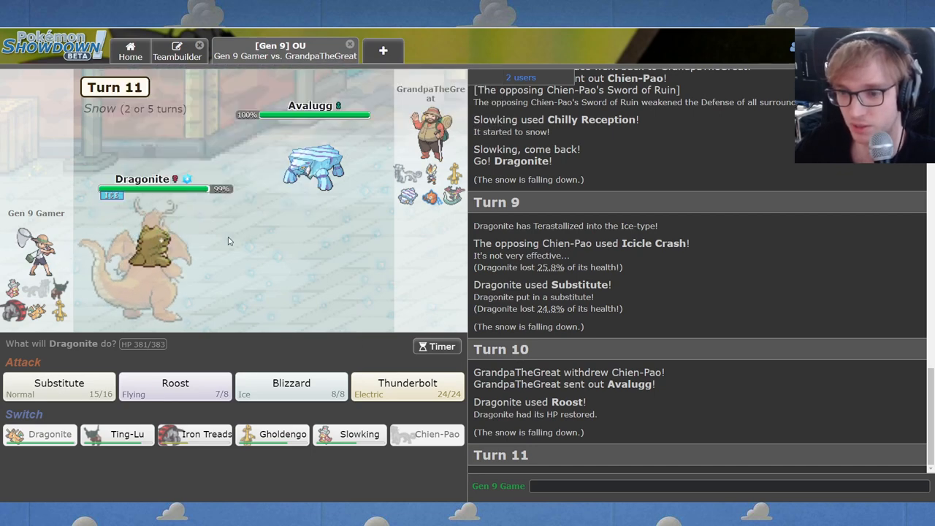
mouse_move(307, 426)
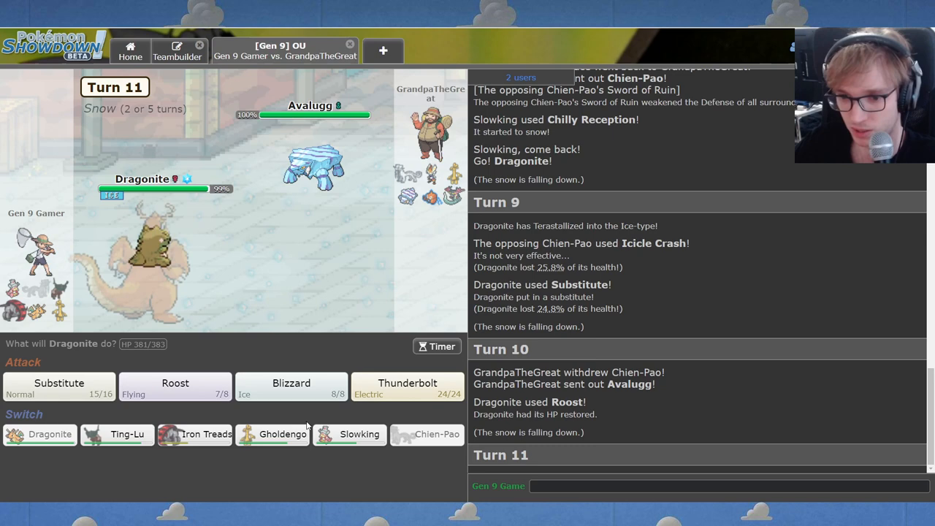
mouse_move(407, 385)
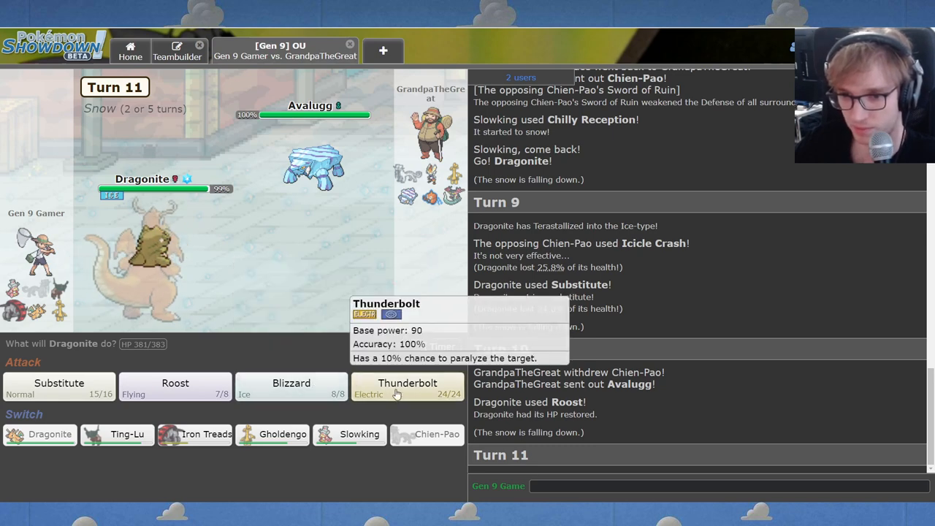
mouse_move(291, 382)
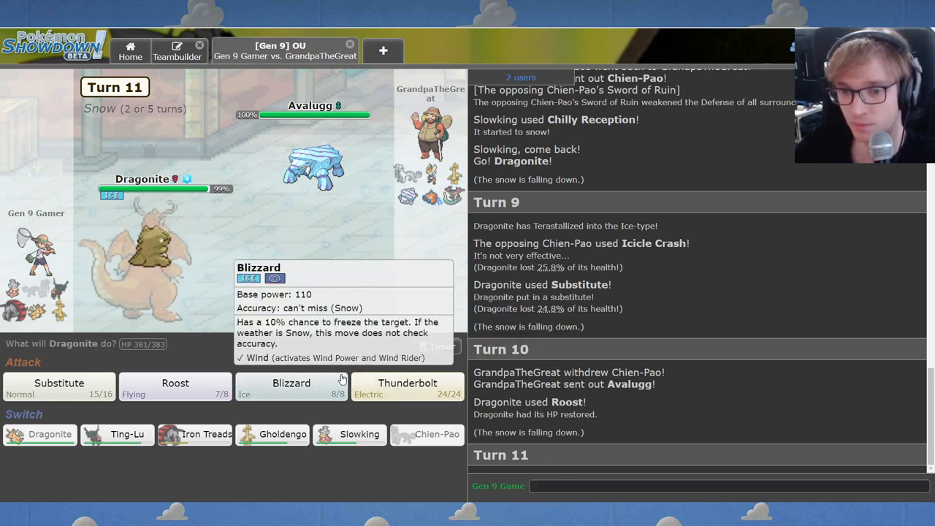
Hit Avalugg with repeated Blizzards from Dragonite until it faints.
left_click(291, 383)
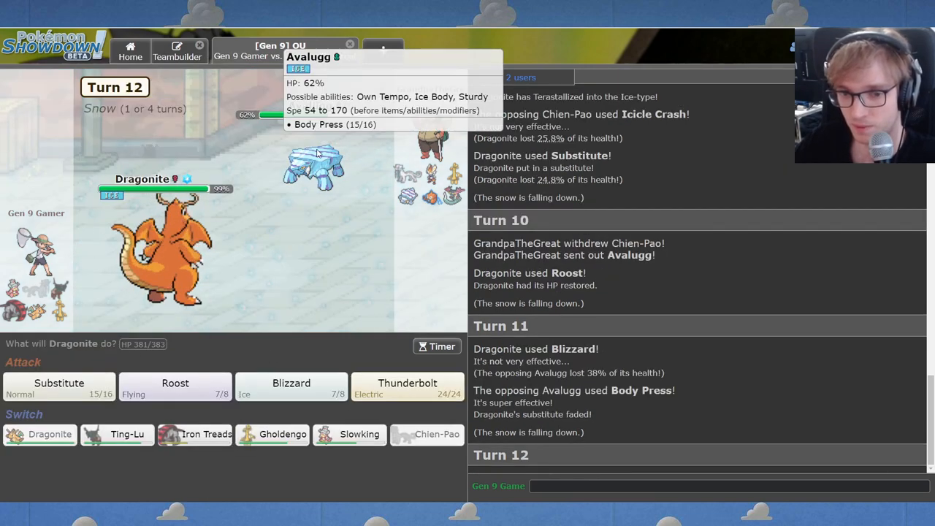
mouse_move(291, 382)
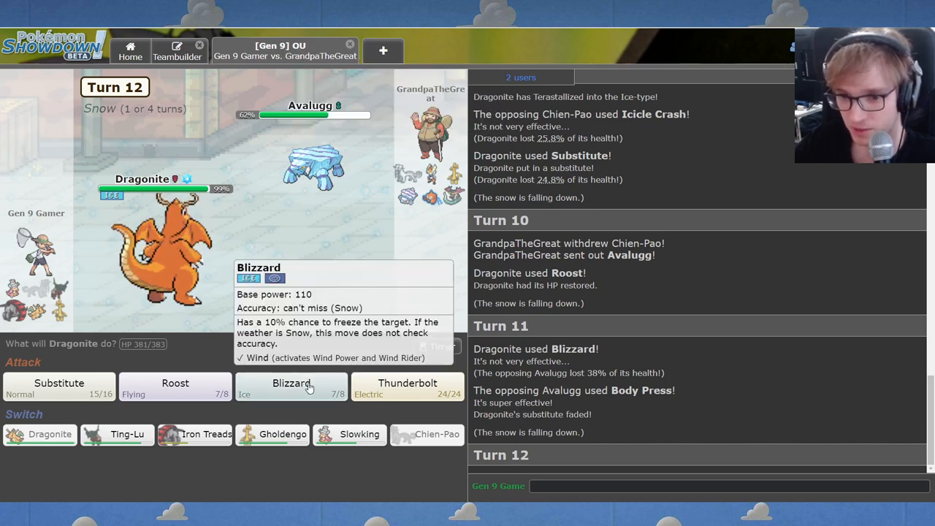
left_click(291, 387)
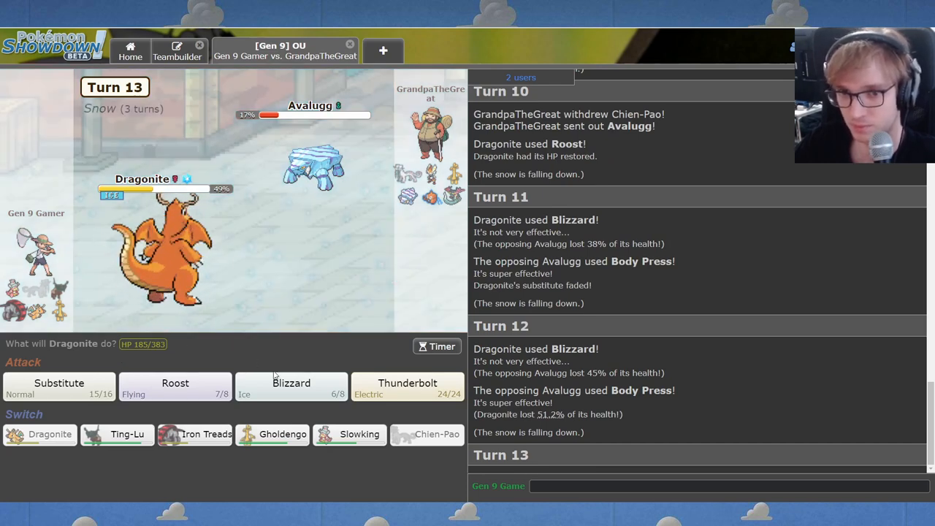
left_click(291, 383)
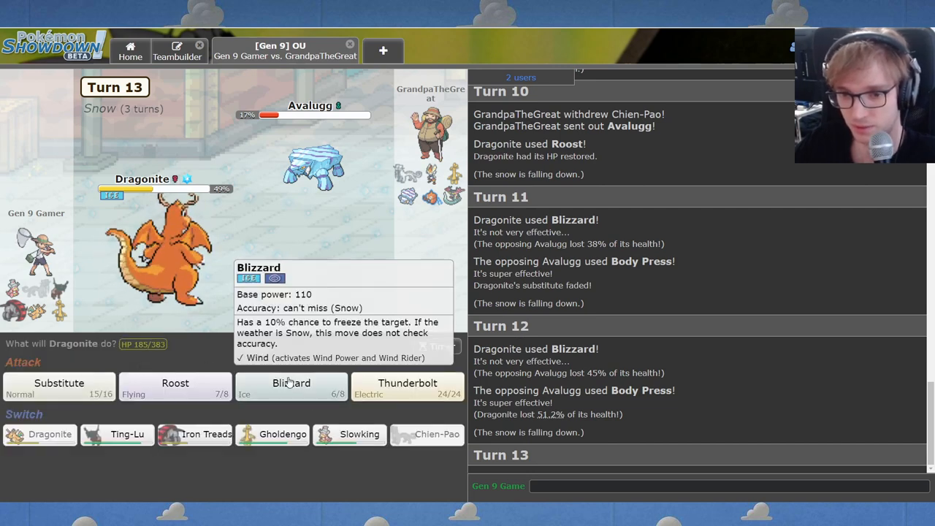
left_click(291, 388)
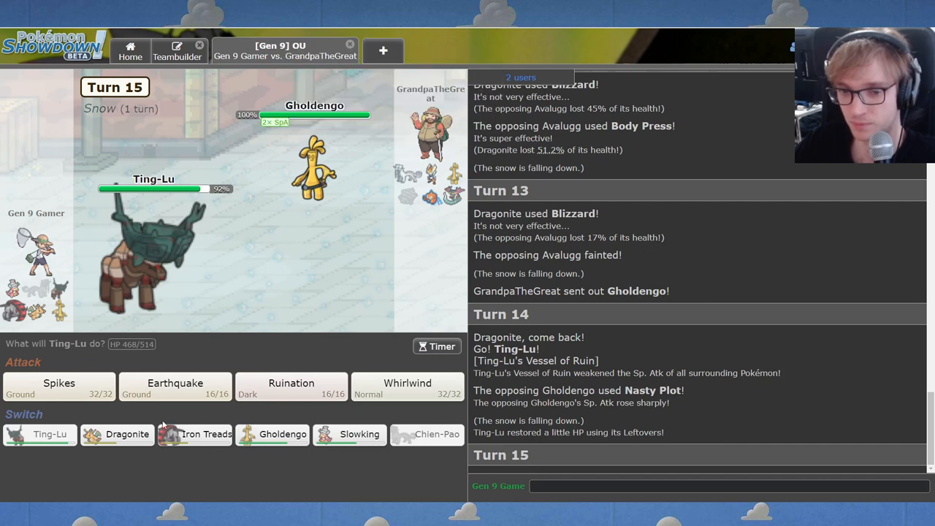
mouse_move(175, 387)
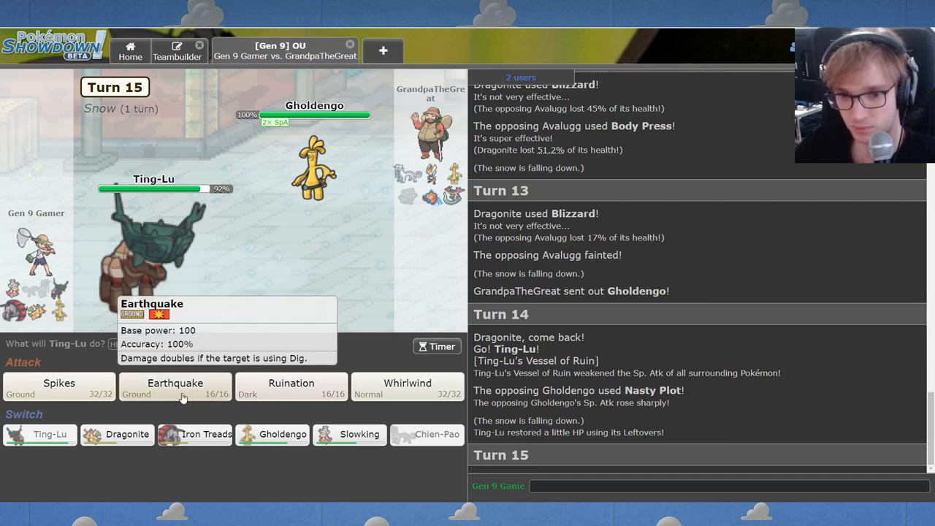
Use Ting-Lu's Earthquake on Gholdengo, then Iron Treads' Rapid Spin.
left_click(174, 383)
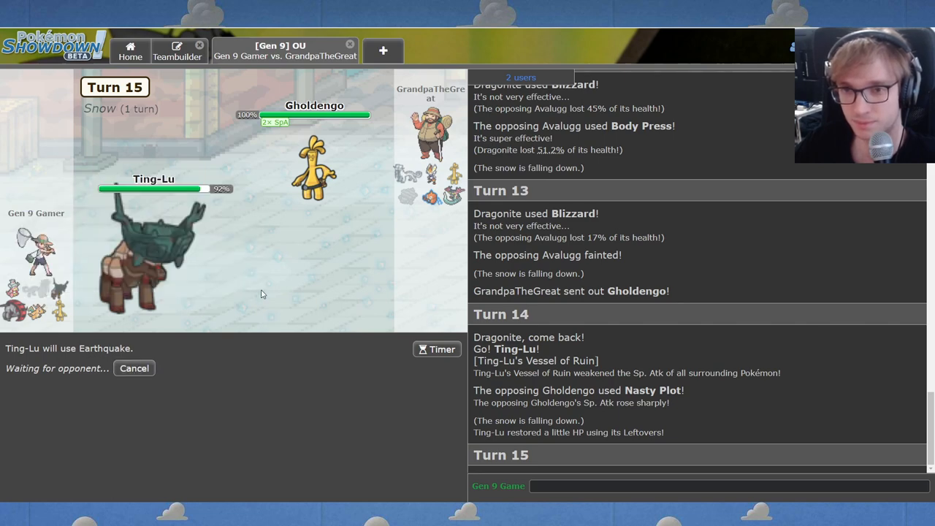
left_click(178, 51)
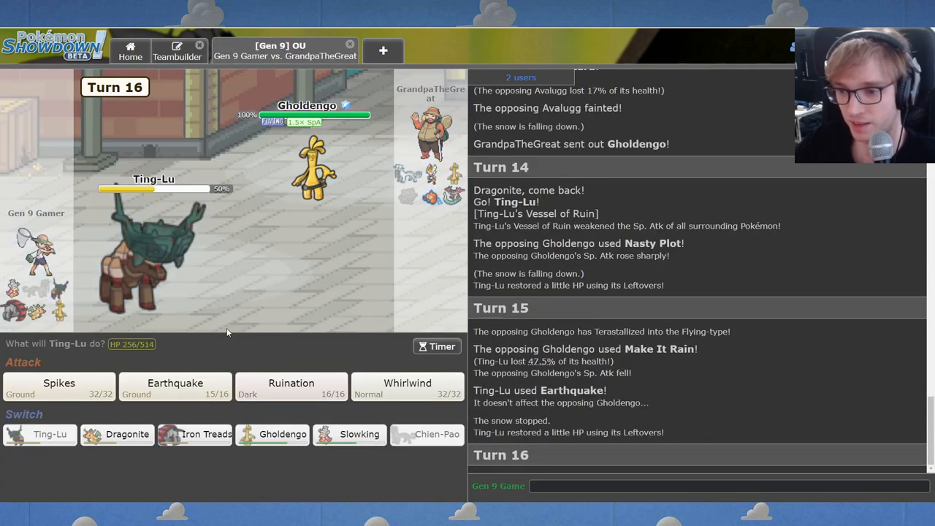
mouse_move(314, 168)
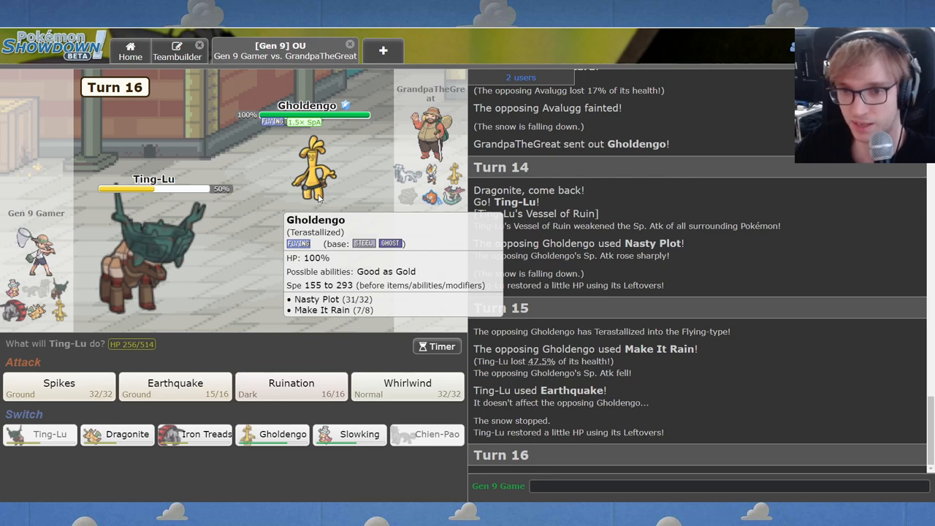
mouse_move(116, 434)
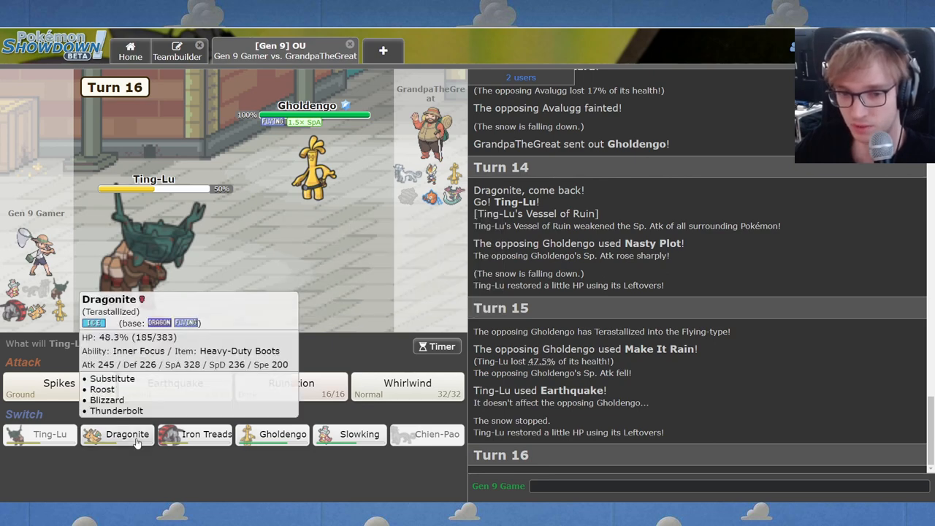
mouse_move(291, 393)
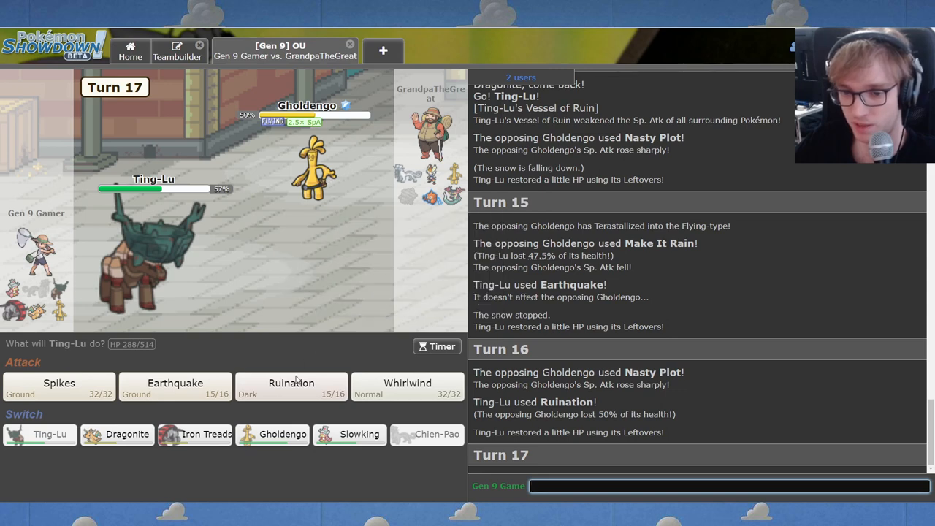
mouse_move(266, 407)
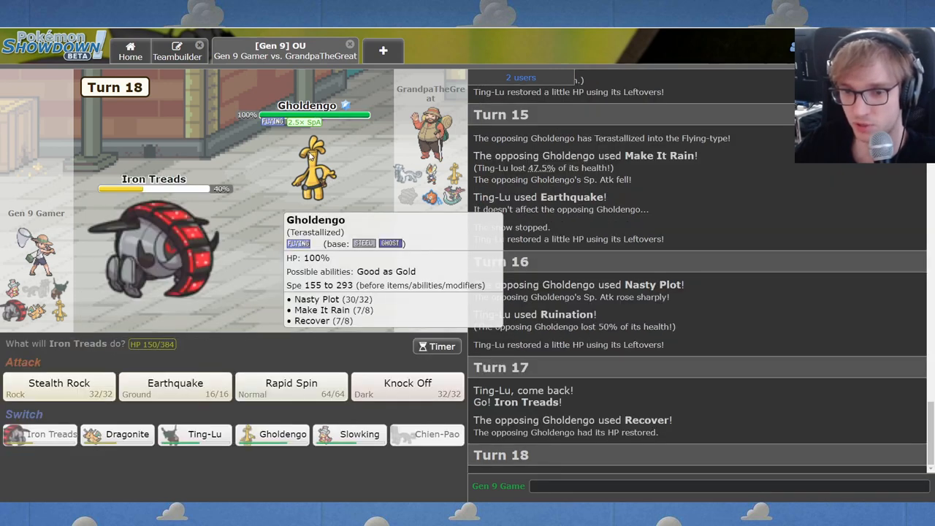
mouse_move(325, 184)
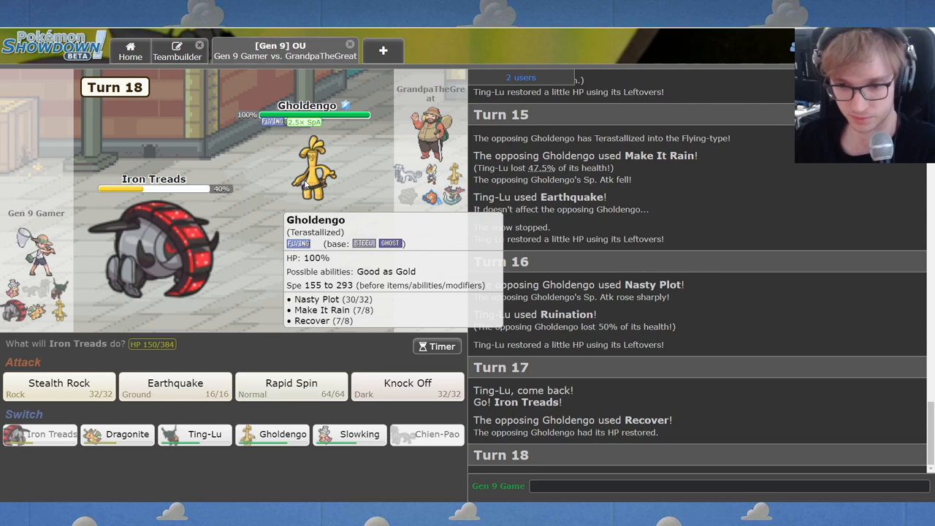
left_click(291, 383)
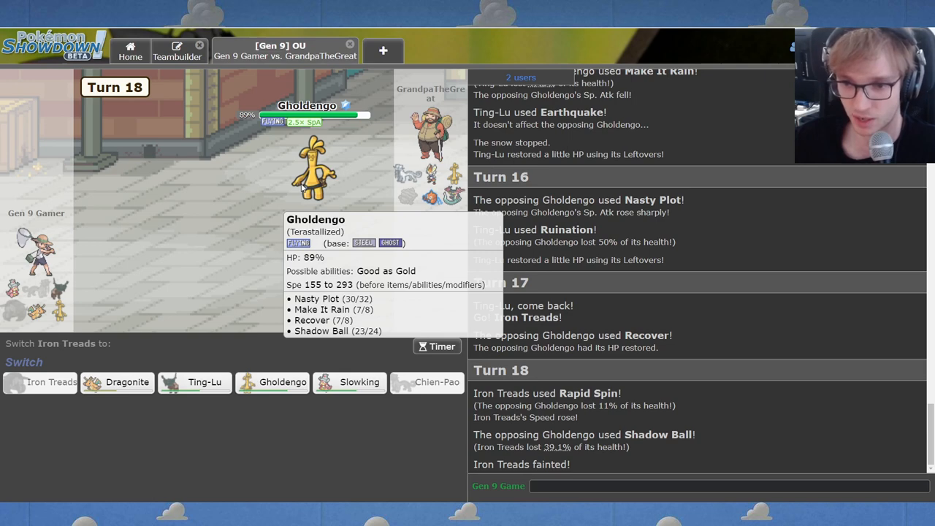
mouse_move(237, 407)
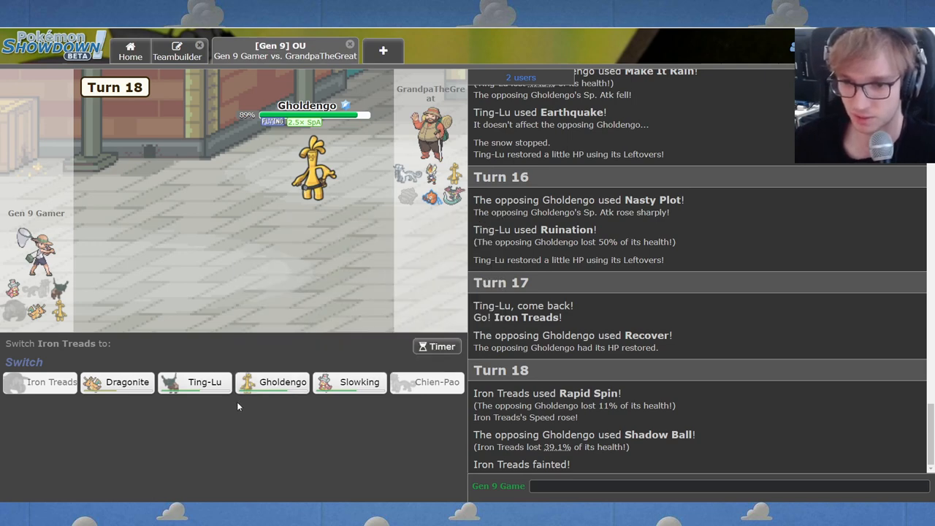
mouse_move(282, 382)
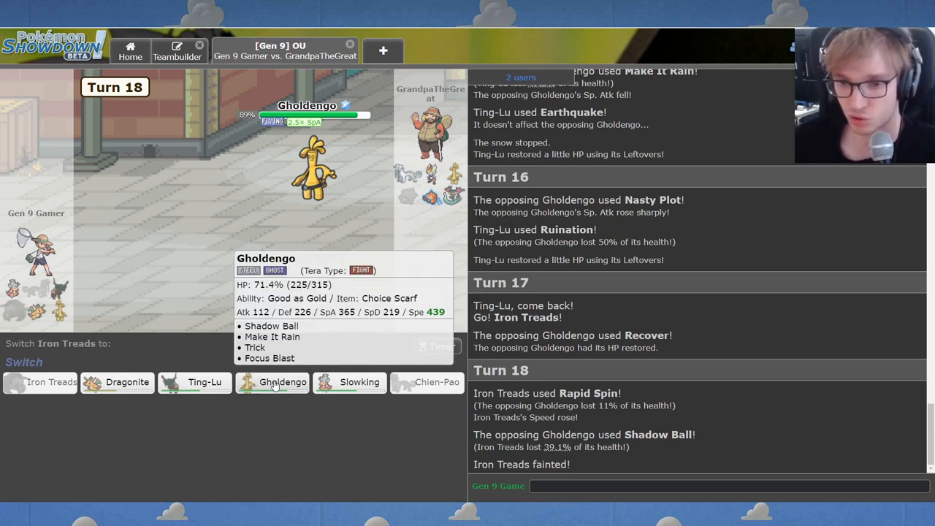
mouse_move(194, 382)
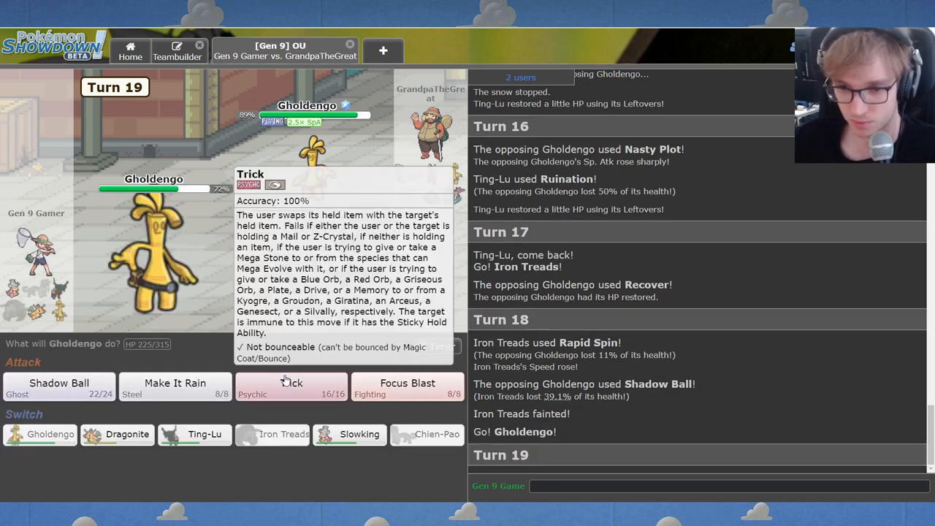
Pick then cancel Gholdengo's Trick and begin a chat reply to the opponent.
left_click(291, 385)
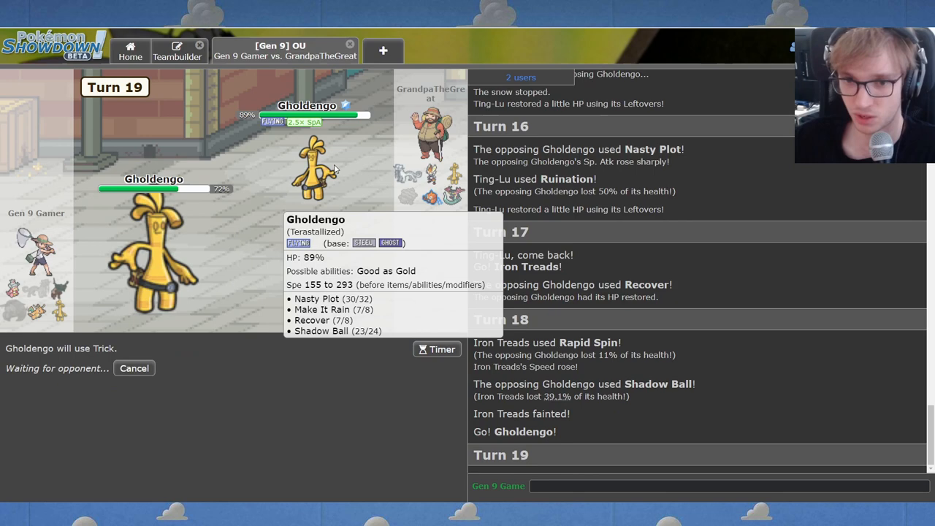
mouse_move(37, 304)
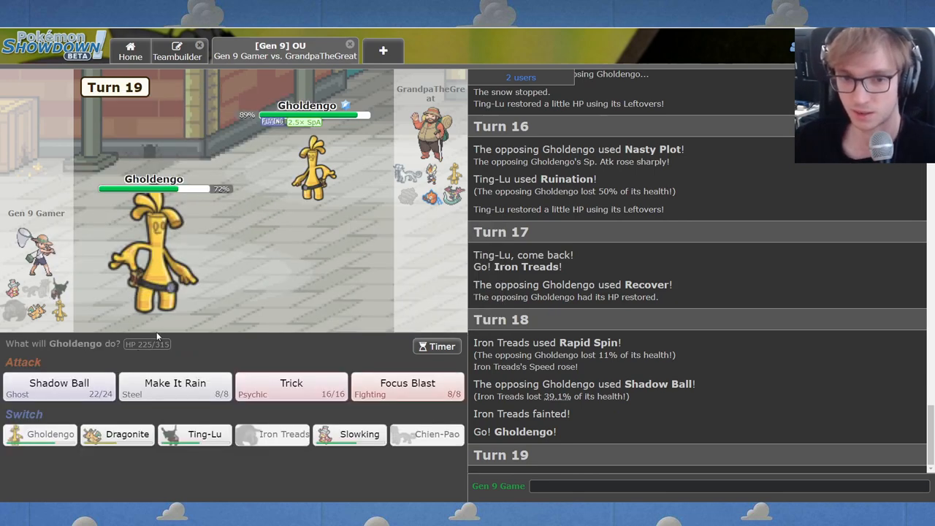
mouse_move(290, 387)
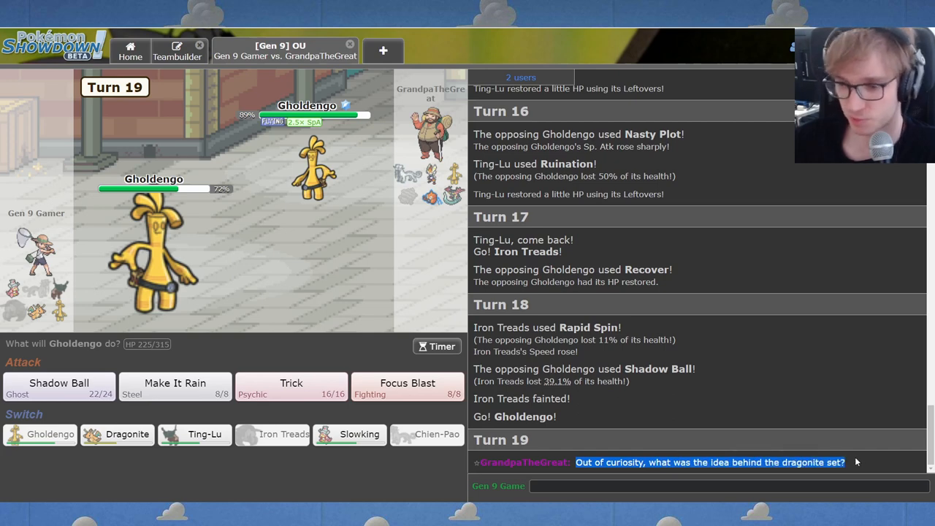
mouse_move(127, 434)
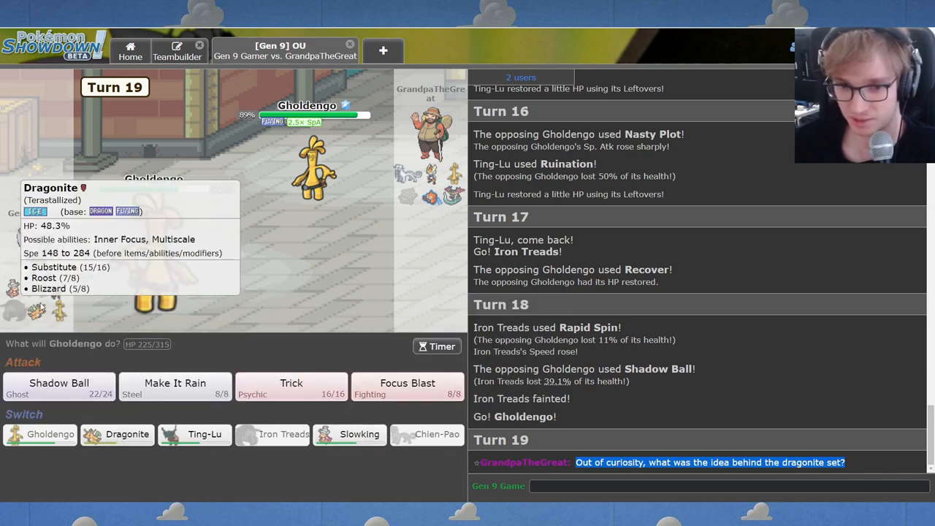
mouse_move(748, 427)
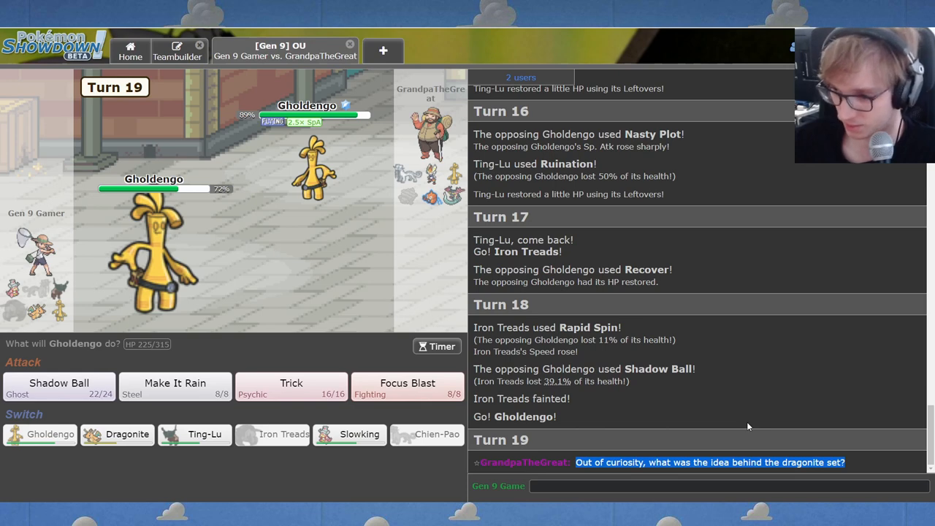
left_click(727, 486)
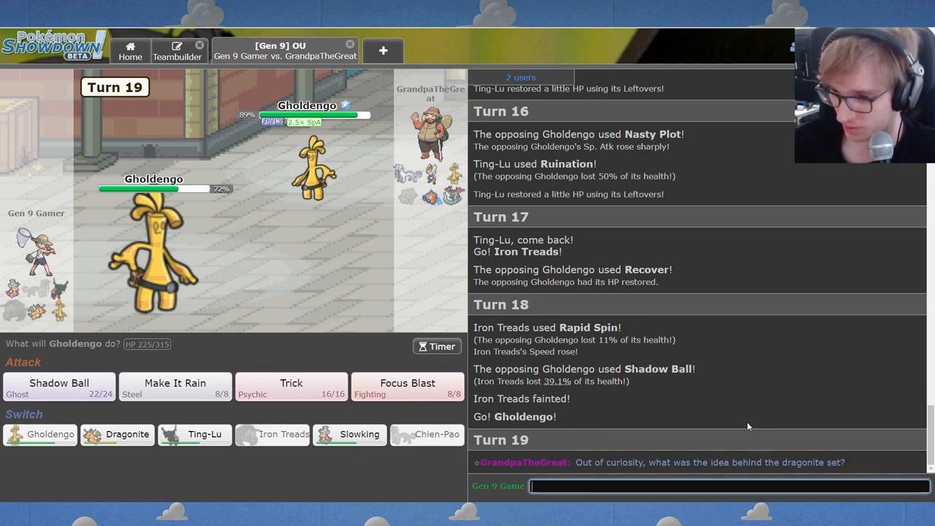
mouse_move(314, 168)
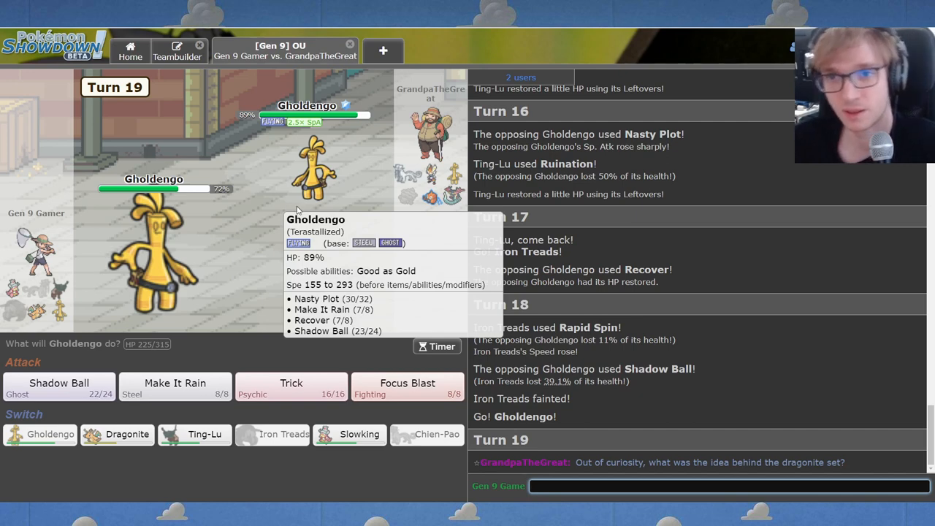
mouse_move(296, 186)
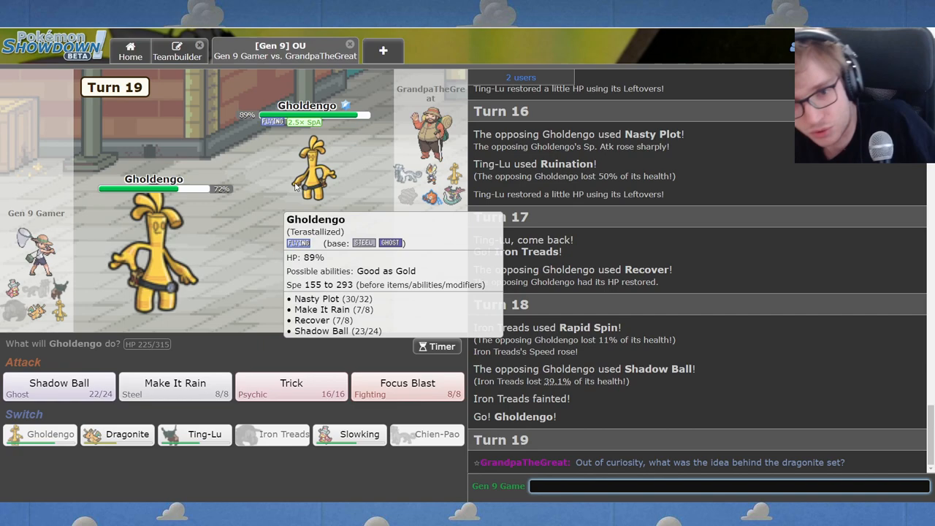
left_click(291, 387)
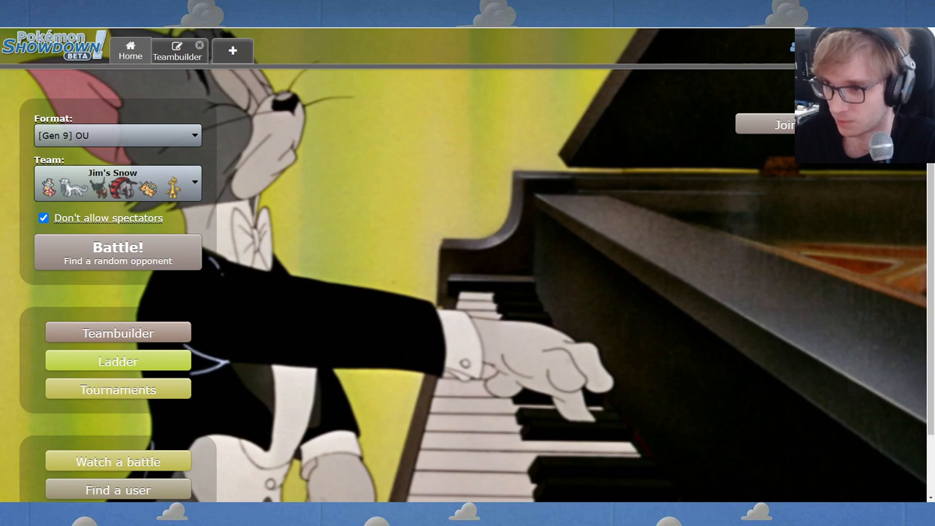
Search for a rated Gen 9 OU battle and lead with Iron Treads.
left_click(117, 251)
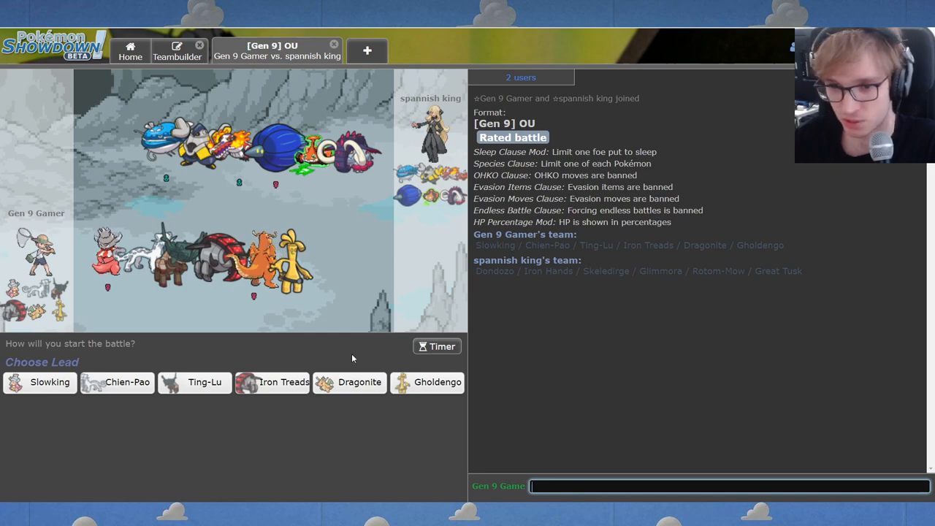
mouse_move(350, 382)
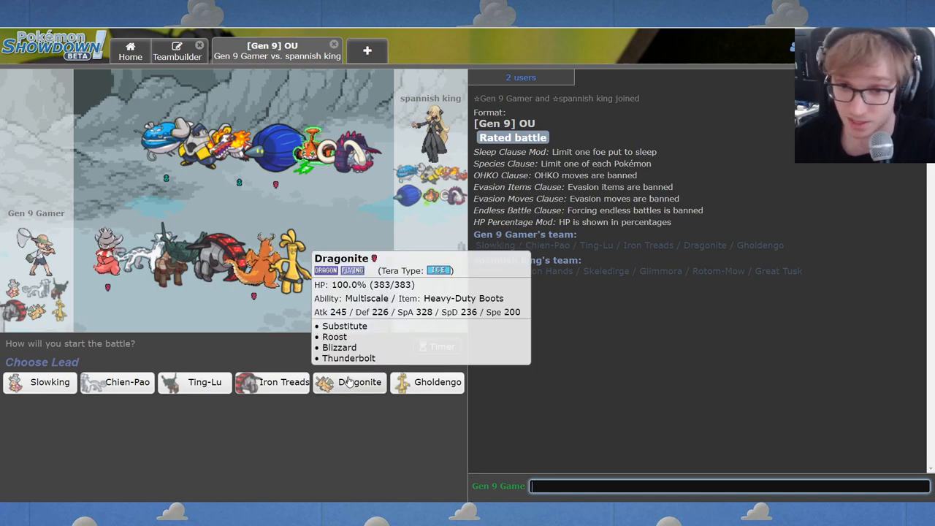
mouse_move(272, 382)
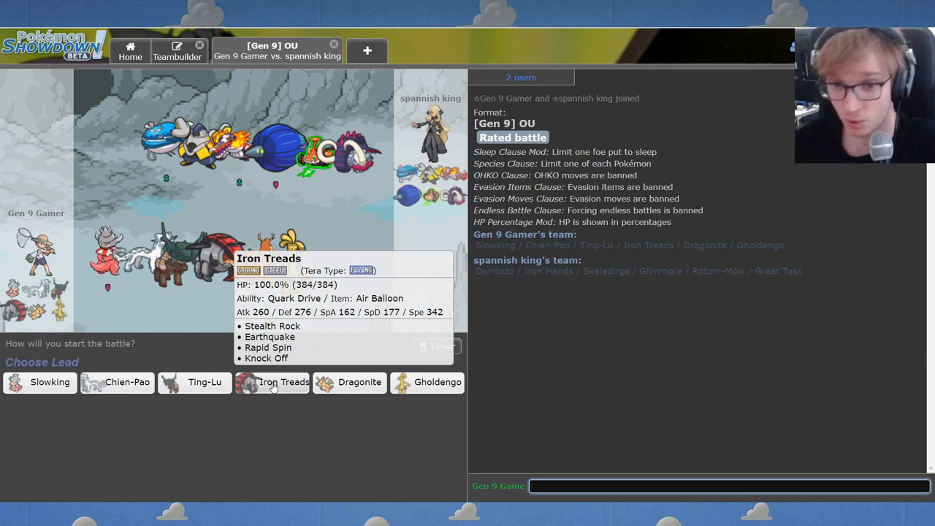
left_click(283, 382)
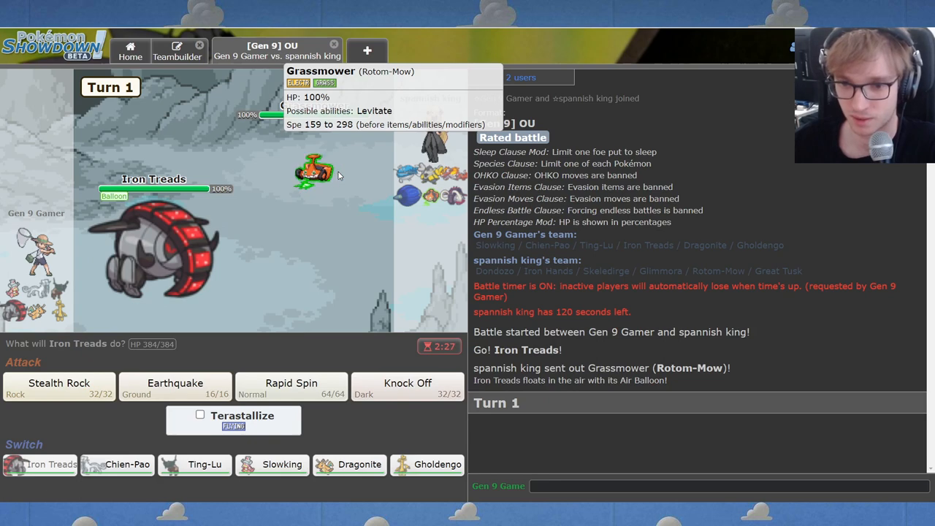
mouse_move(59, 387)
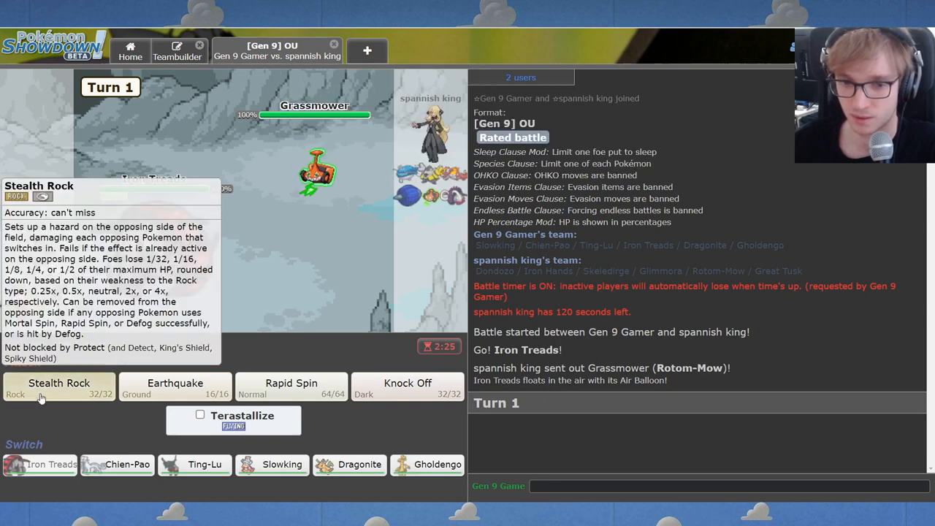
Use Iron Treads' Knock Off, then Earthquake, reaching Turn 4.
left_click(59, 383)
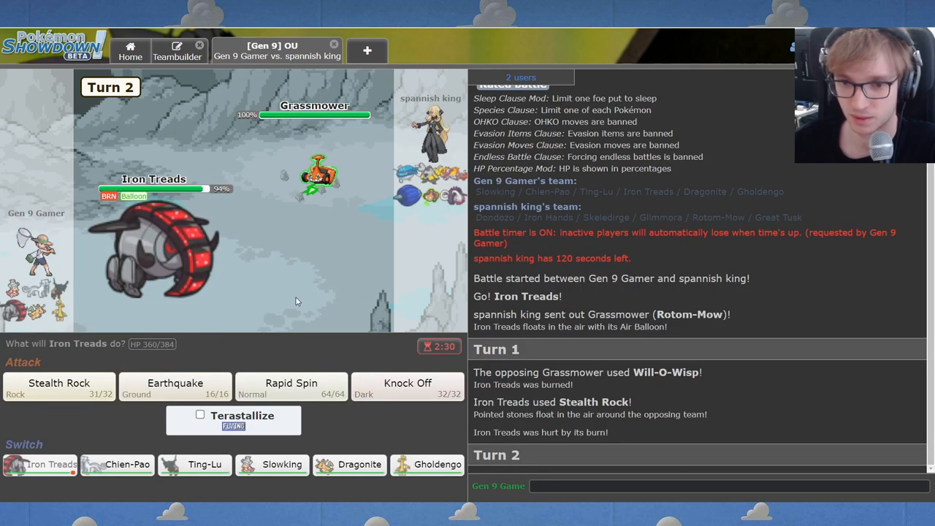
mouse_move(456, 198)
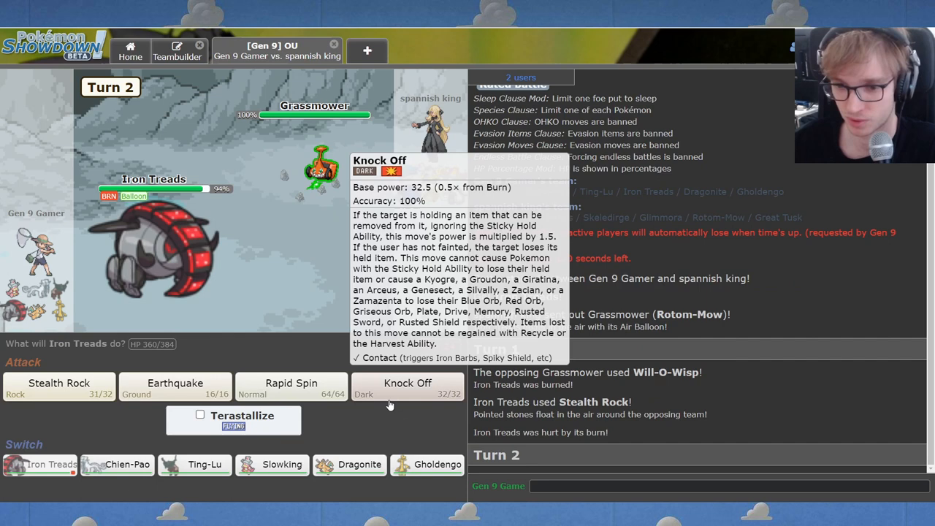
mouse_move(411, 422)
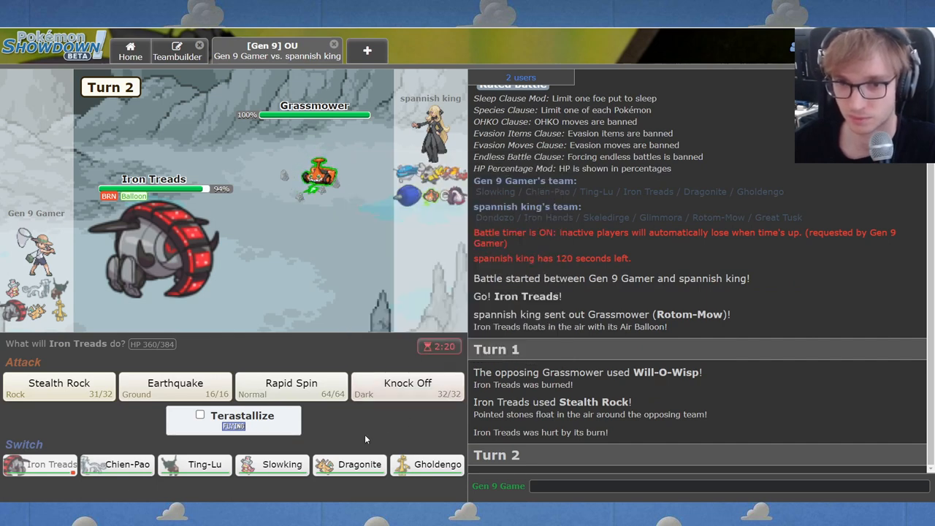
left_click(407, 387)
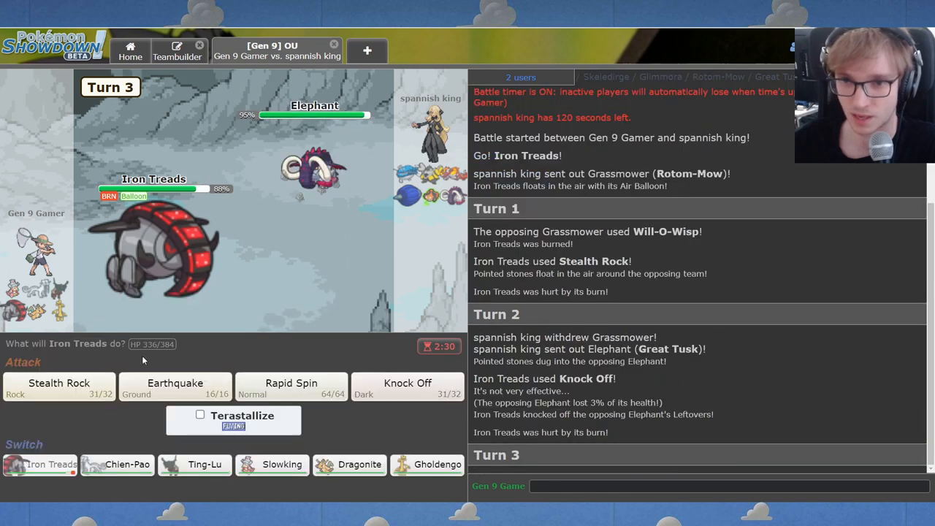
mouse_move(276, 358)
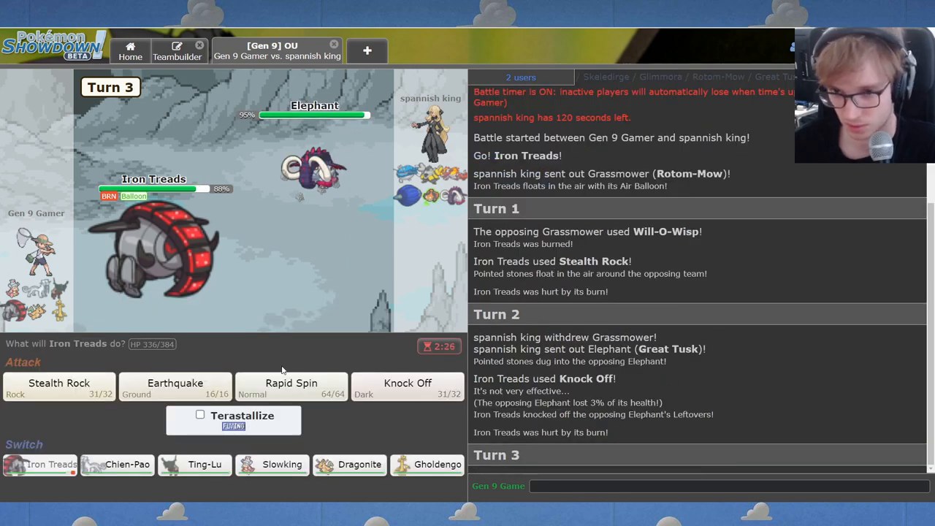
mouse_move(291, 386)
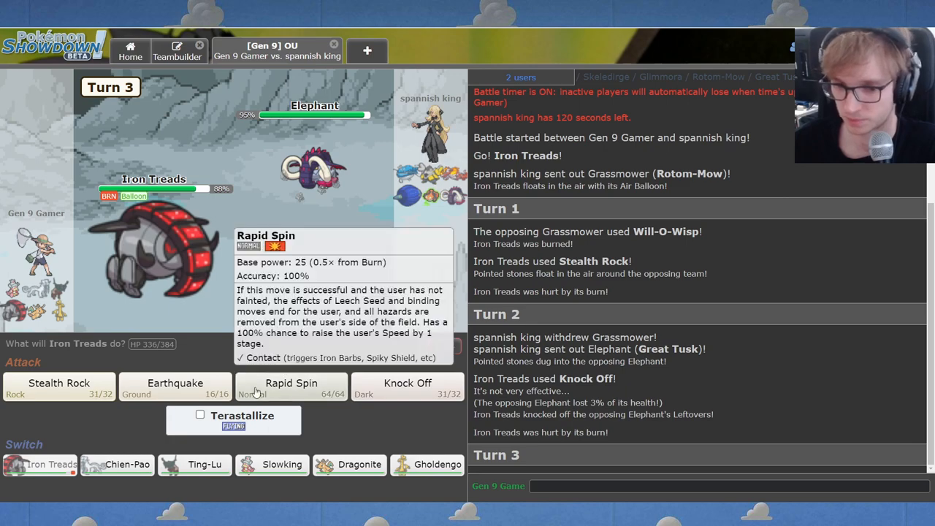
mouse_move(276, 160)
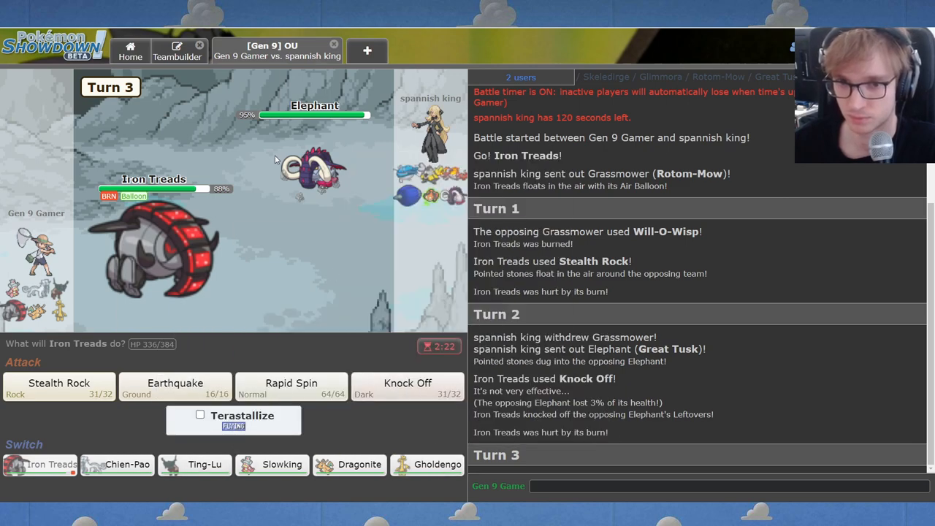
mouse_move(420, 480)
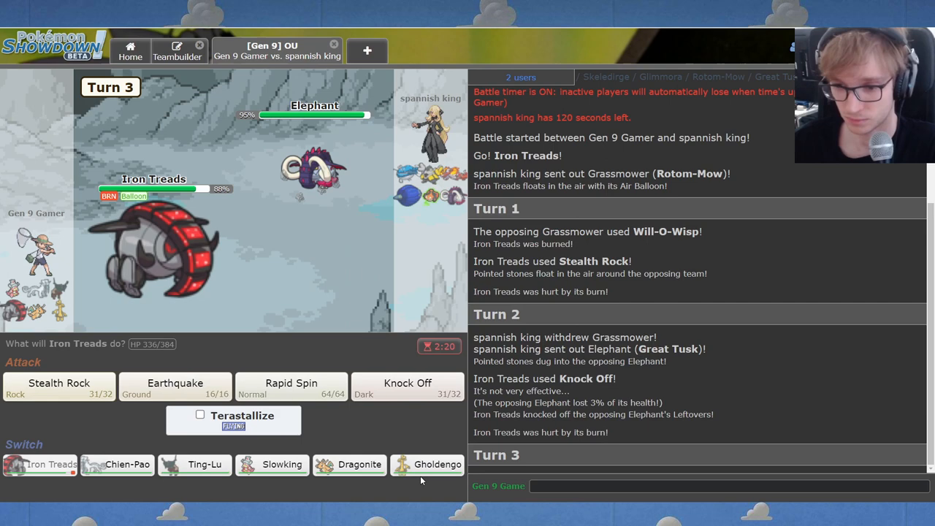
mouse_move(427, 464)
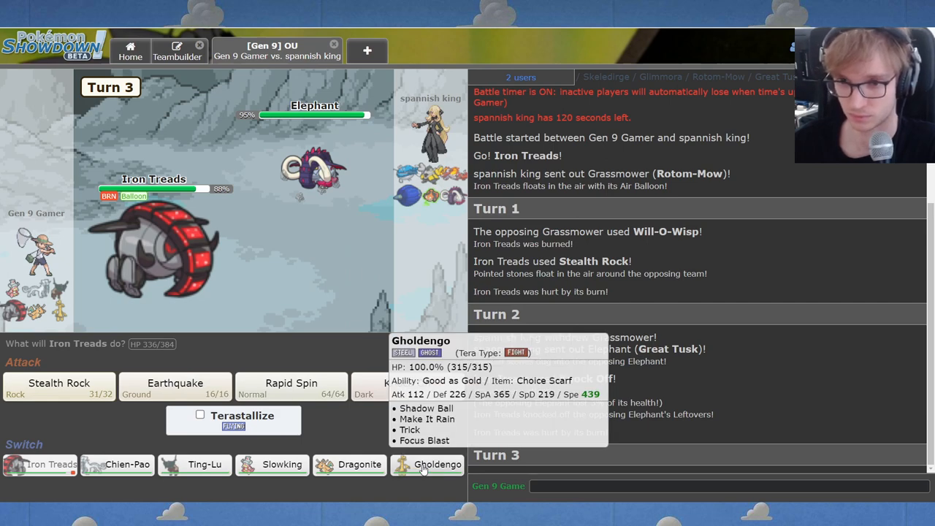
left_click(174, 383)
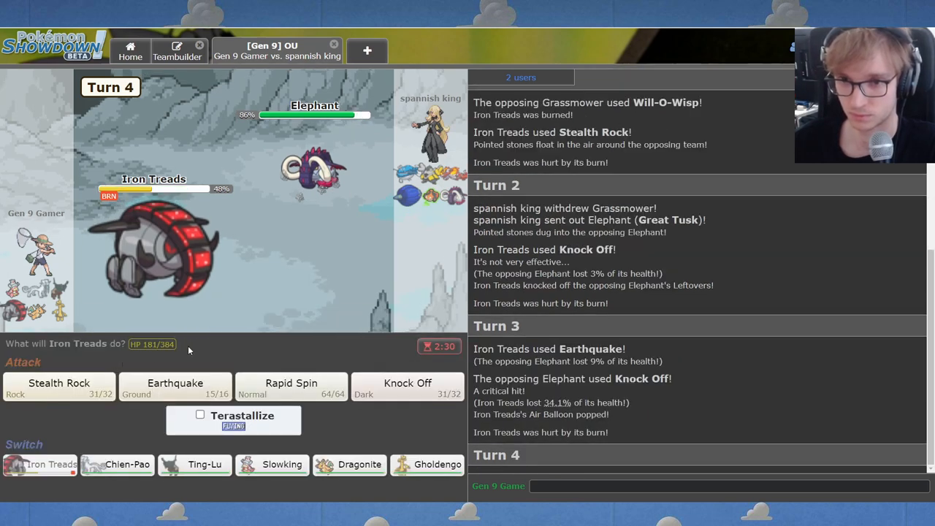
mouse_move(428, 464)
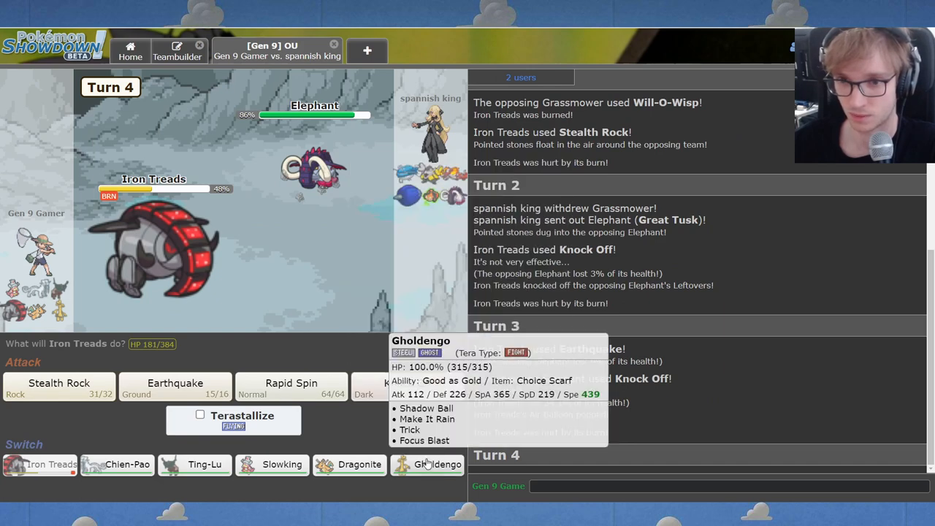
Switch Iron Treads out for Gholdengo and return to the battle tab.
left_click(436, 464)
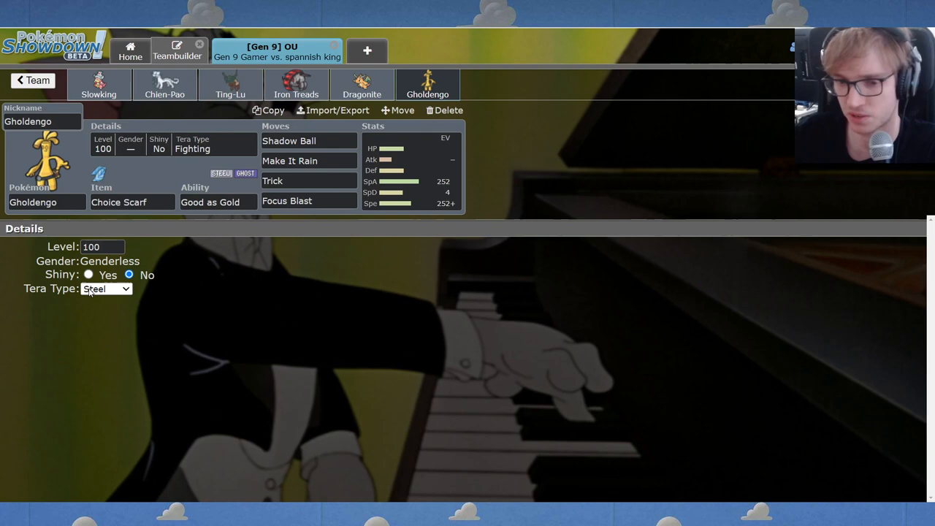
left_click(289, 159)
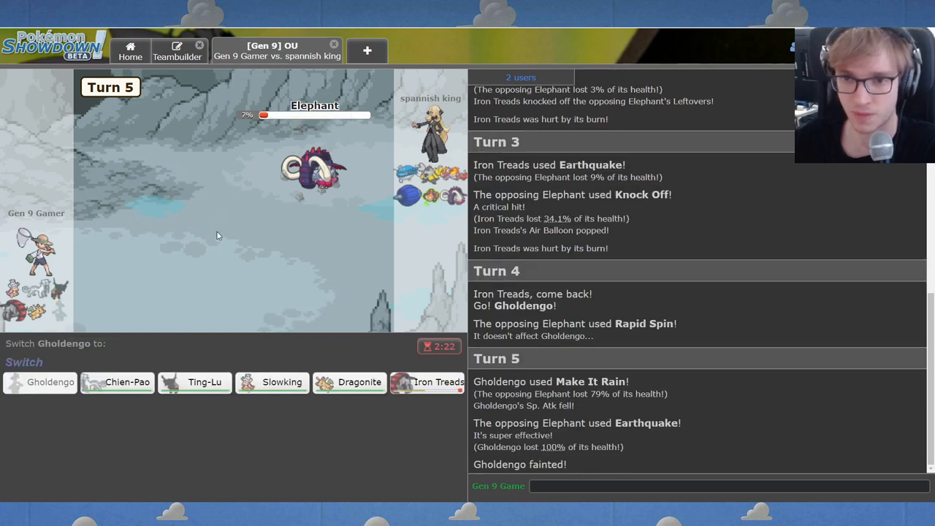
mouse_move(116, 382)
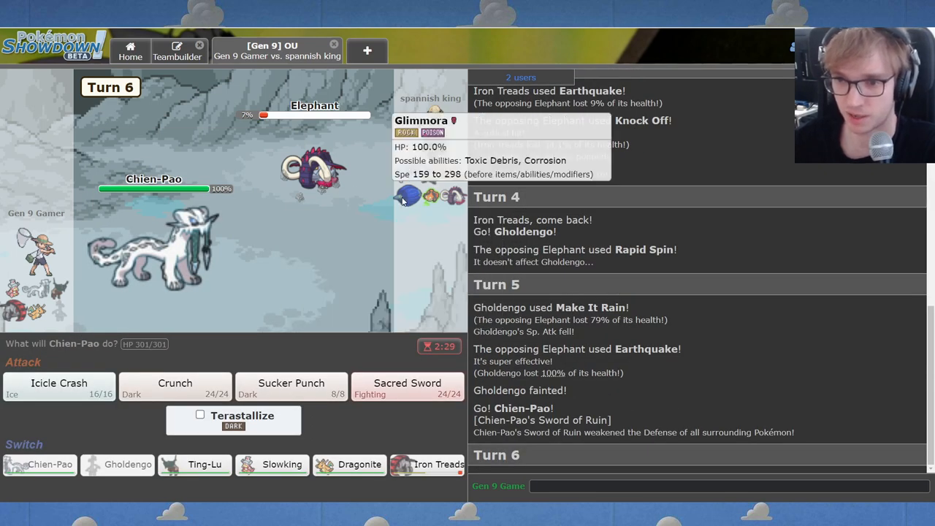
mouse_move(431, 181)
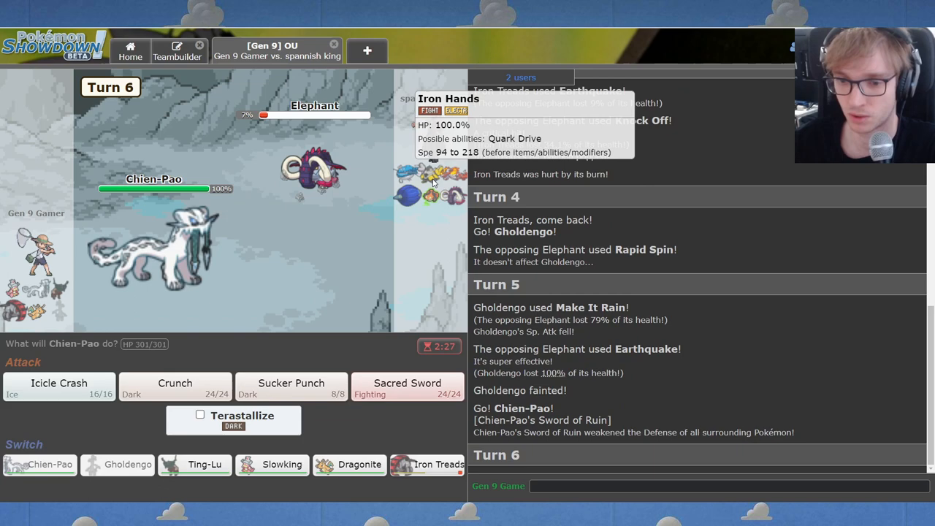
mouse_move(314, 171)
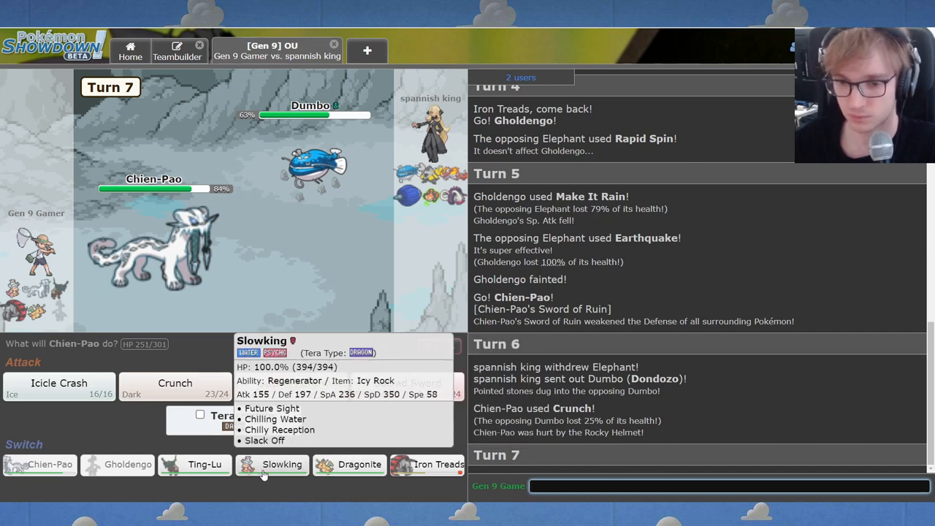
Swap Chien-Pao out for Slowking after its Crunch on Dondozo.
left_click(282, 464)
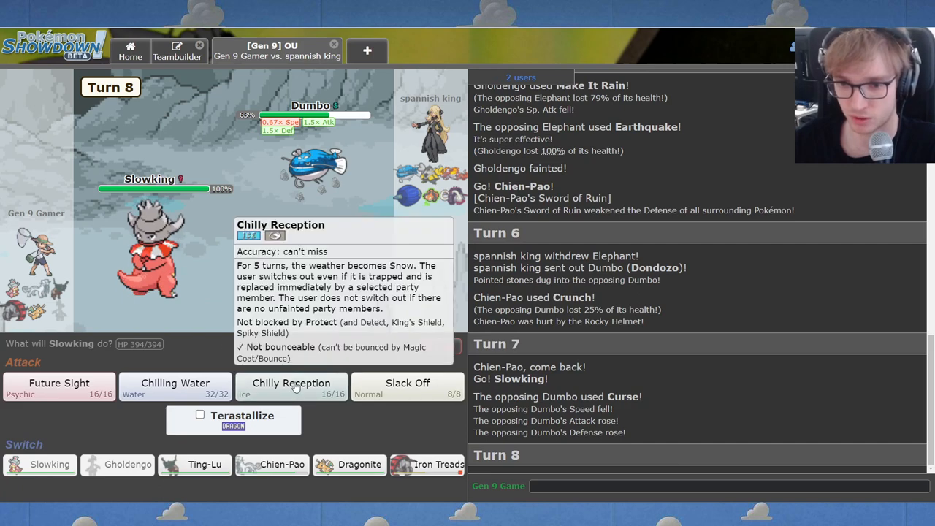
Use Chilly Reception, then Dragonite's Substitute, Roost and Thunderbolt on successive turns.
left_click(291, 383)
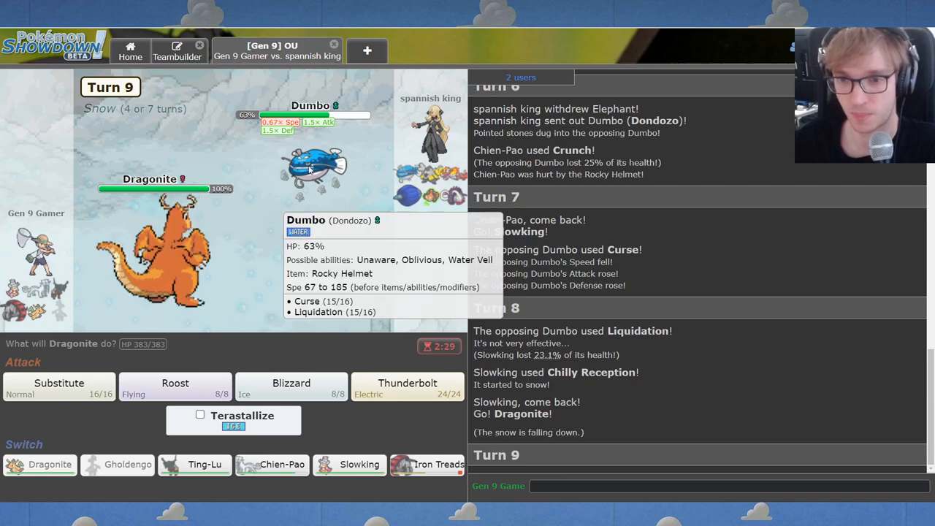
left_click(60, 382)
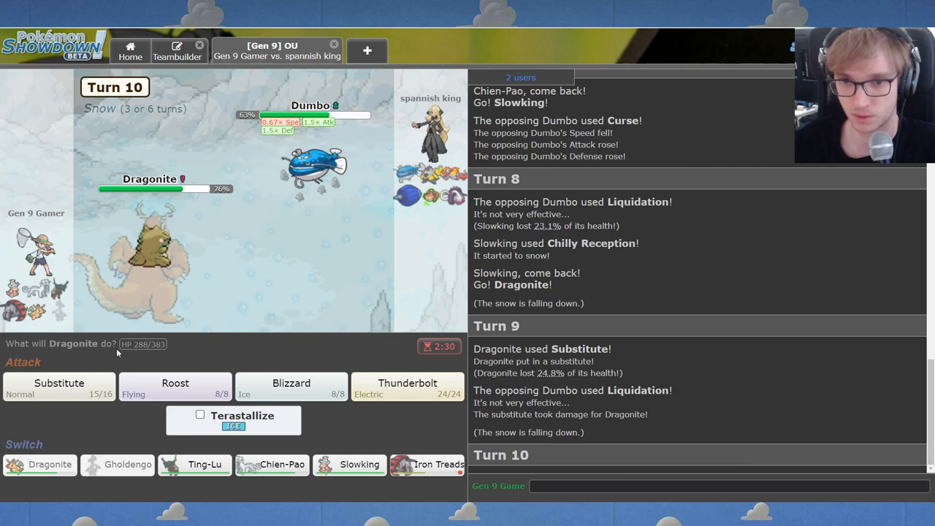
left_click(174, 383)
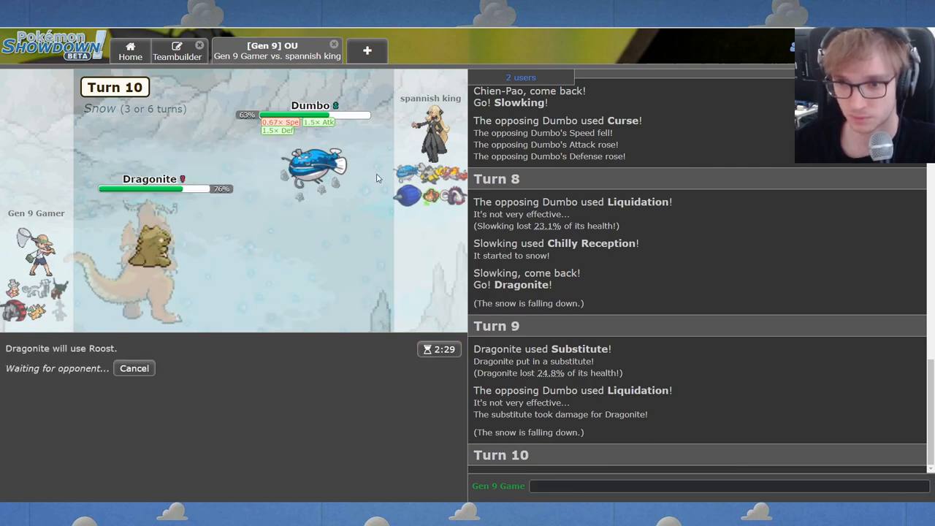
mouse_move(440, 170)
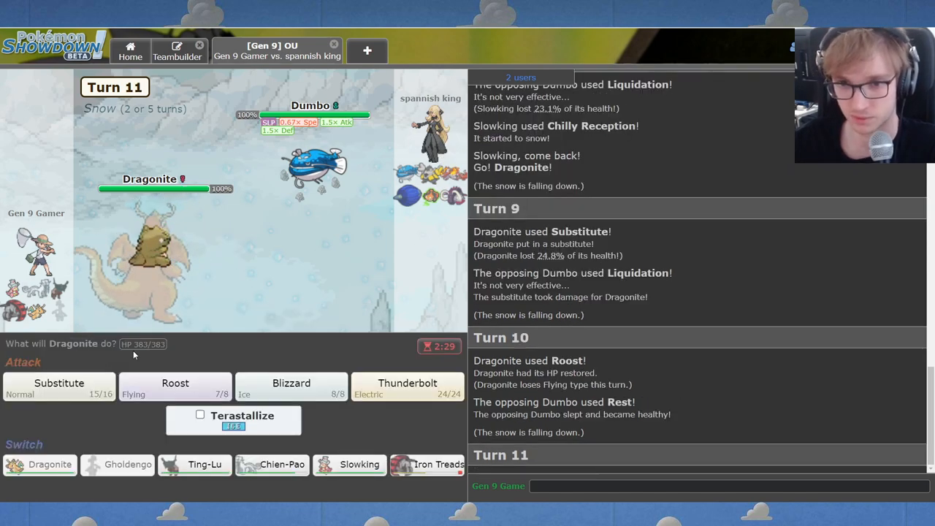
mouse_move(407, 383)
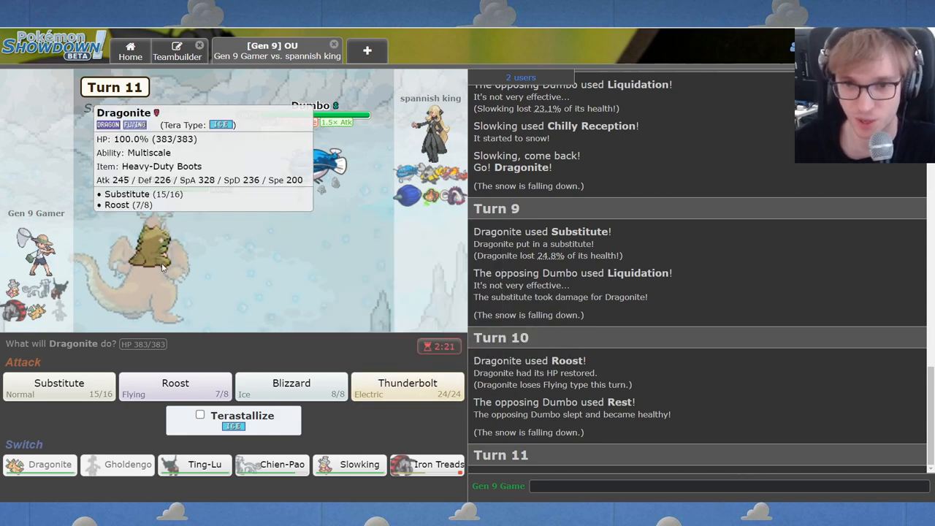
left_click(407, 383)
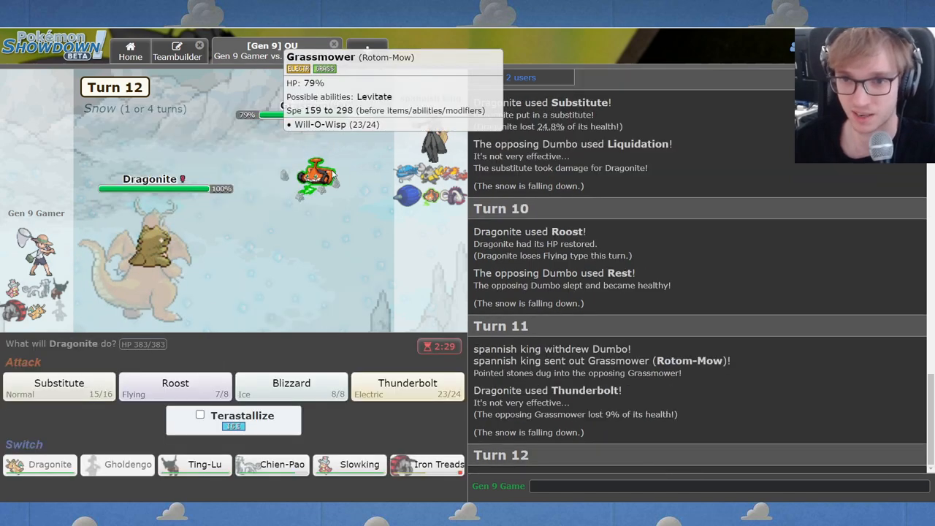
mouse_move(255, 438)
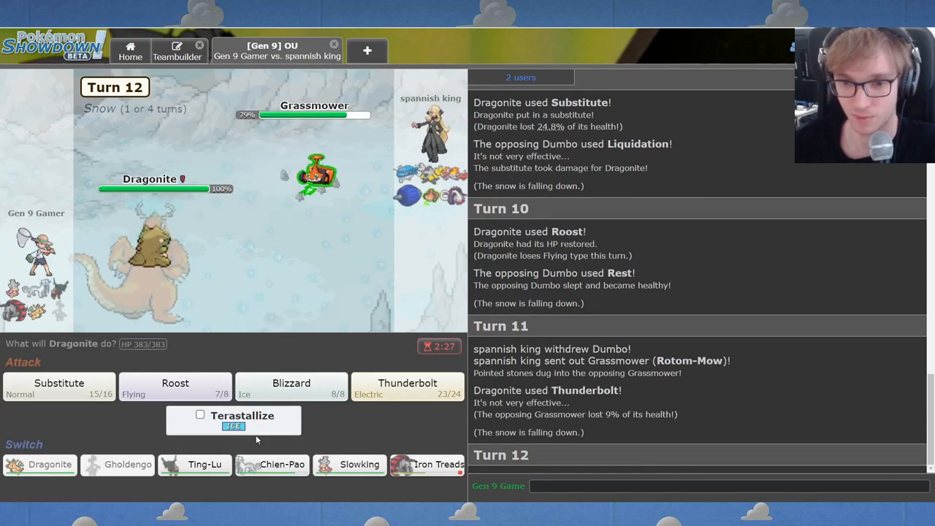
Attack with Dragonite's Blizzard, then Terastallize into Ice and Blizzard again.
left_click(291, 386)
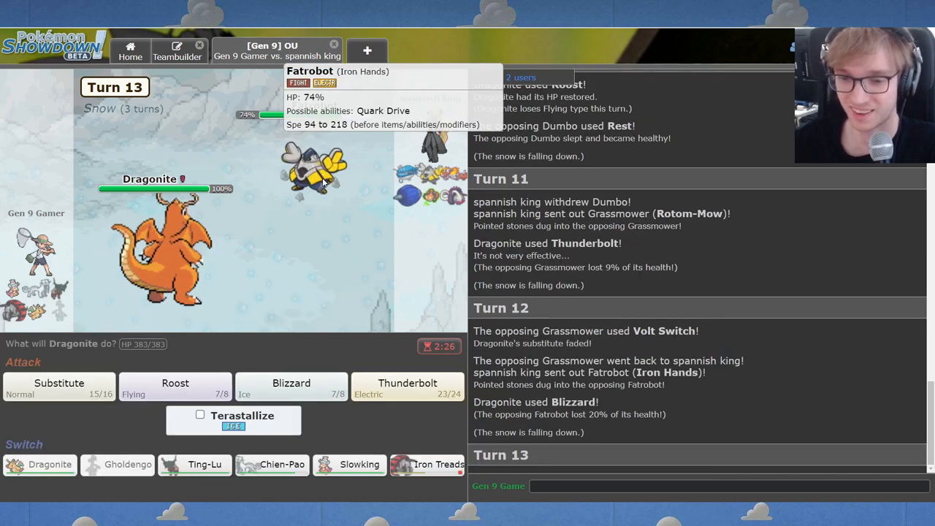
left_click(201, 414)
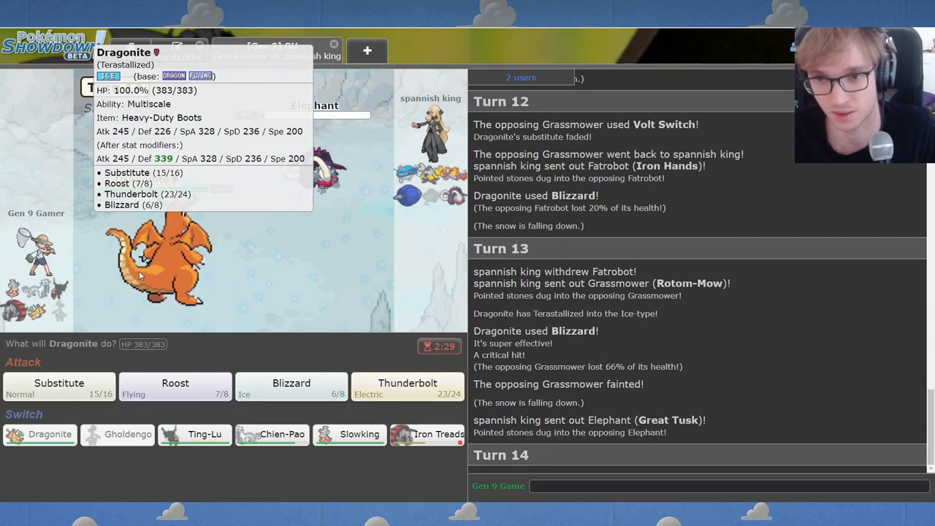
mouse_move(314, 168)
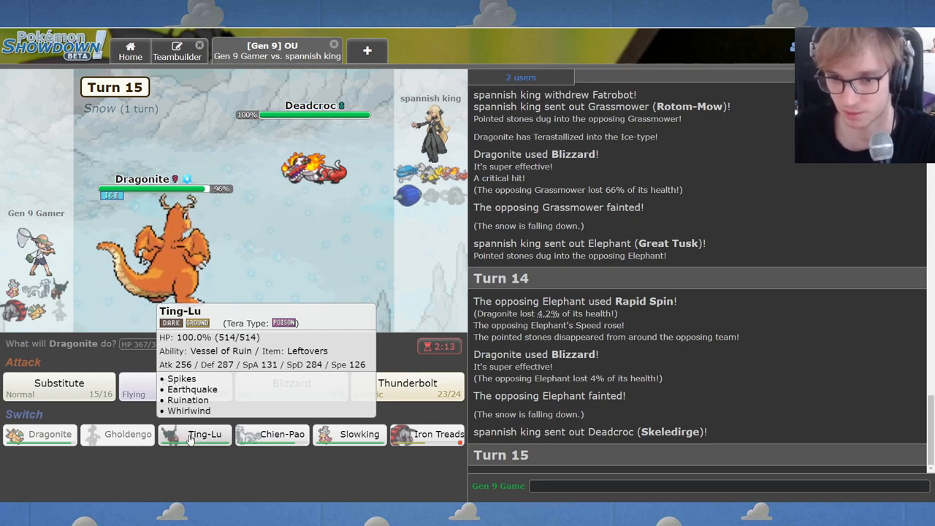
Bring Ting-Lu in for Dragonite and have it use Whirlwind.
left_click(195, 433)
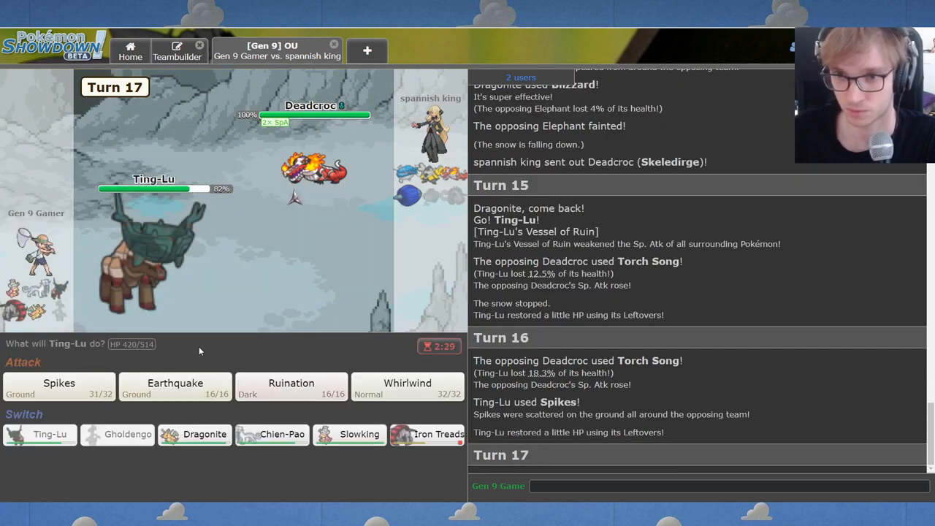
left_click(407, 387)
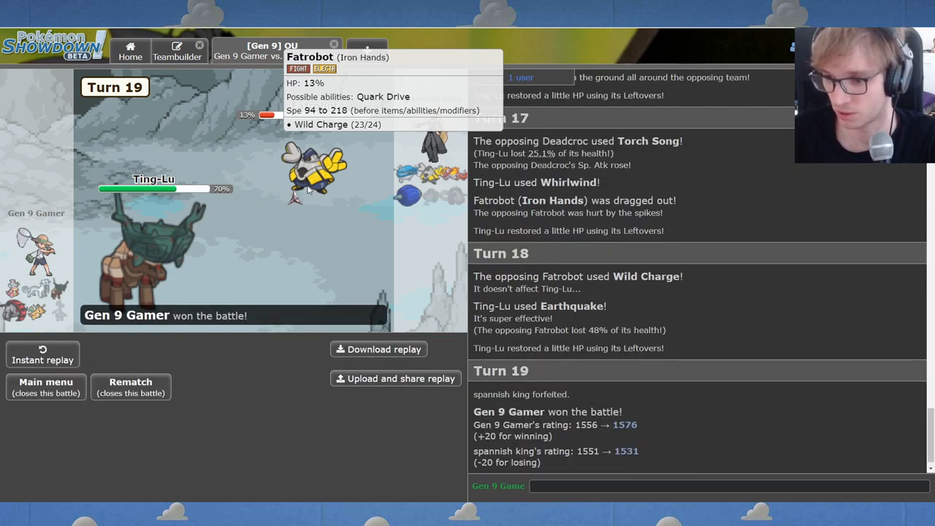
mouse_move(306, 190)
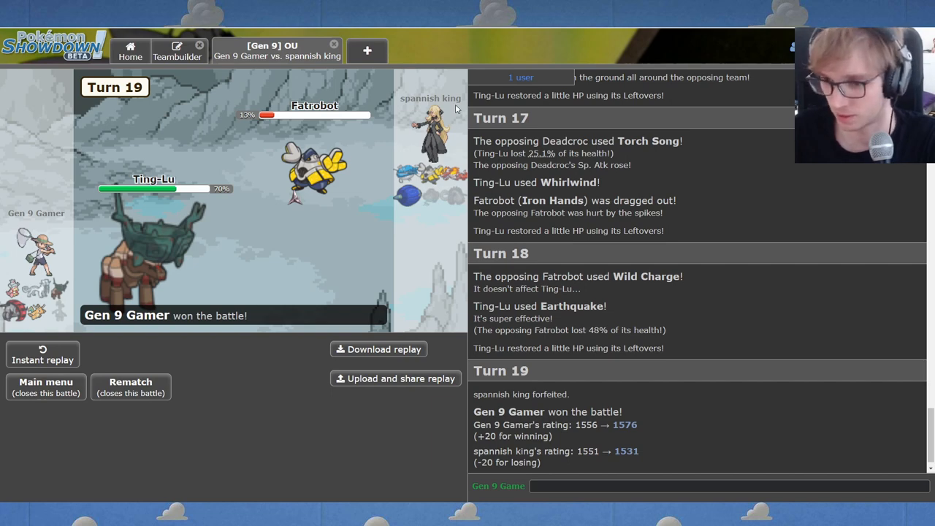
Close the won battle from the Main menu button.
left_click(130, 51)
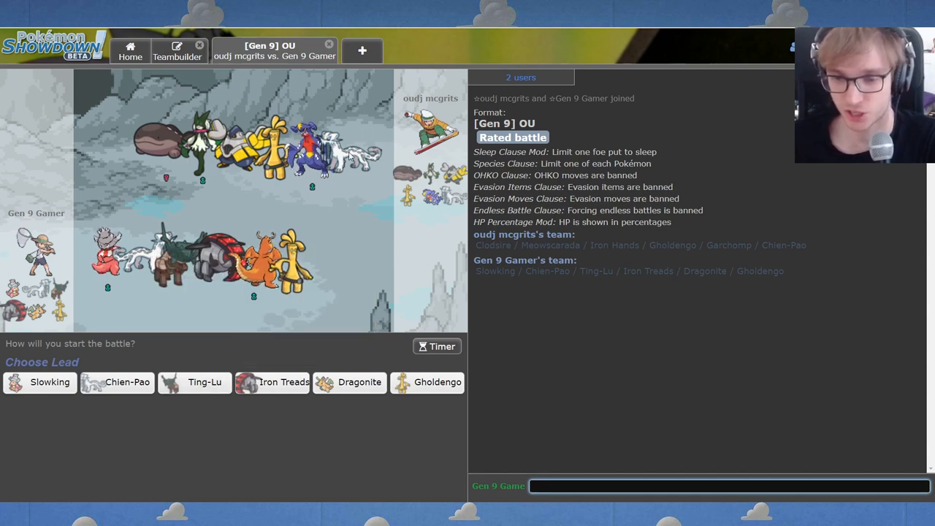
mouse_move(288, 399)
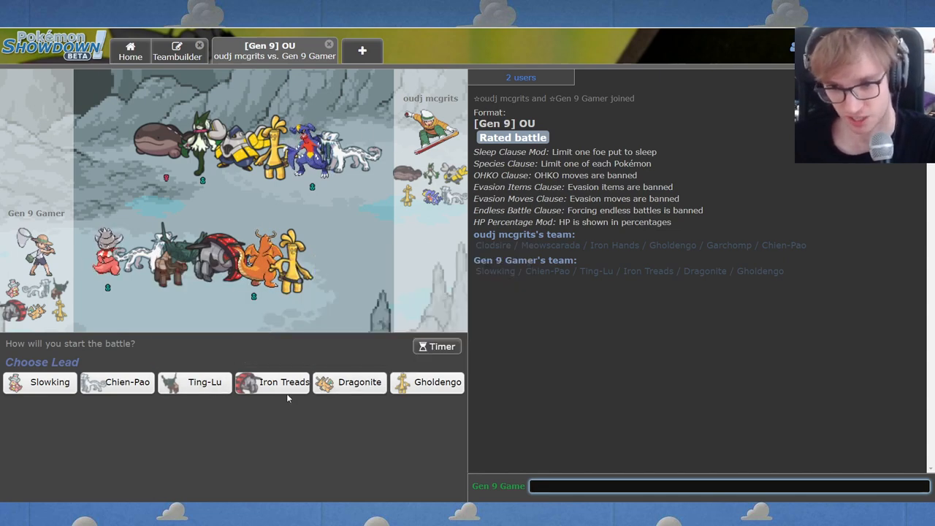
mouse_move(427, 382)
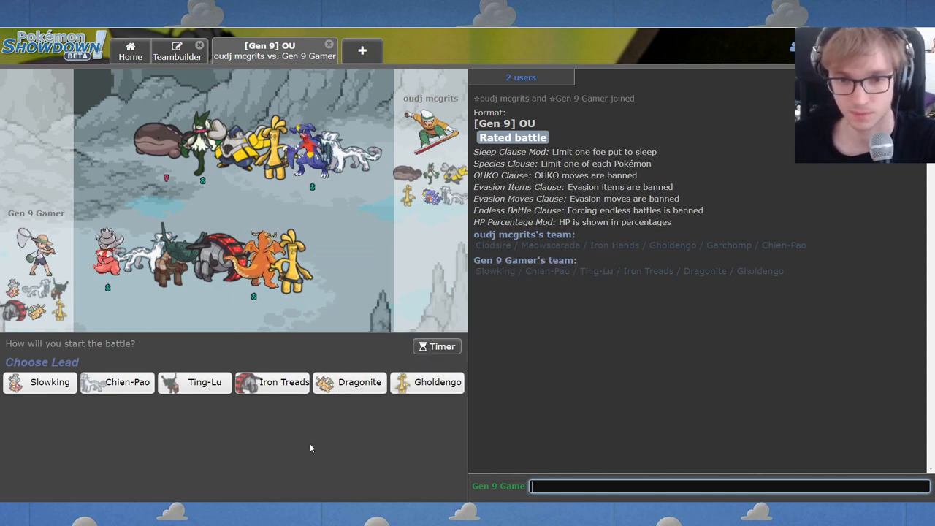
Pick Slowking as the lead against the opposing Meowscarada.
left_click(39, 382)
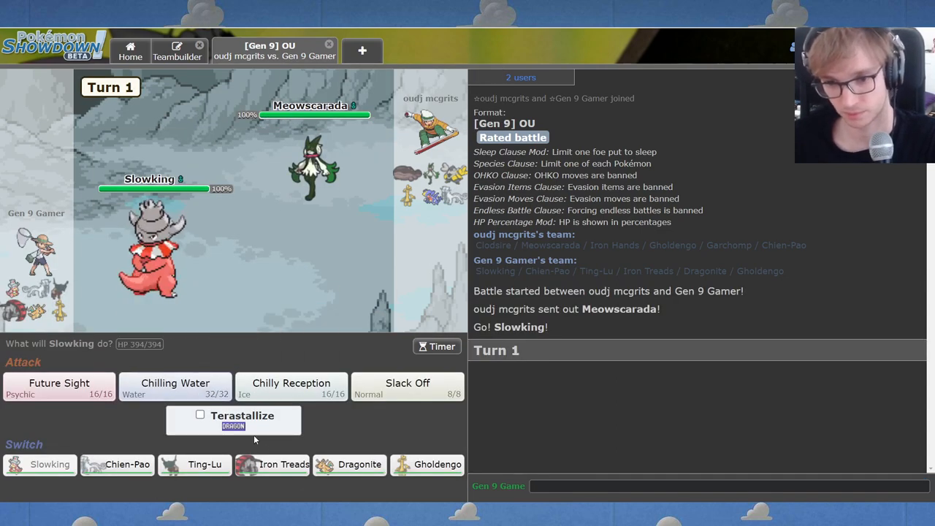
Switch Slowking out for Iron Treads.
left_click(436, 345)
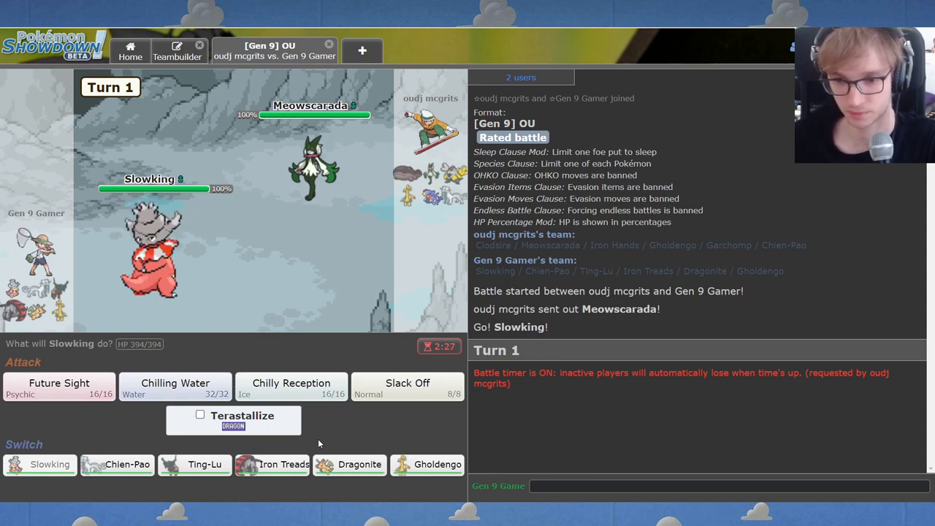
mouse_move(349, 464)
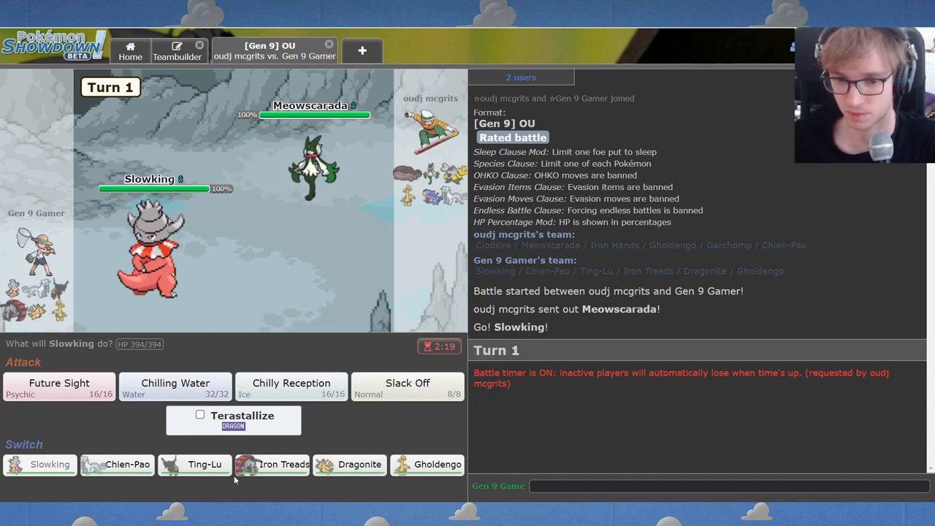
mouse_move(428, 465)
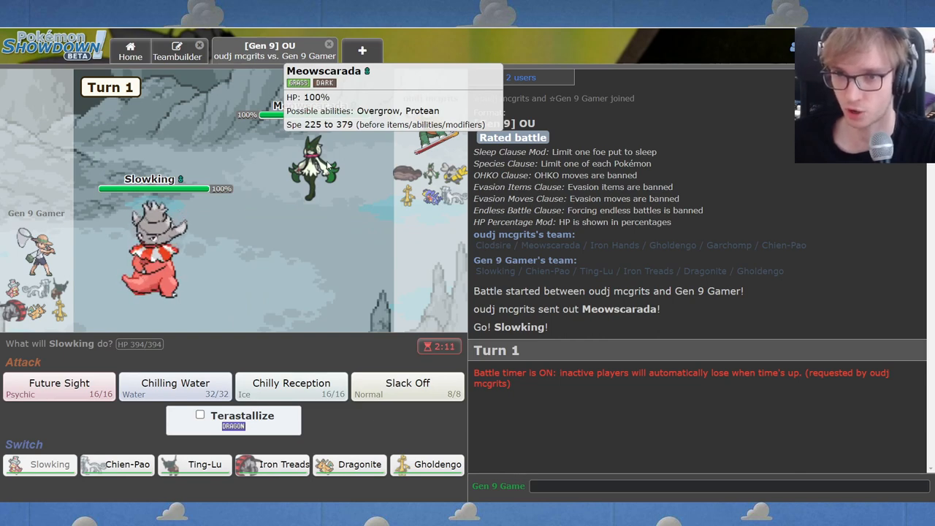
mouse_move(427, 463)
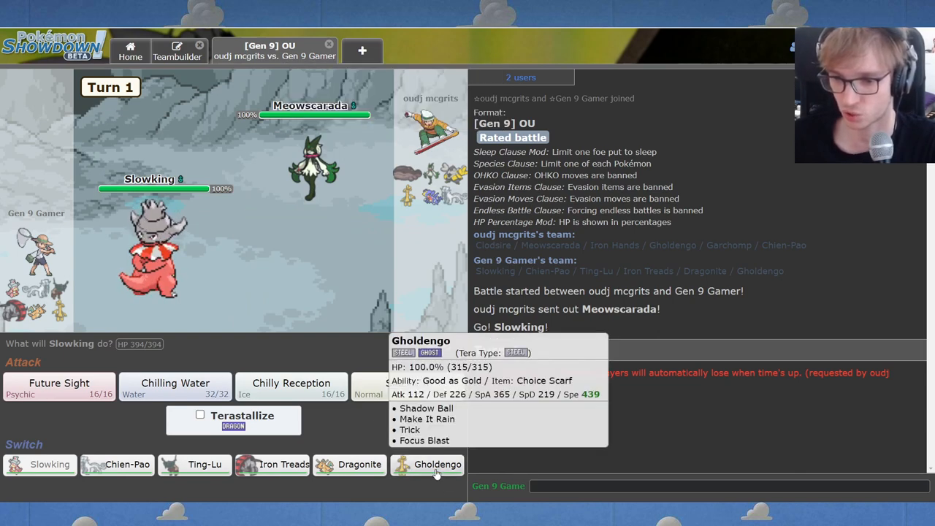
mouse_move(272, 464)
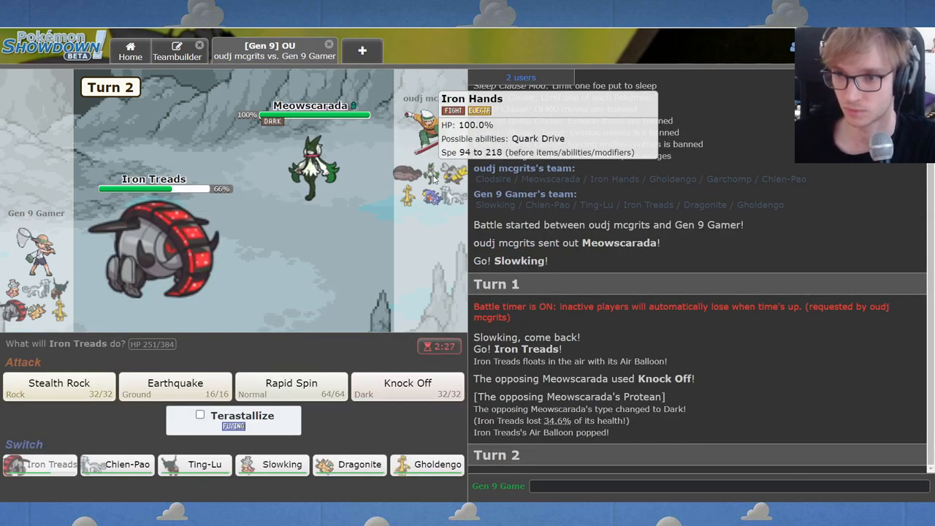
Use Iron Treads' Stealth Rock, Knock Off, Rapid Spin, then Earthquake twice.
left_click(58, 387)
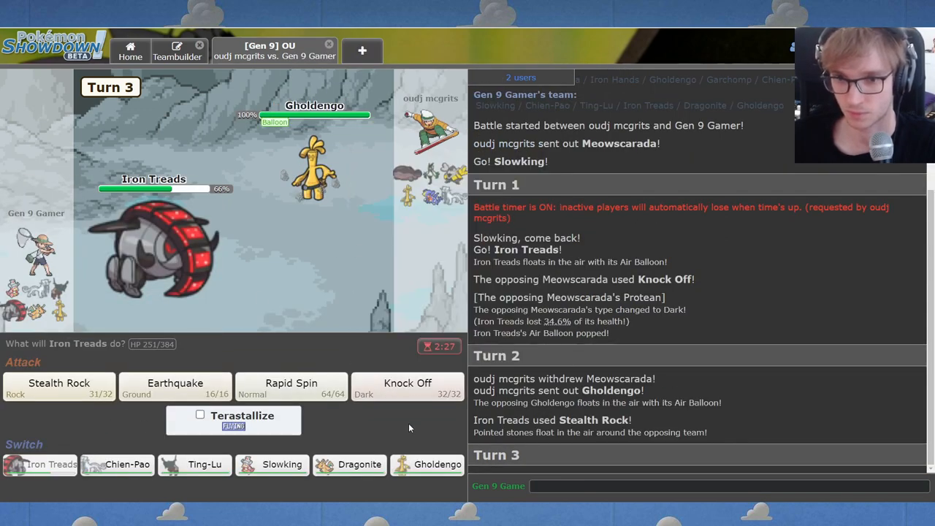
left_click(407, 383)
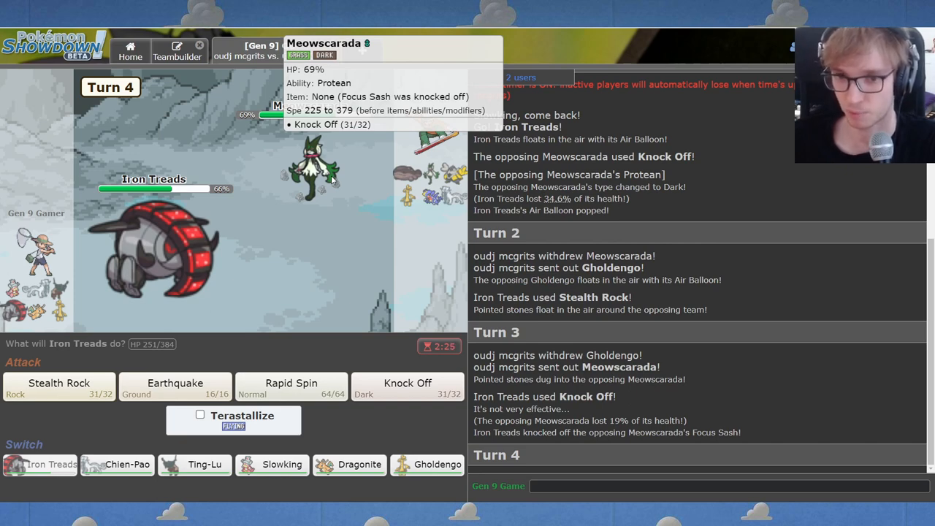
mouse_move(175, 386)
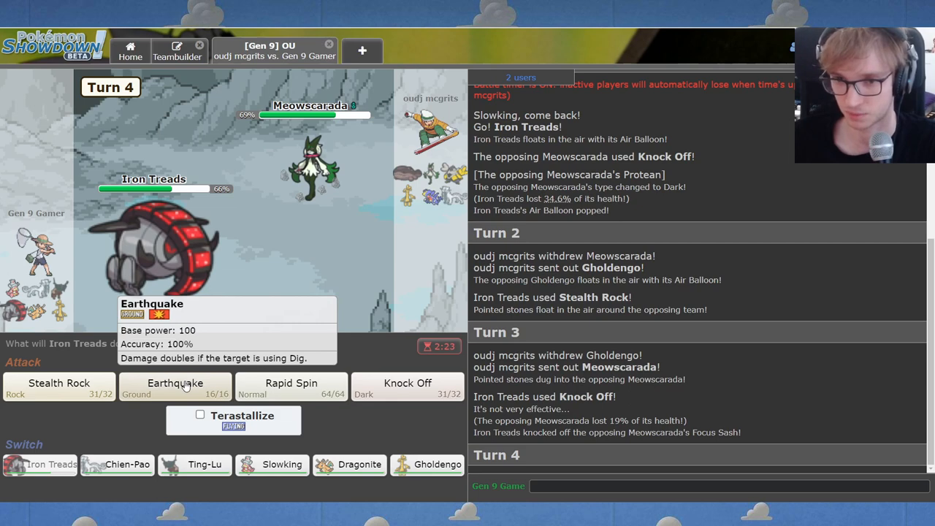
mouse_move(307, 164)
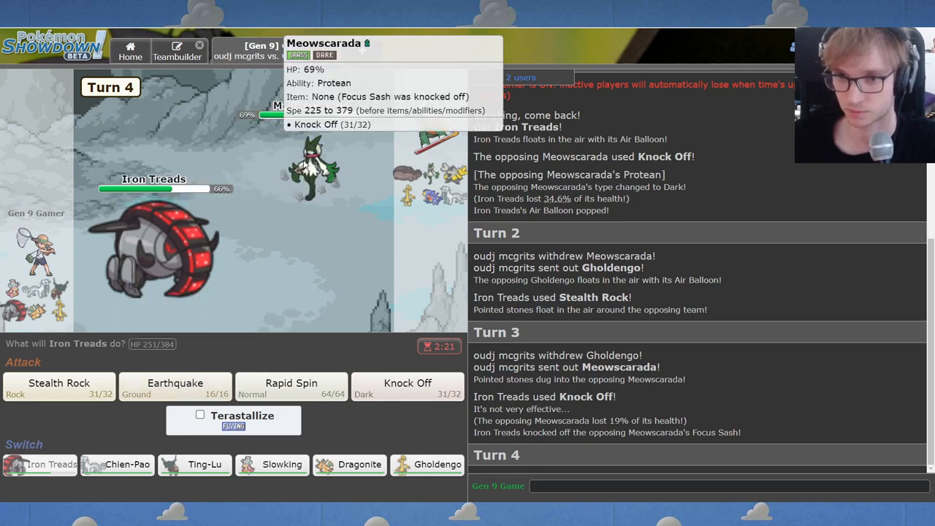
left_click(291, 387)
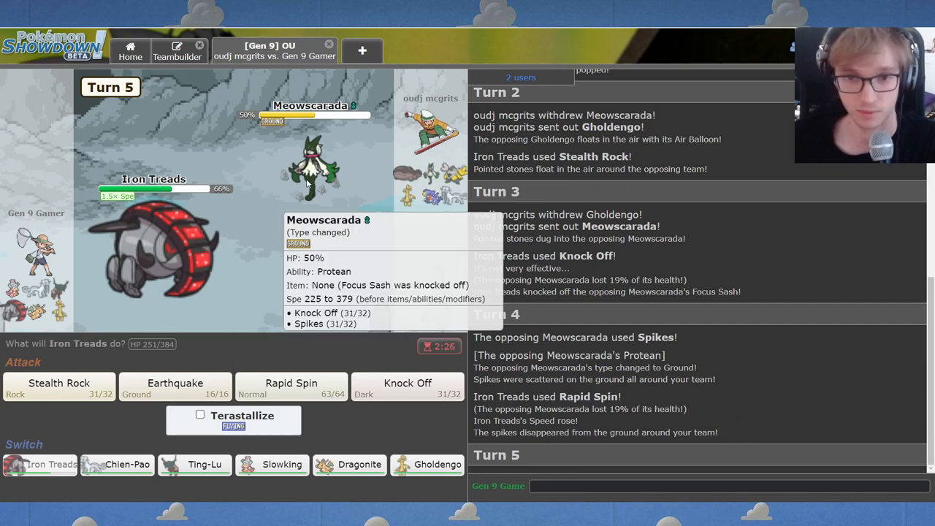
mouse_move(311, 234)
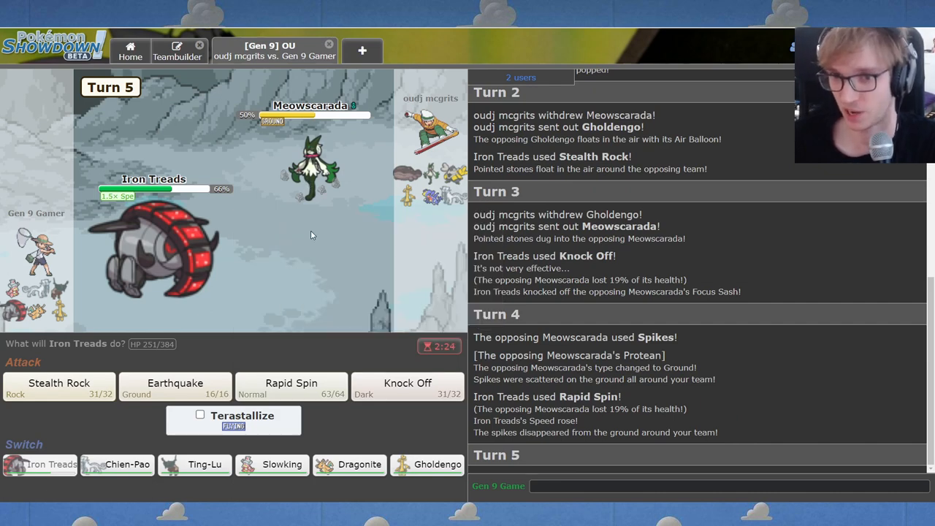
left_click(175, 387)
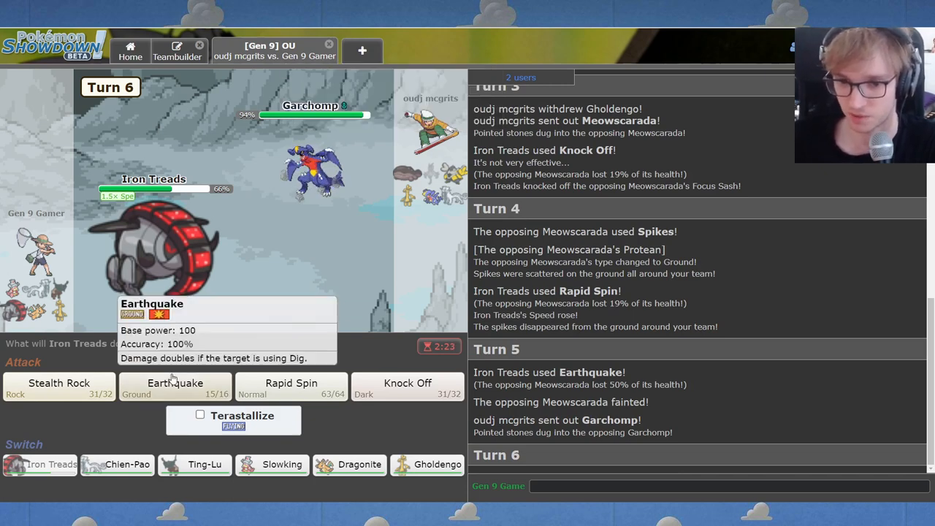
left_click(175, 387)
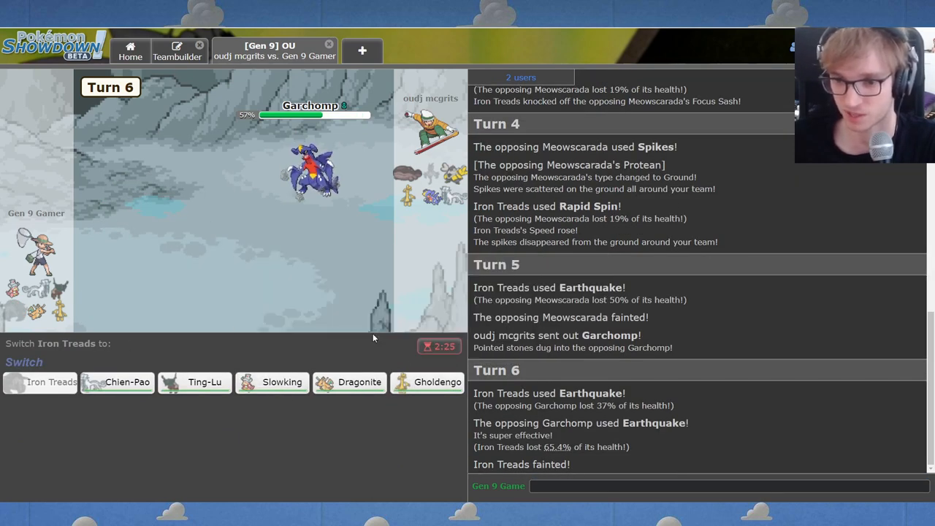
mouse_move(349, 382)
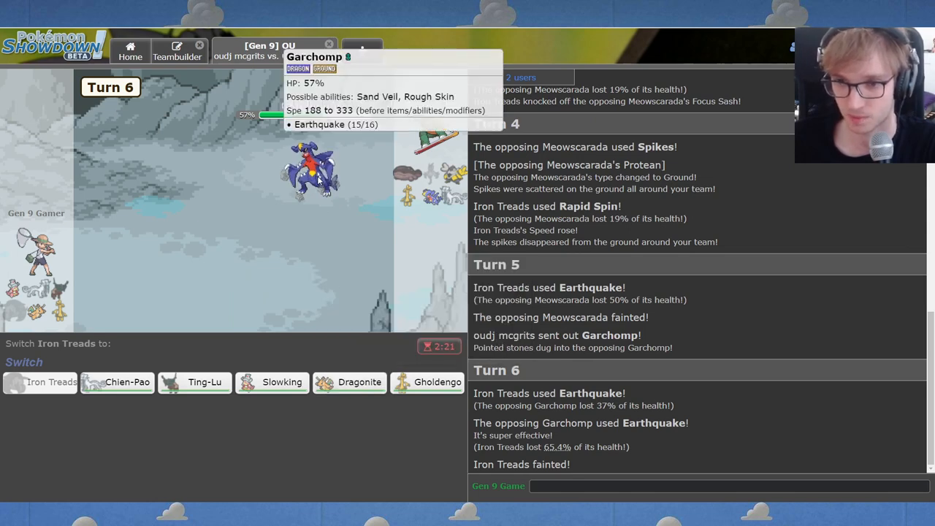
mouse_move(287, 321)
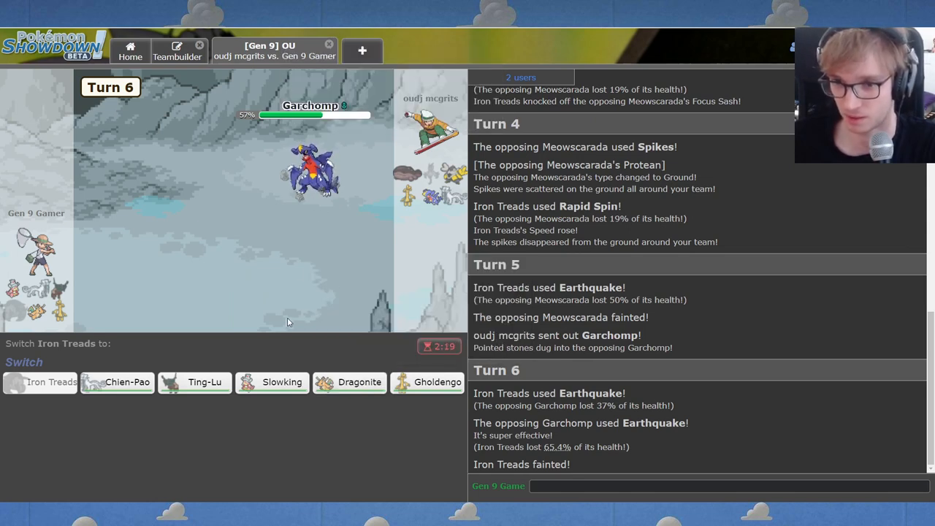
Send Slowking in for the fainted Iron Treads and choose Chilly Reception.
left_click(49, 382)
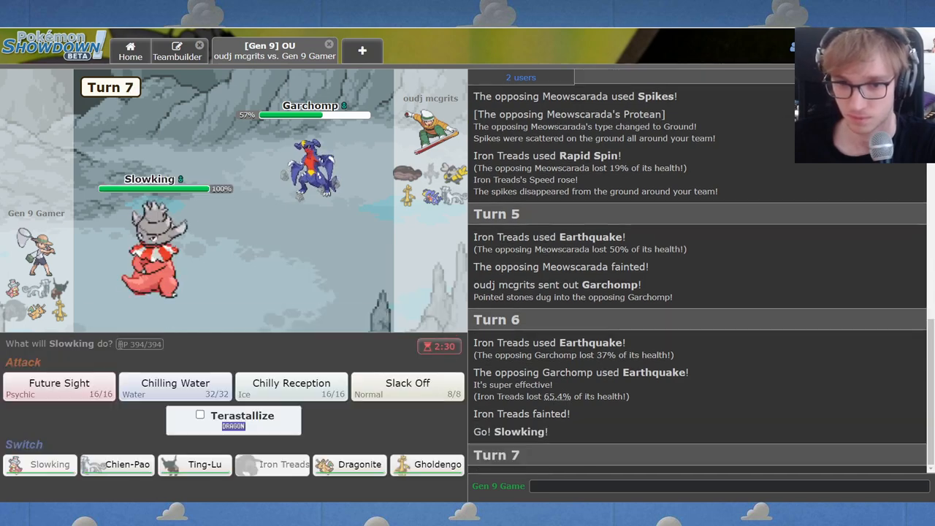
left_click(291, 388)
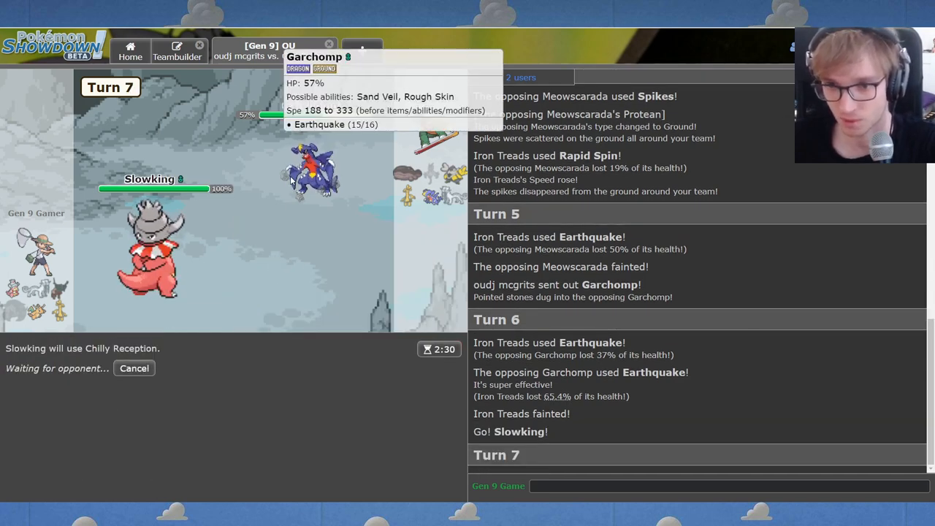
mouse_move(285, 275)
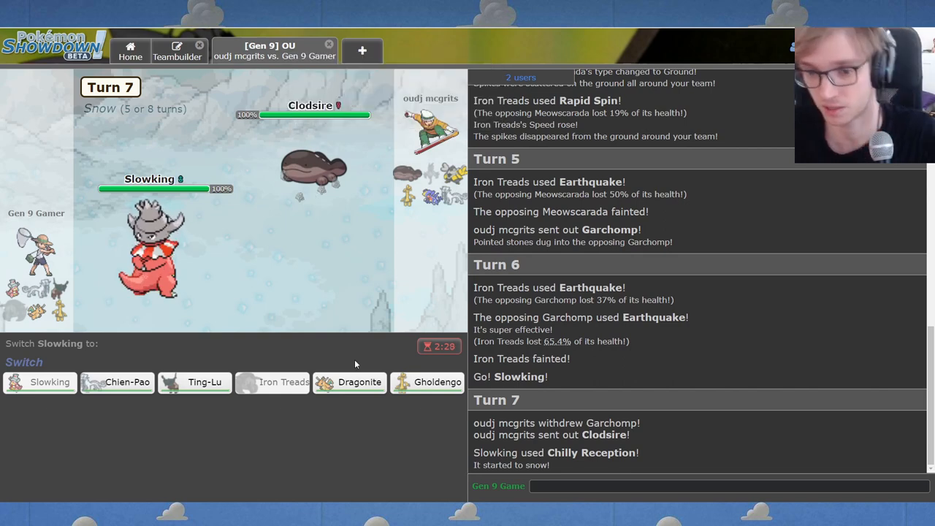
mouse_move(350, 382)
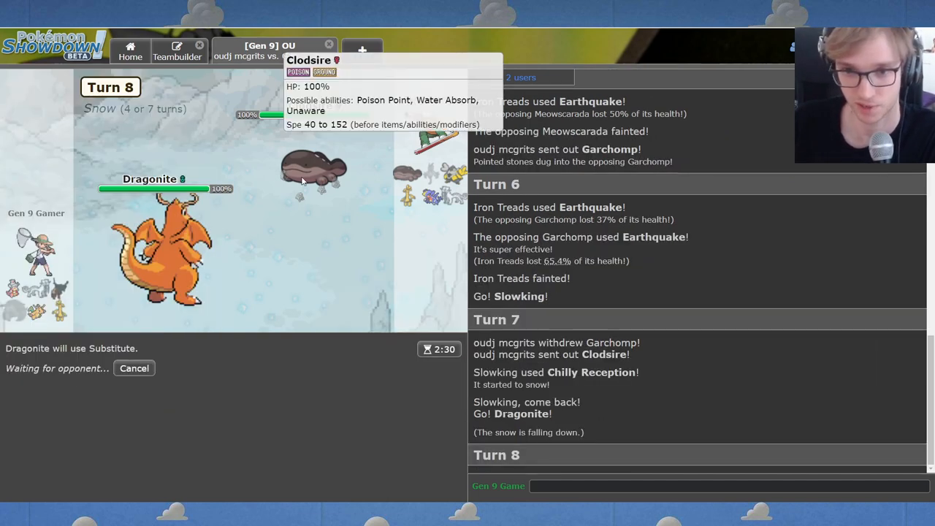
mouse_move(200, 333)
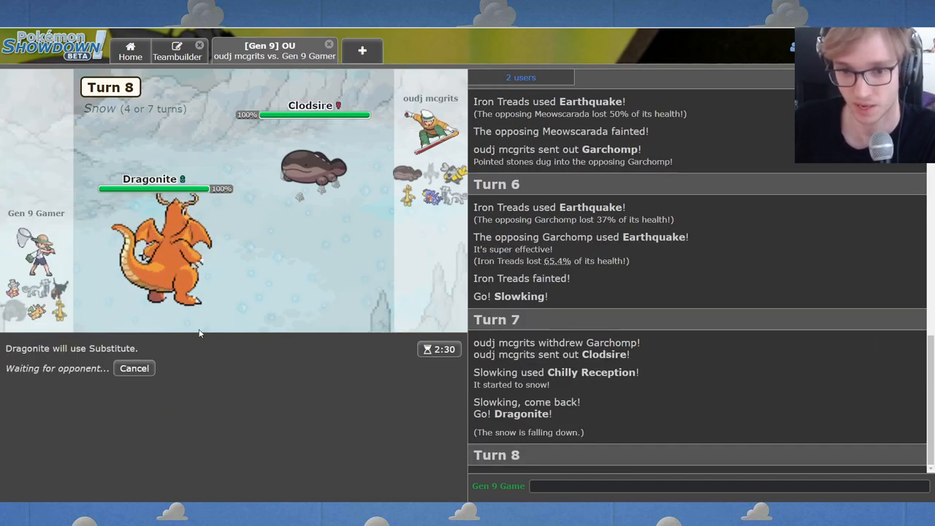
mouse_move(313, 165)
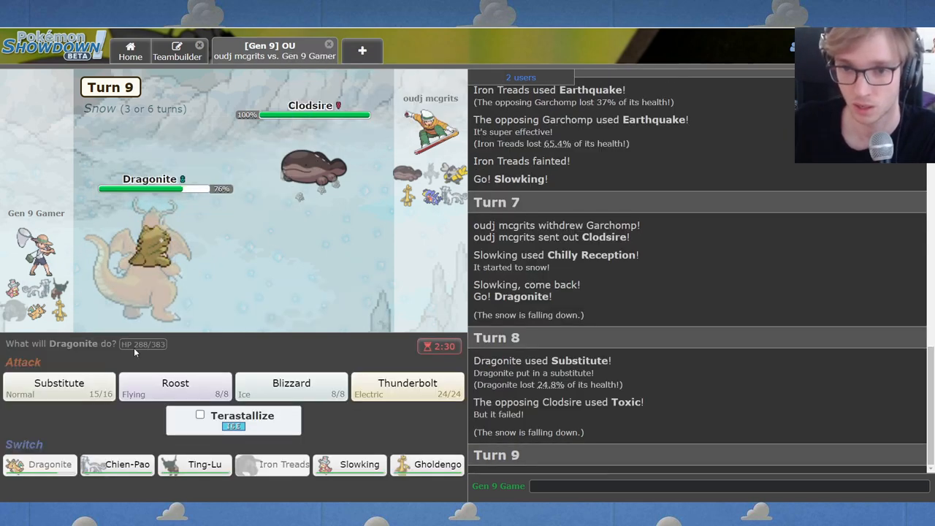
Roost with Dragonite, then Terastallize into Ice and Blizzard Iron Hands.
left_click(174, 382)
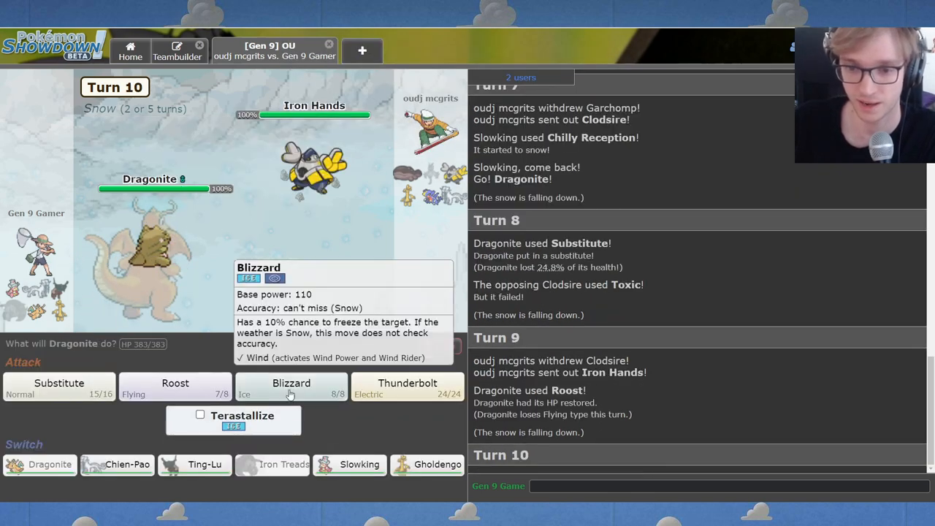
left_click(200, 414)
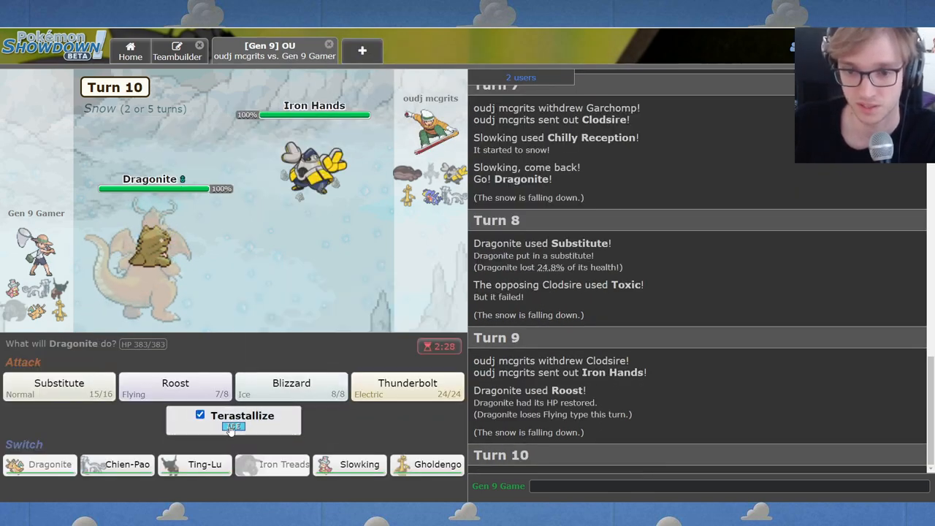
left_click(291, 383)
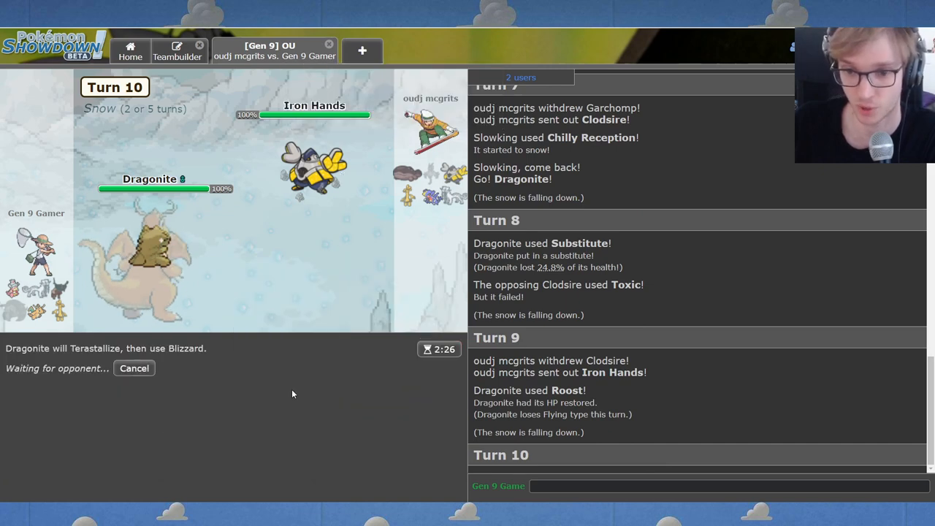
mouse_move(265, 384)
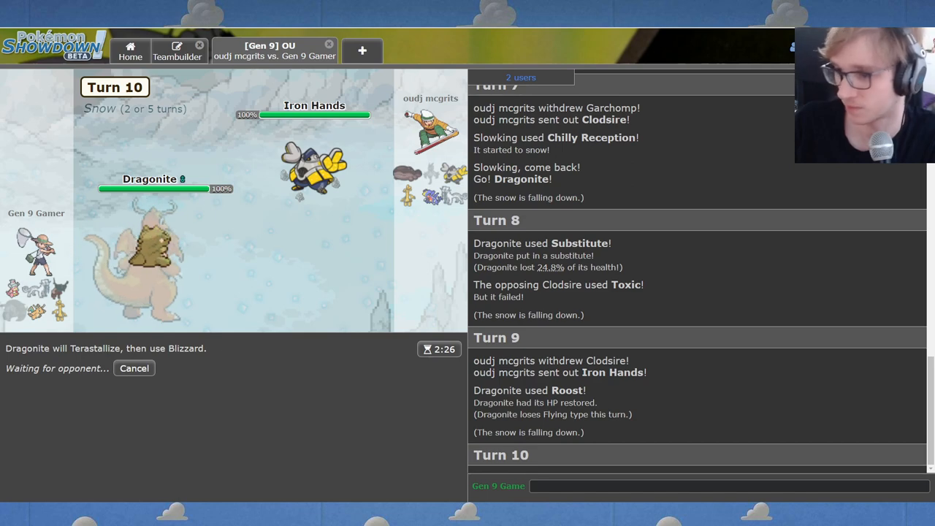
mouse_move(652, 325)
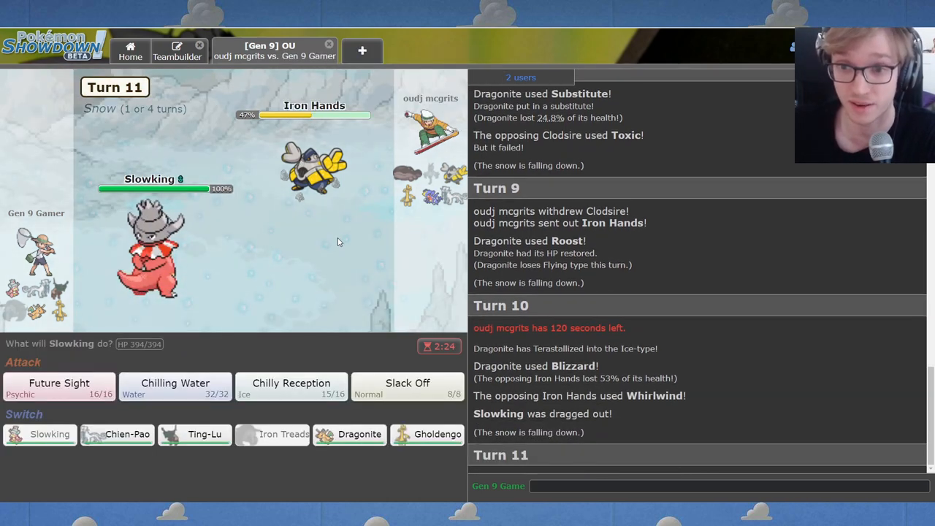
mouse_move(314, 168)
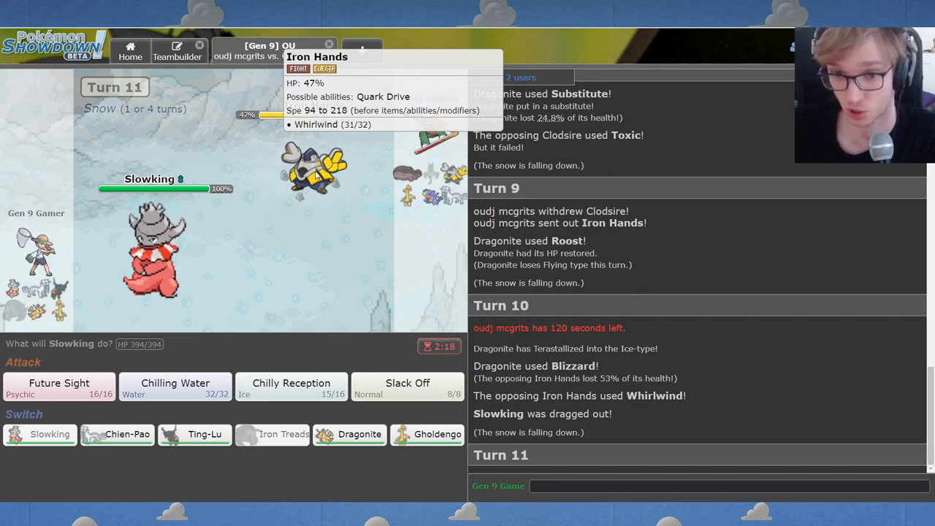
mouse_move(195, 434)
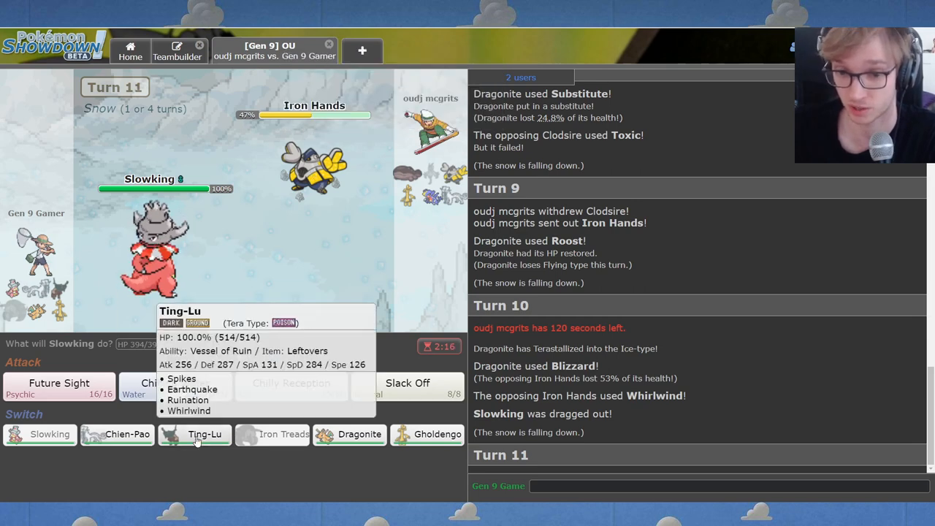
Switch to Ting-Lu, choose then cancel Spikes, and use Earthquake instead.
left_click(194, 433)
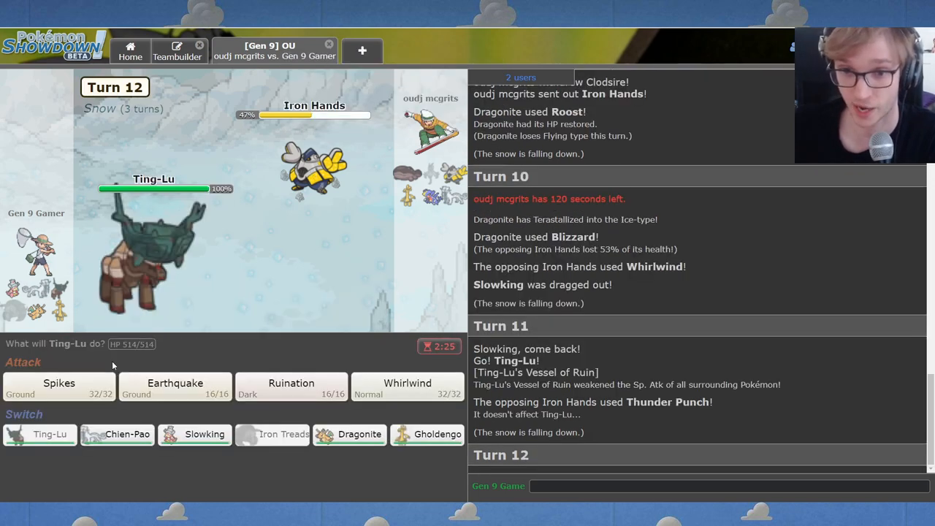
mouse_move(431, 193)
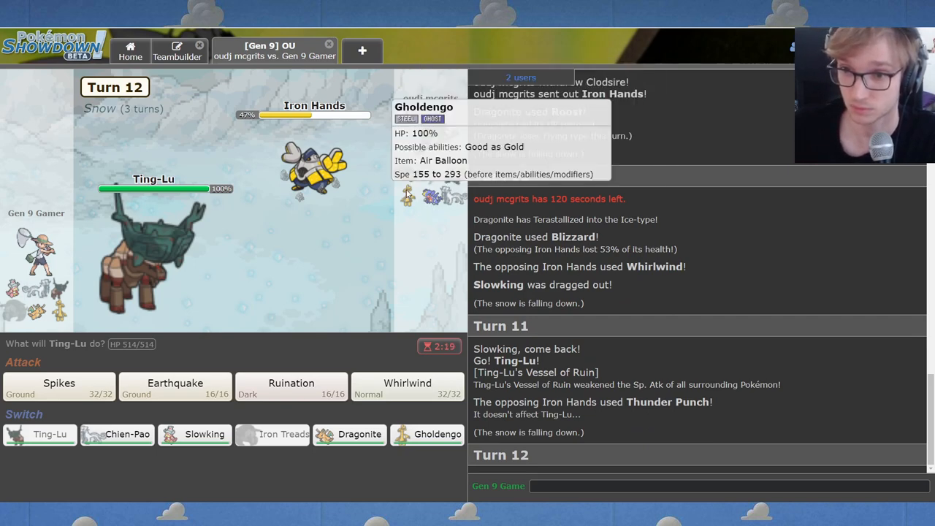
mouse_move(427, 221)
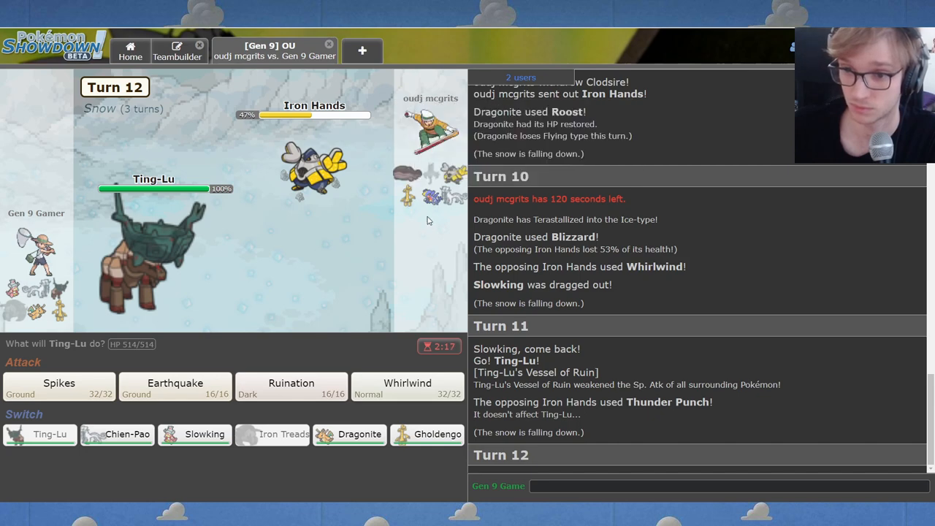
mouse_move(175, 387)
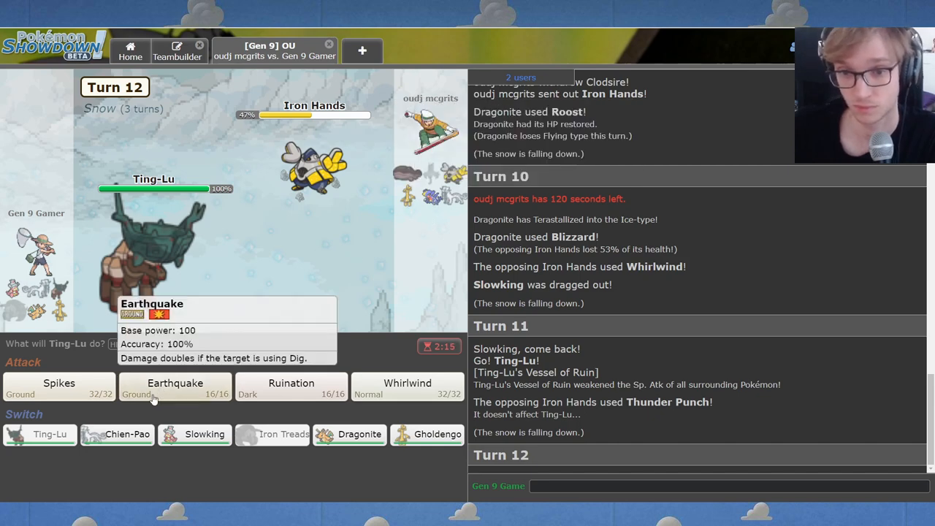
mouse_move(59, 387)
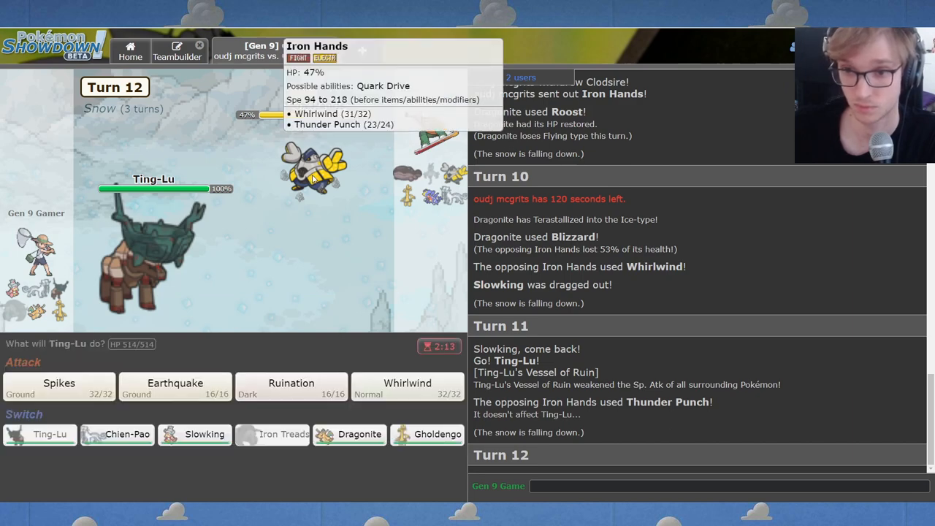
mouse_move(249, 276)
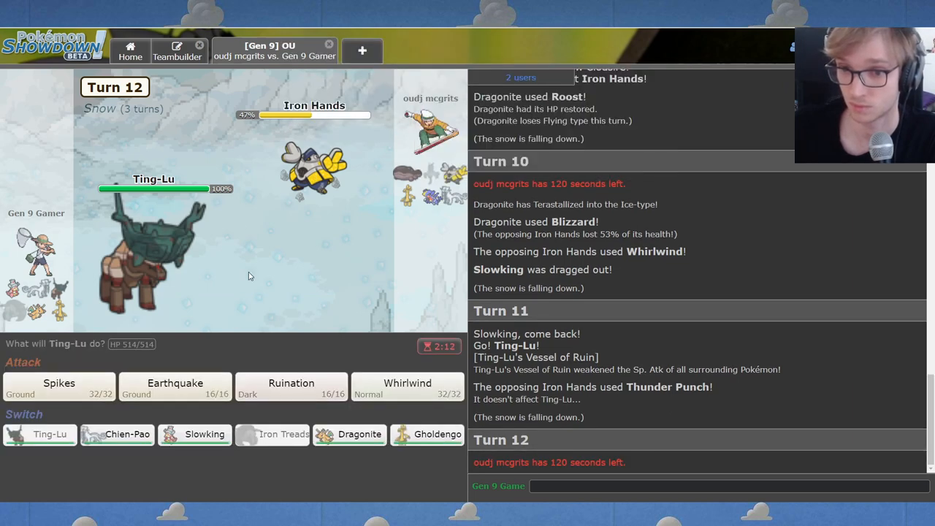
left_click(58, 387)
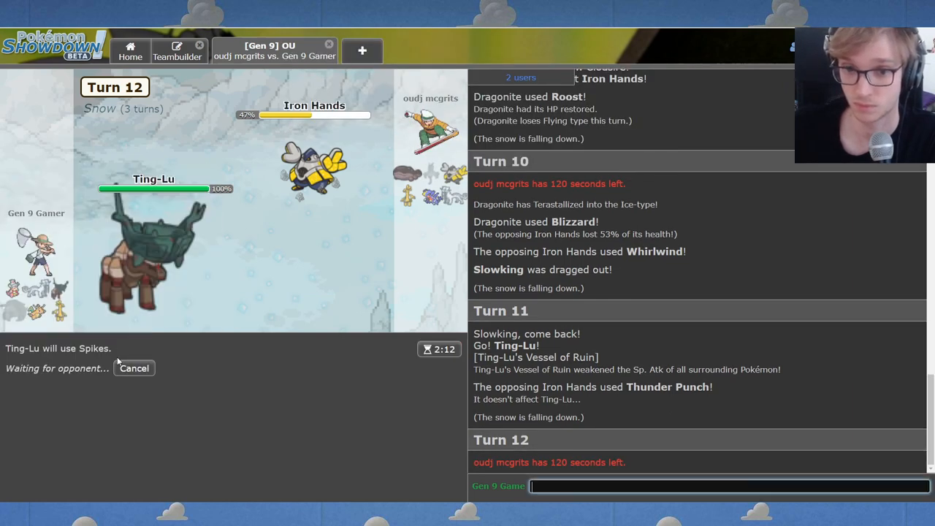
left_click(134, 368)
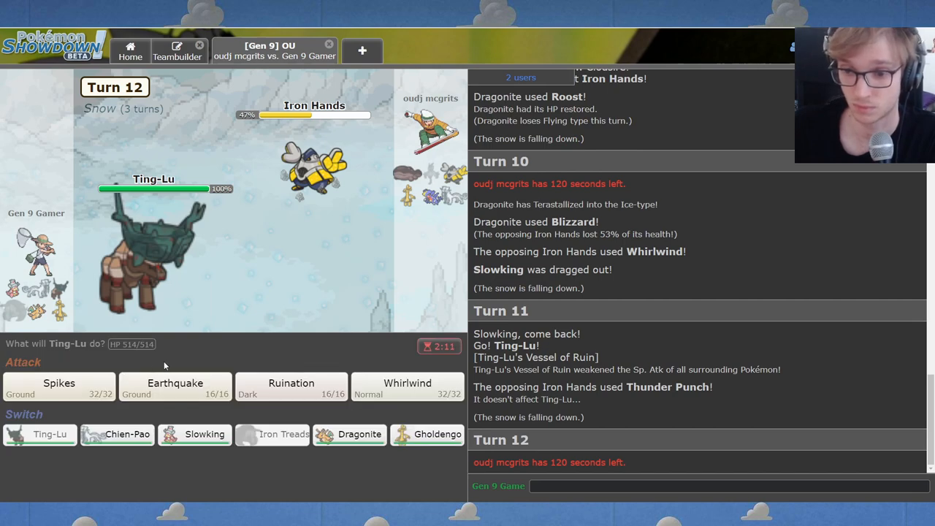
left_click(175, 385)
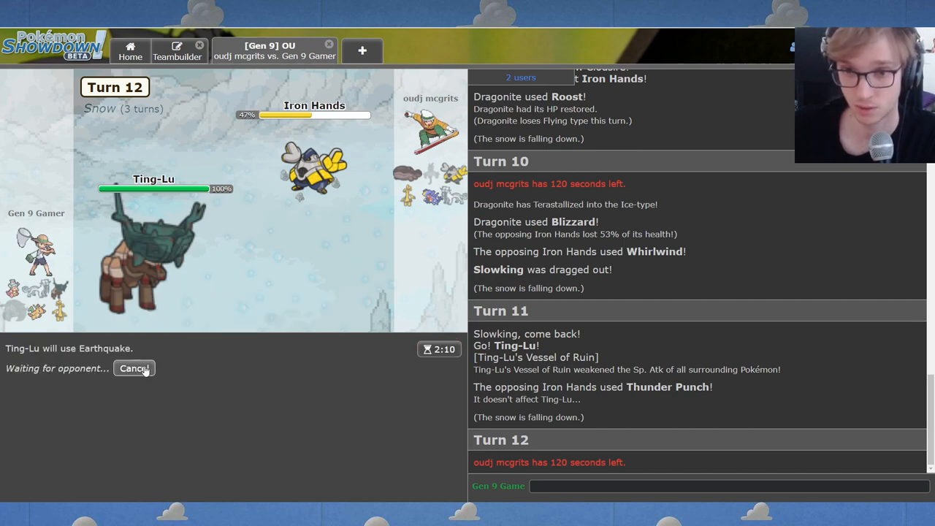
mouse_move(146, 256)
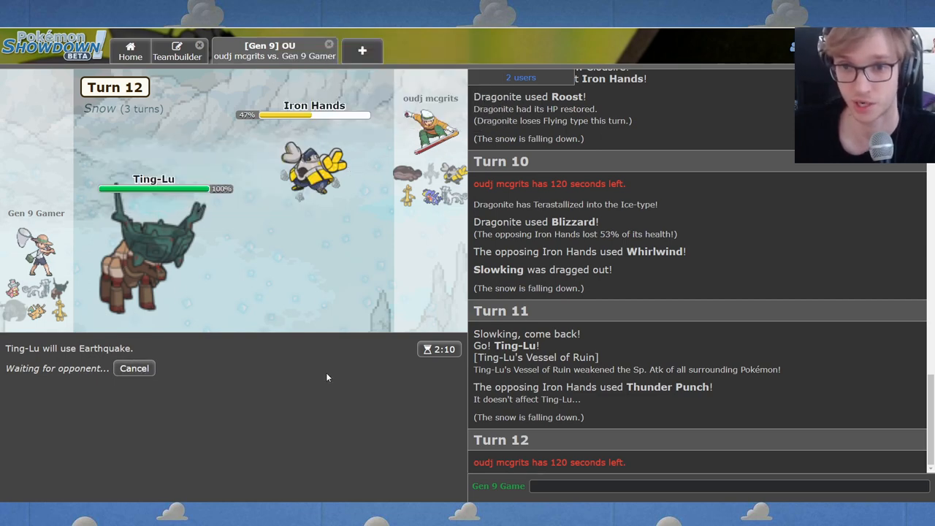
mouse_move(153, 263)
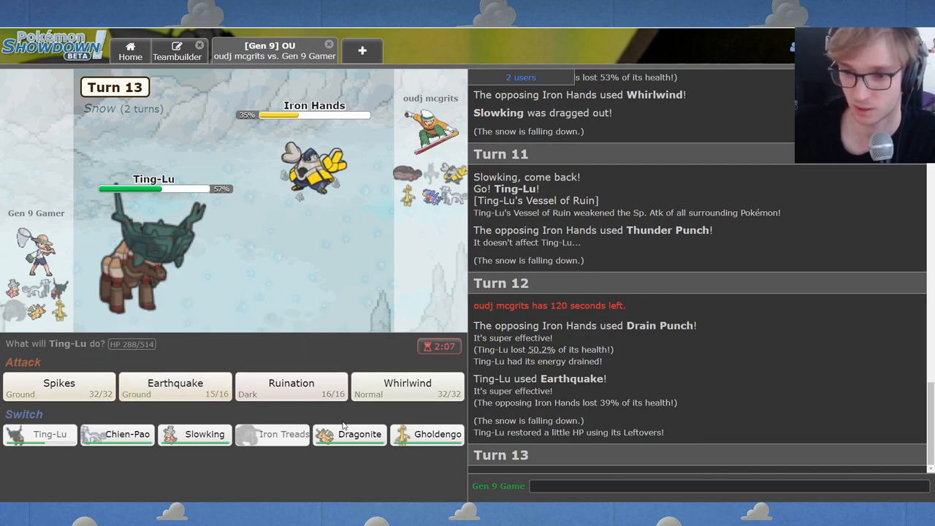
mouse_move(428, 434)
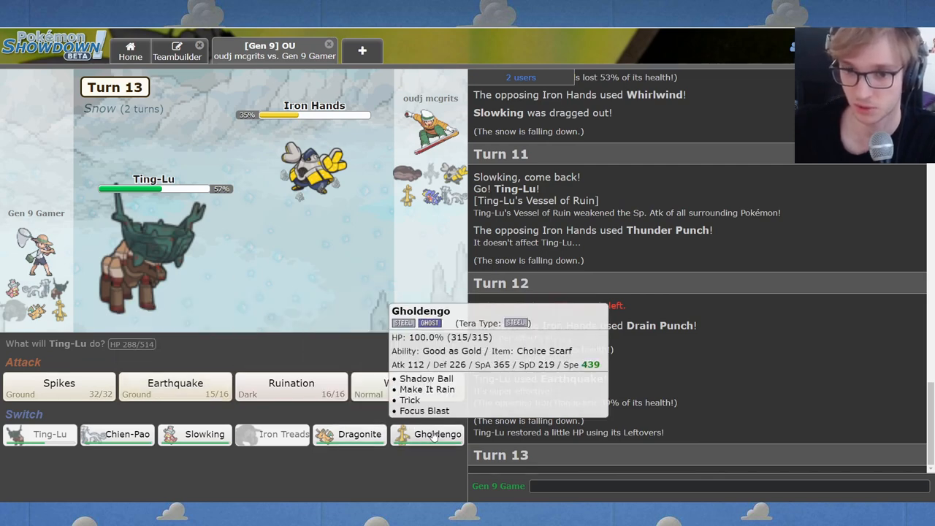
mouse_move(237, 406)
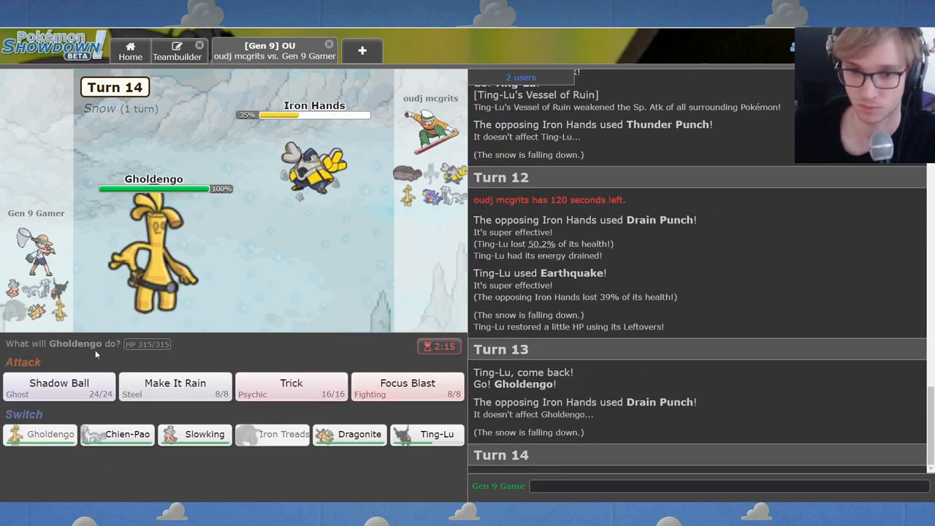
Gholdengo uses Shadow Ball, Slowking restarts snow, Dragonite uses Substitute and Roost.
left_click(59, 383)
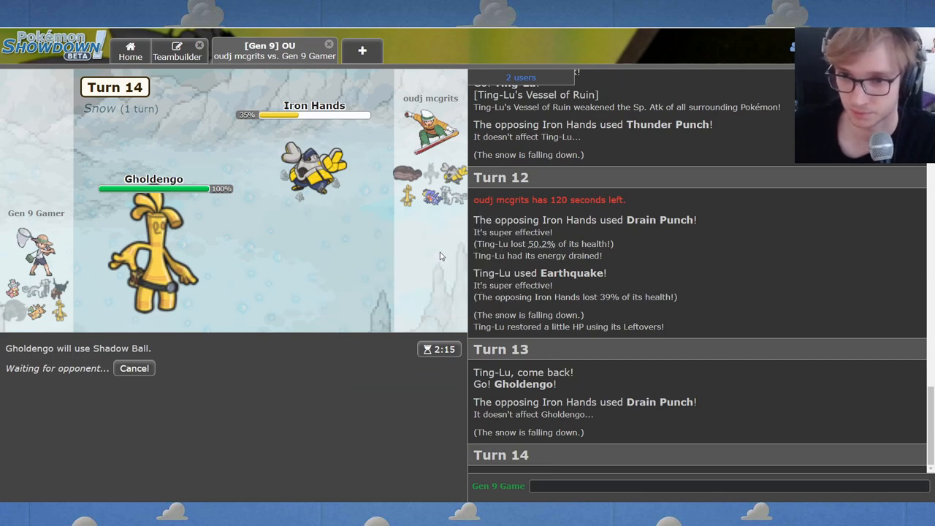
mouse_move(461, 165)
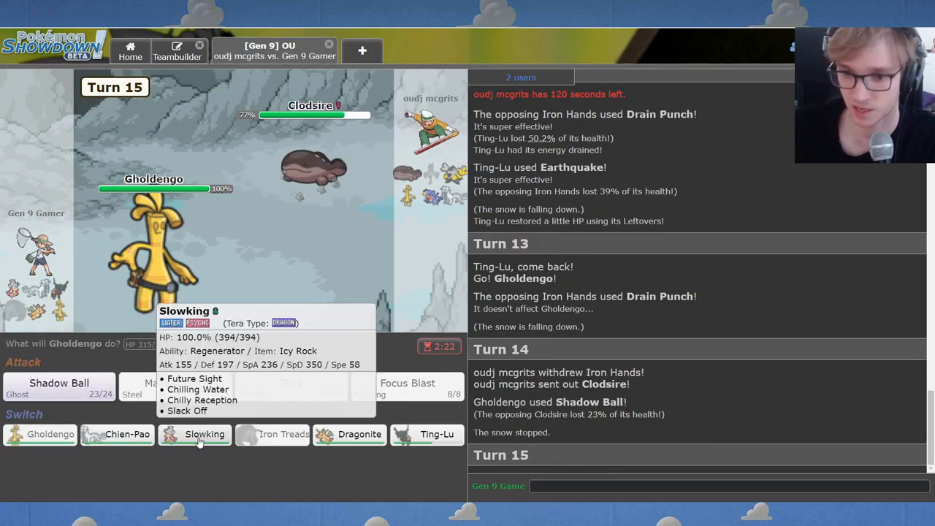
left_click(205, 433)
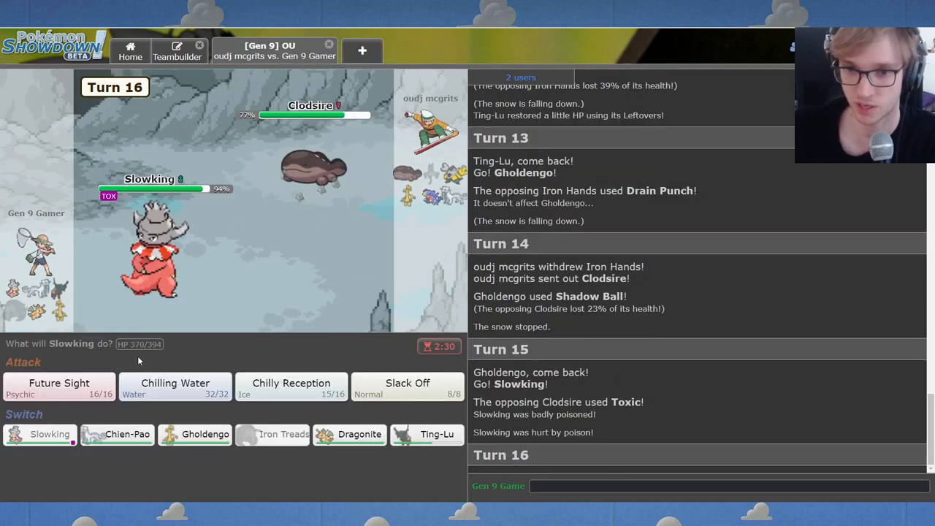
left_click(291, 385)
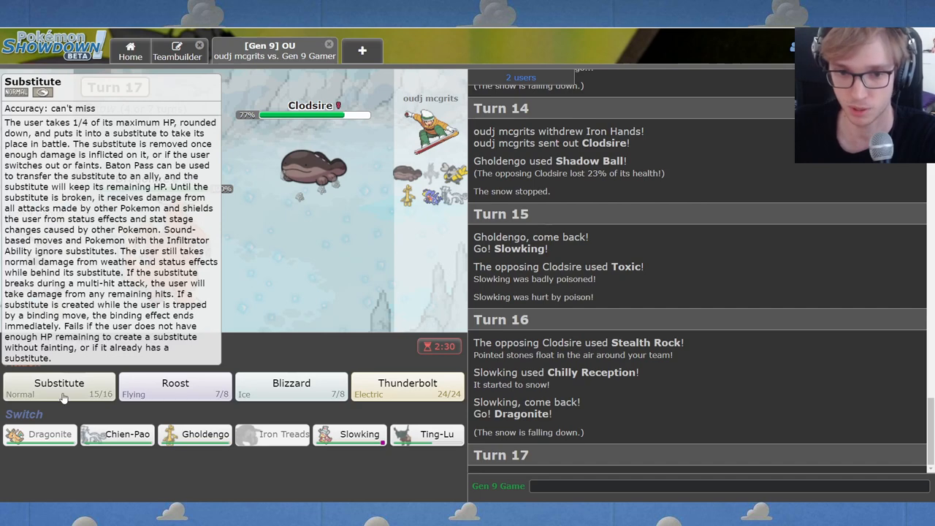
left_click(59, 387)
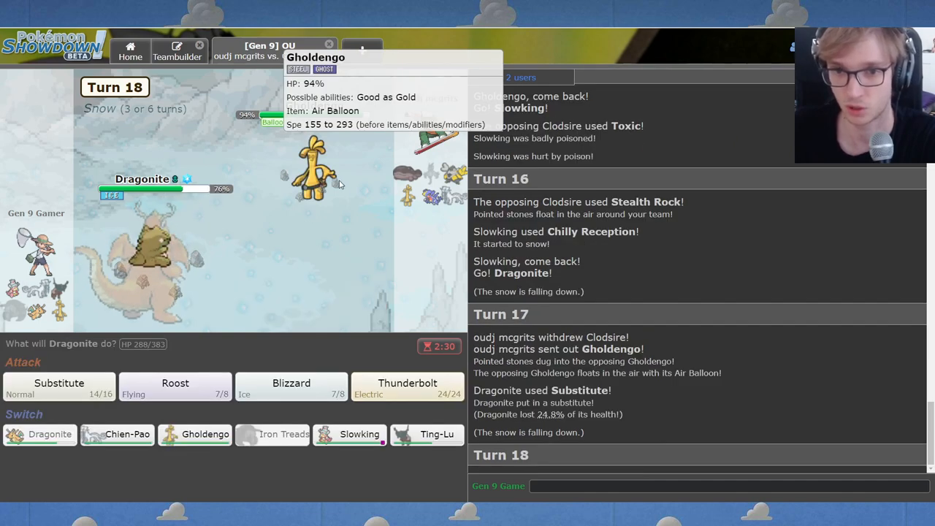
mouse_move(285, 300)
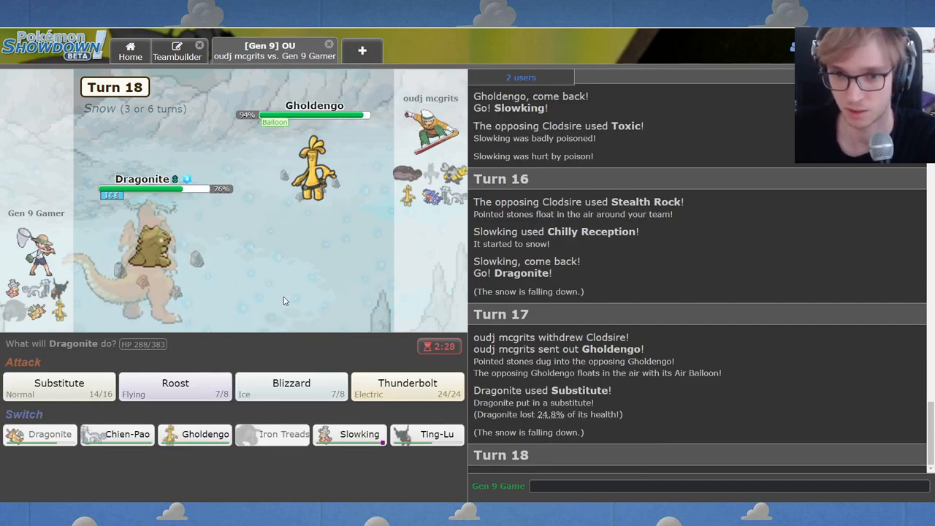
mouse_move(176, 387)
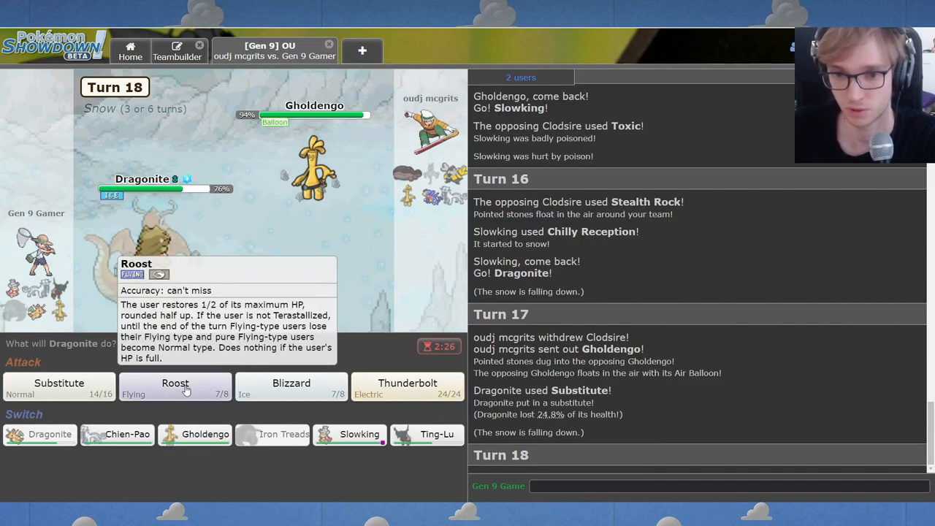
left_click(175, 387)
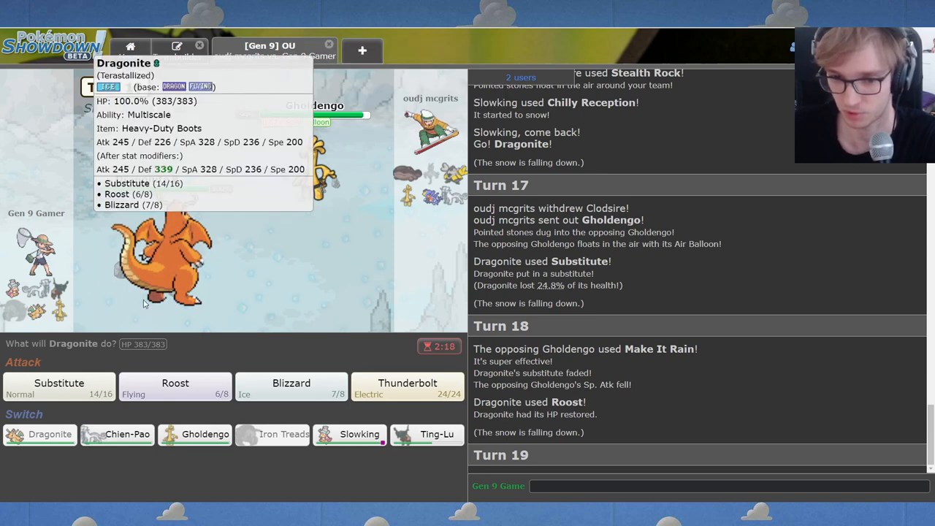
mouse_move(325, 179)
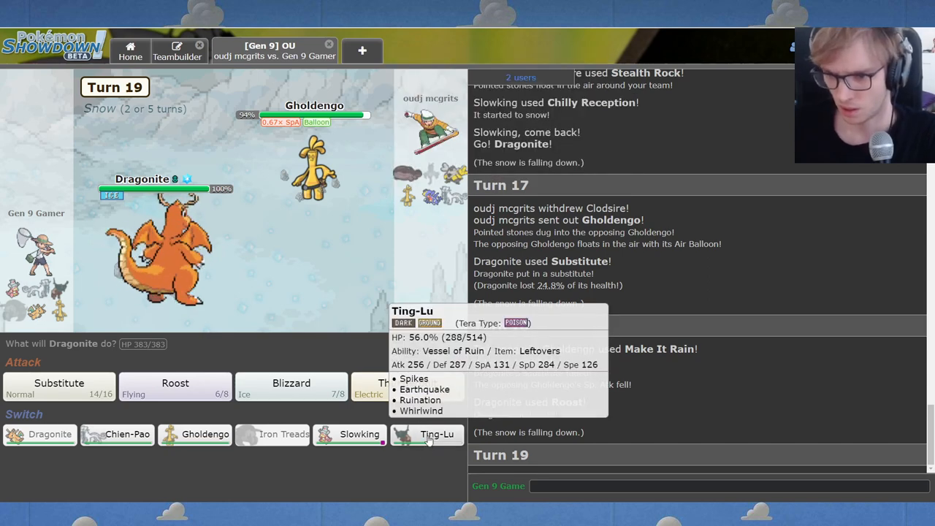
Send in Ting-Lu to Earthquake Iron Hands, then pick its turn-21 move.
left_click(436, 434)
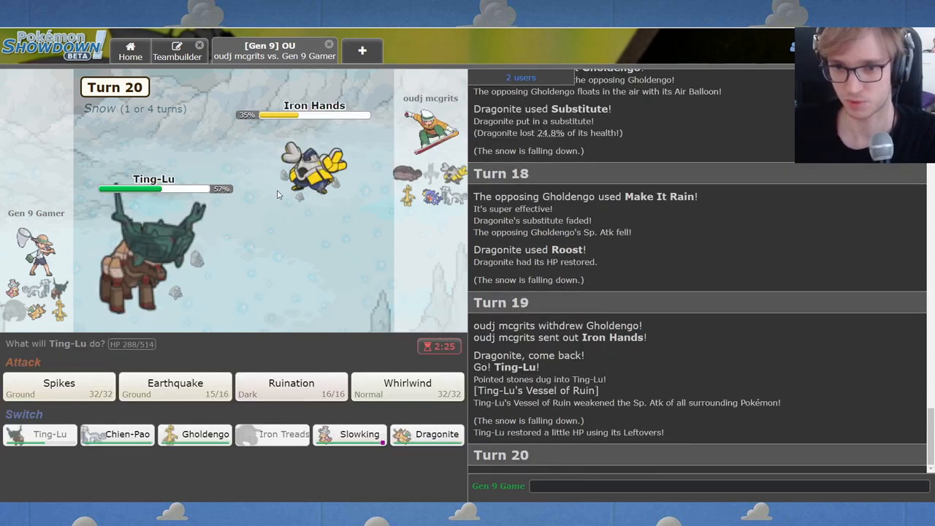
mouse_move(194, 433)
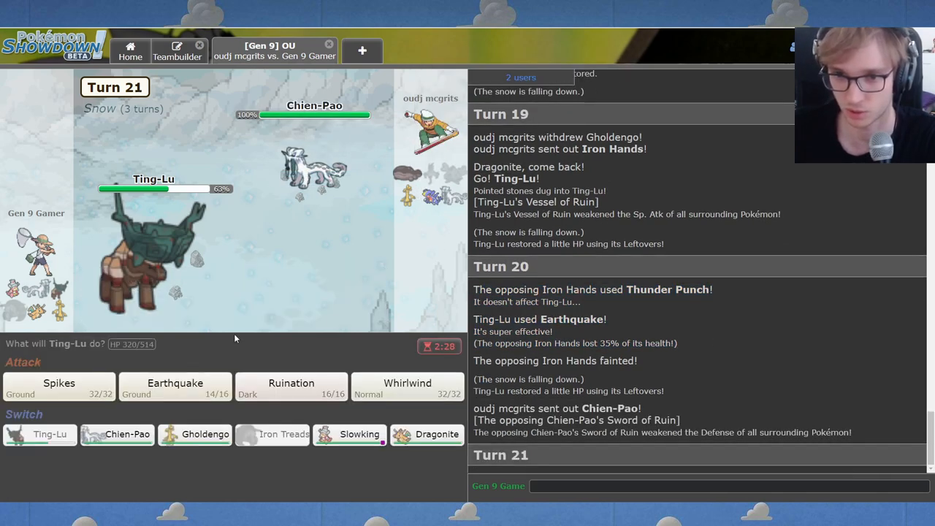
left_click(727, 486)
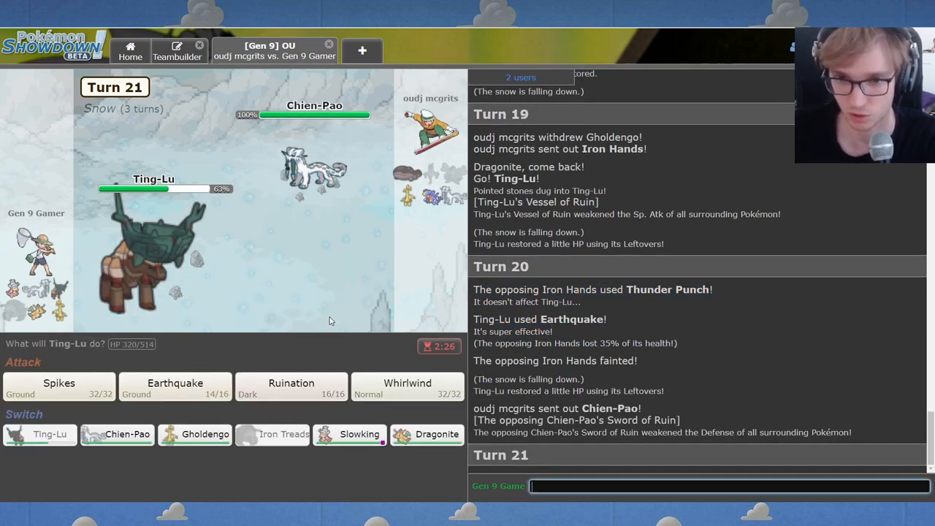
mouse_move(281, 256)
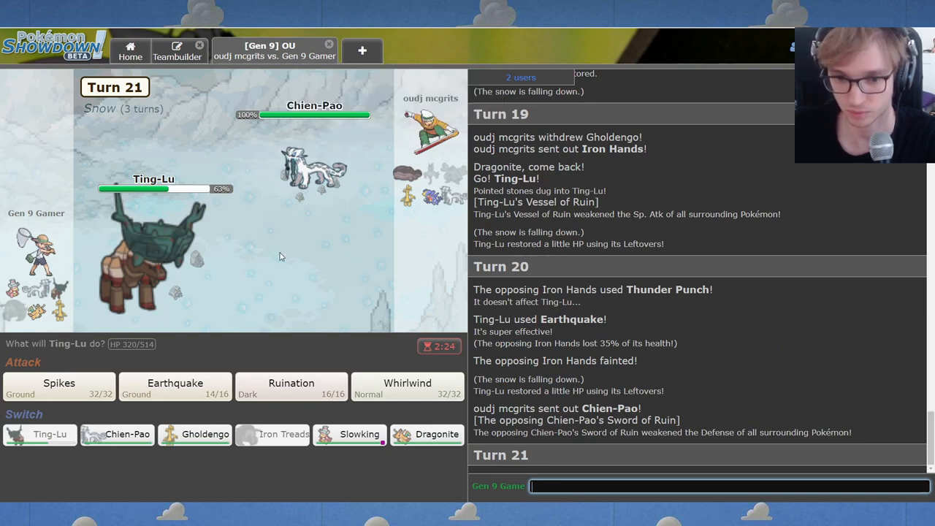
mouse_move(426, 434)
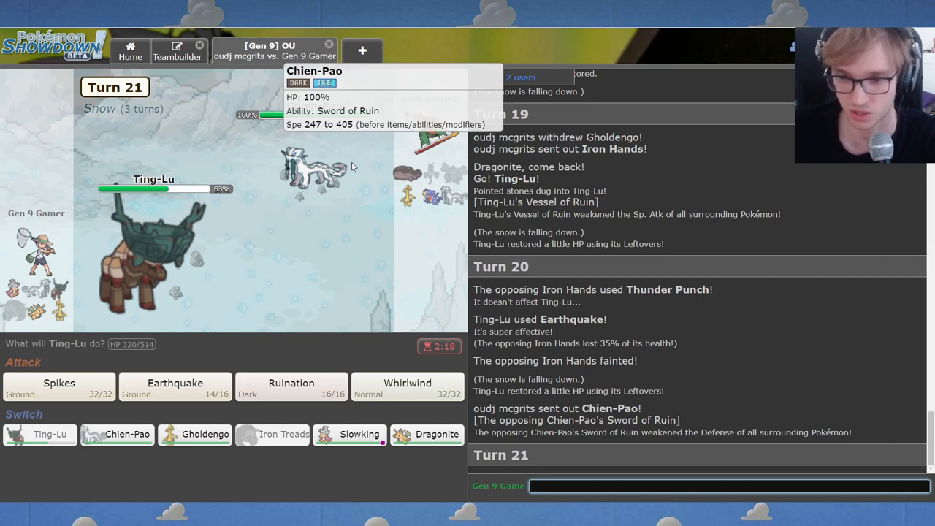
mouse_move(320, 368)
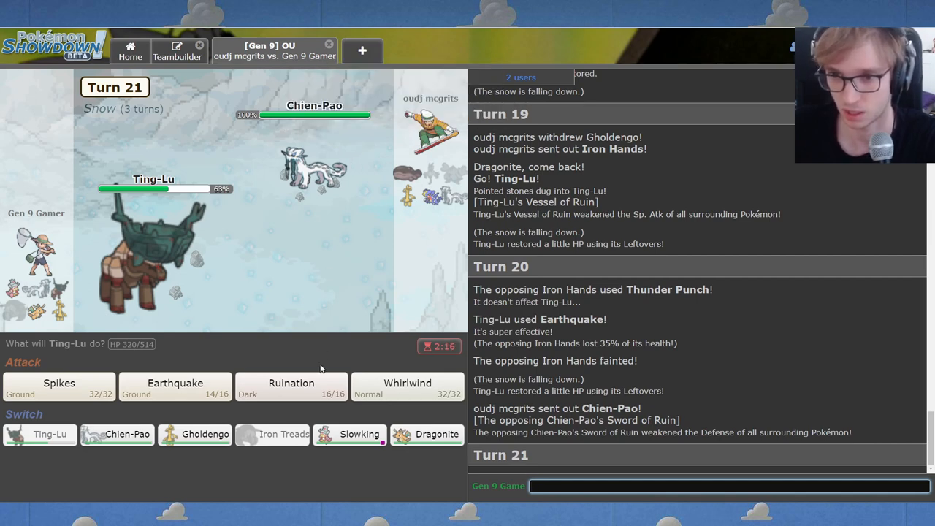
mouse_move(314, 168)
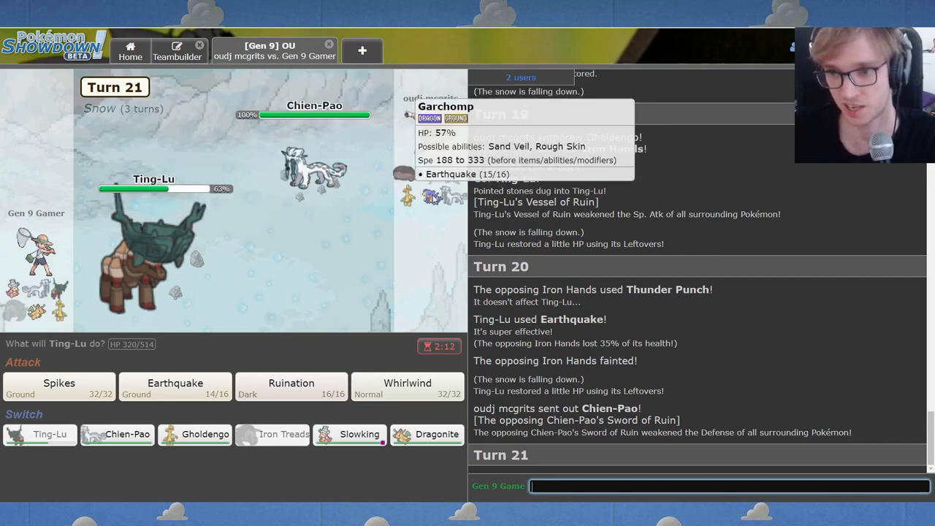
left_click(174, 386)
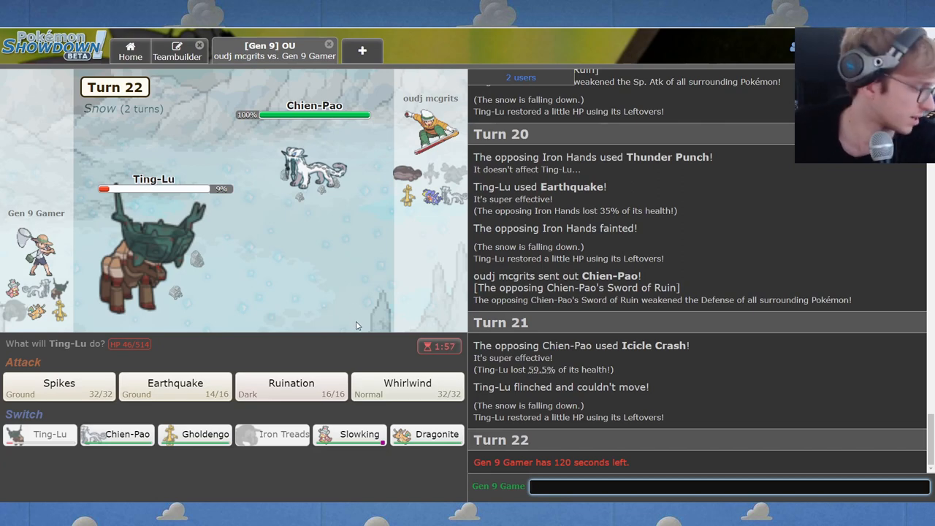
mouse_move(175, 388)
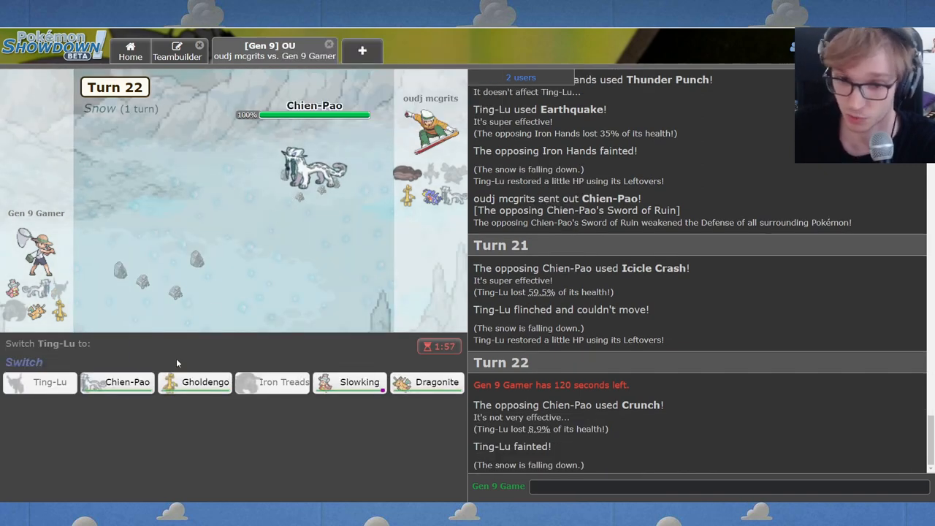
mouse_move(437, 382)
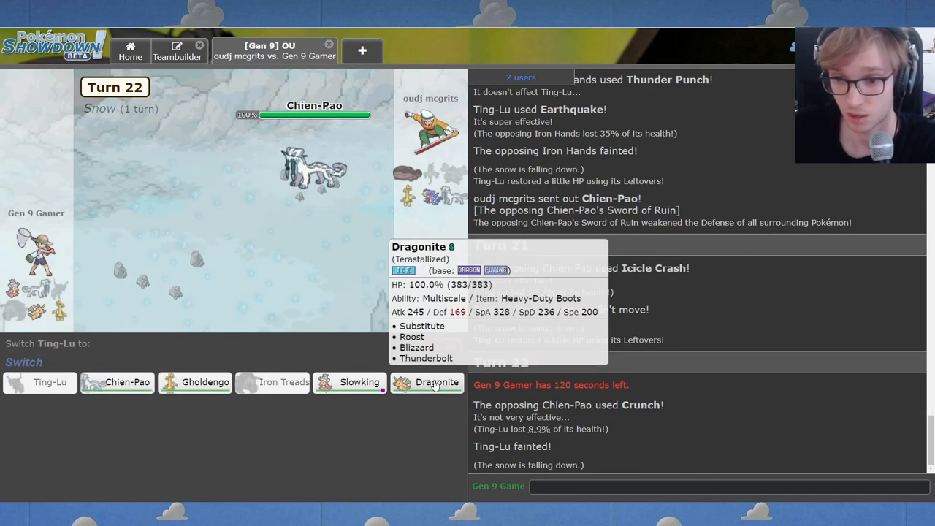
mouse_move(205, 382)
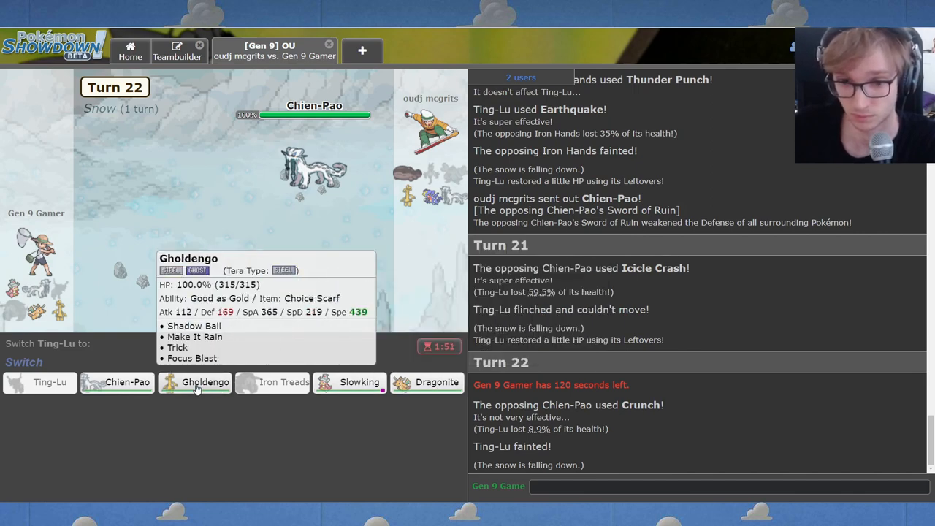
Bring Gholdengo in for fainted Ting-Lu, Trick Scarf onto Clodsire, then use Make It Rain.
left_click(204, 382)
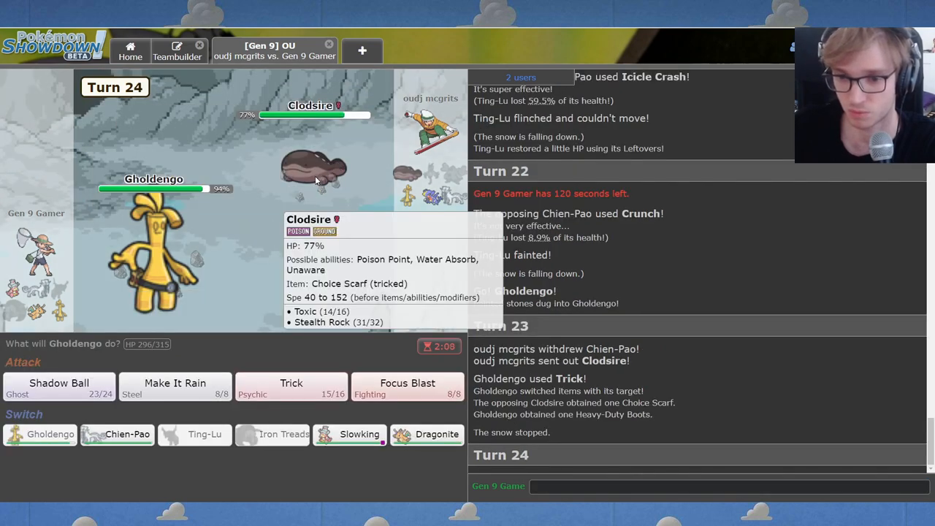
mouse_move(405, 201)
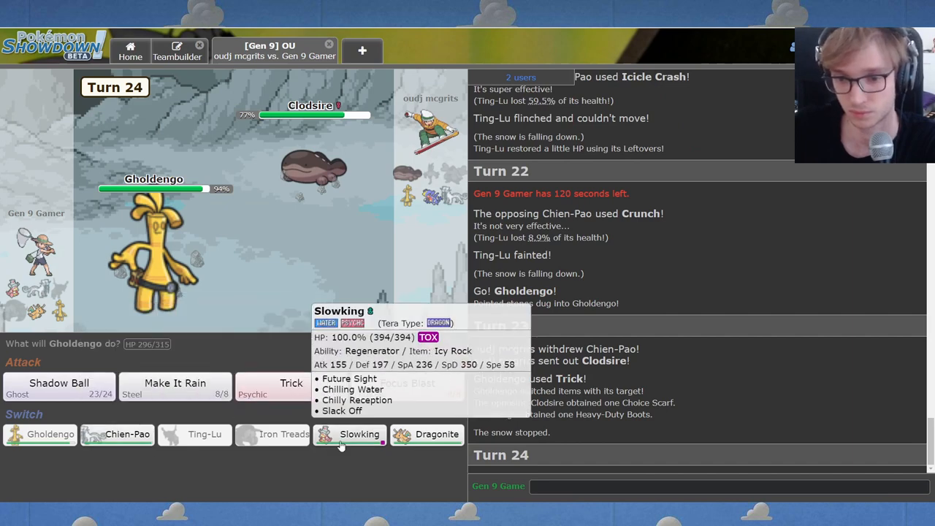
left_click(359, 434)
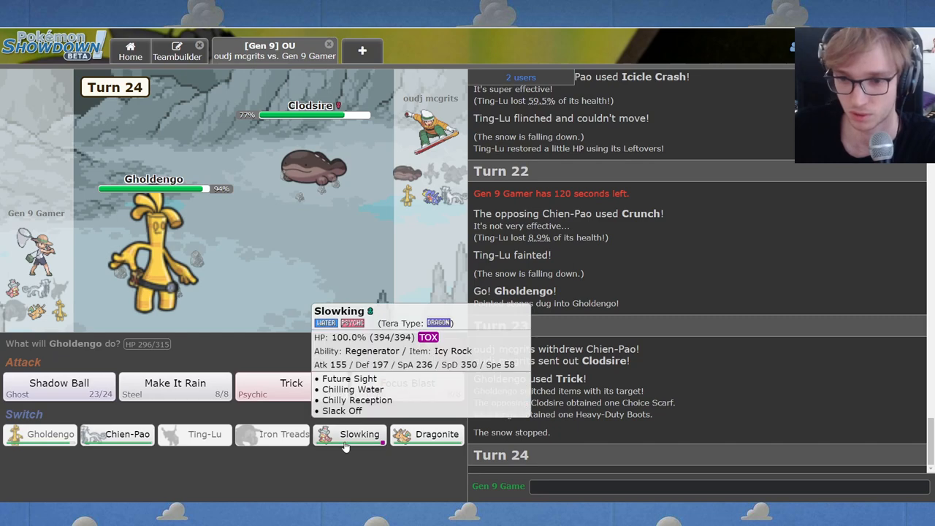
mouse_move(209, 410)
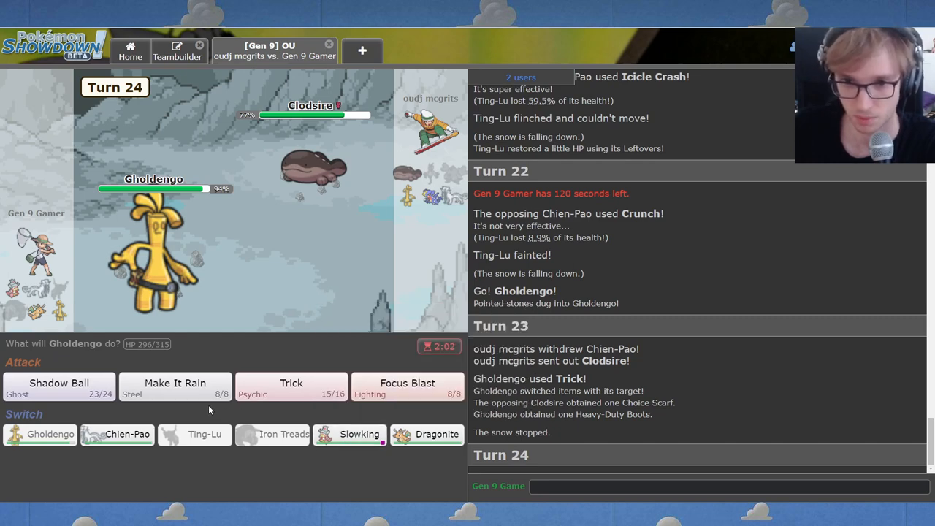
left_click(175, 387)
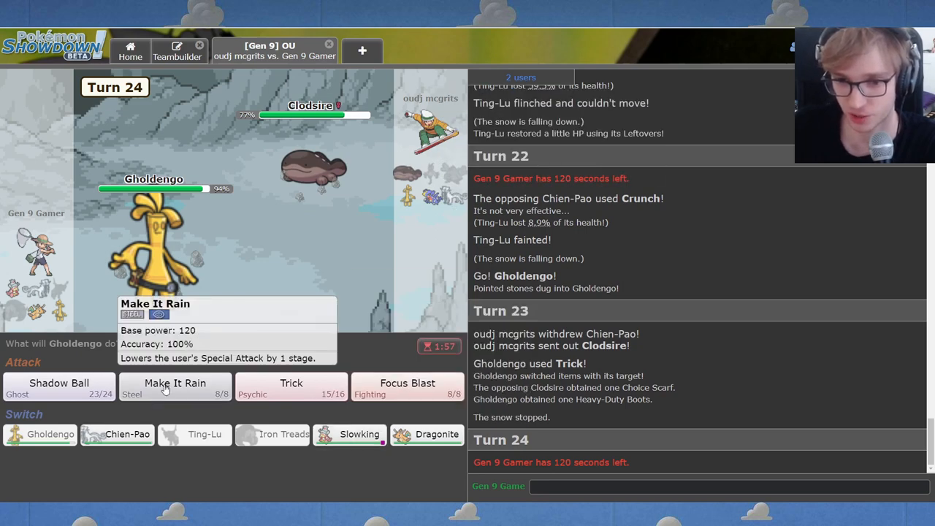
left_click(175, 383)
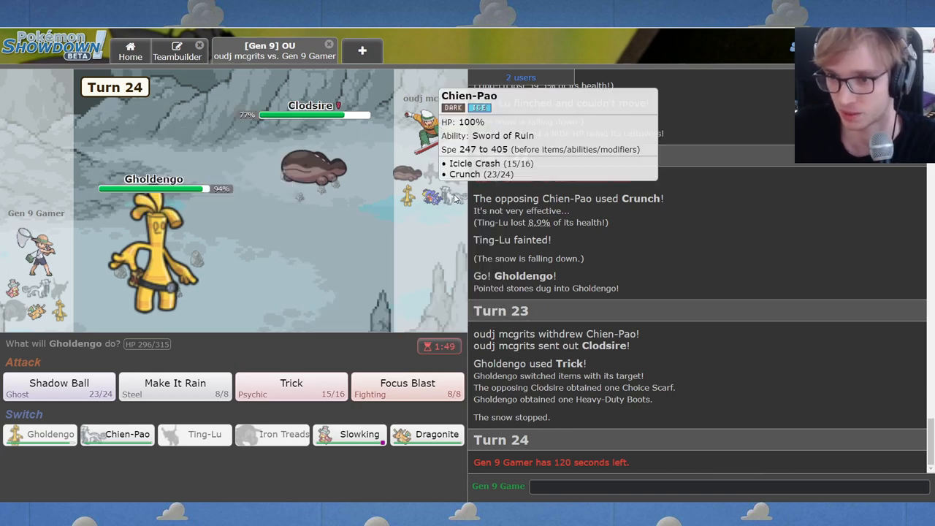
left_click(174, 386)
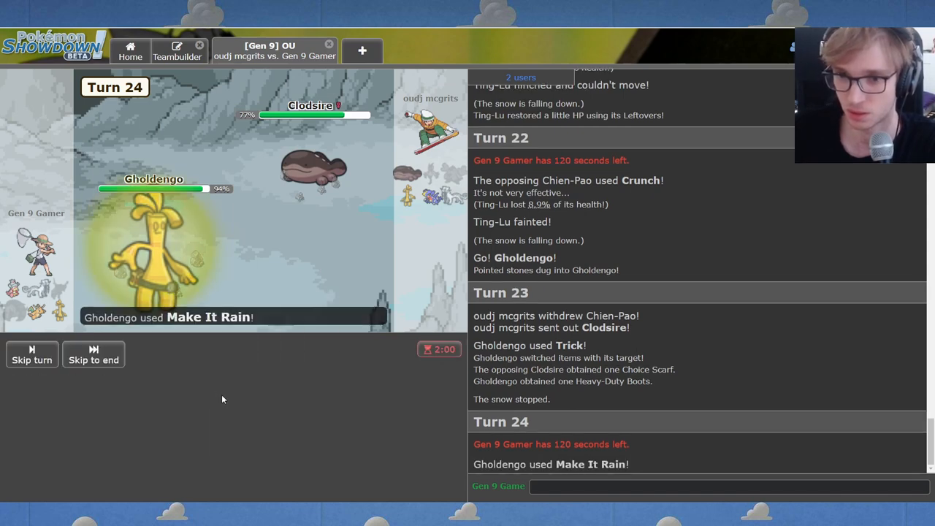
mouse_move(359, 434)
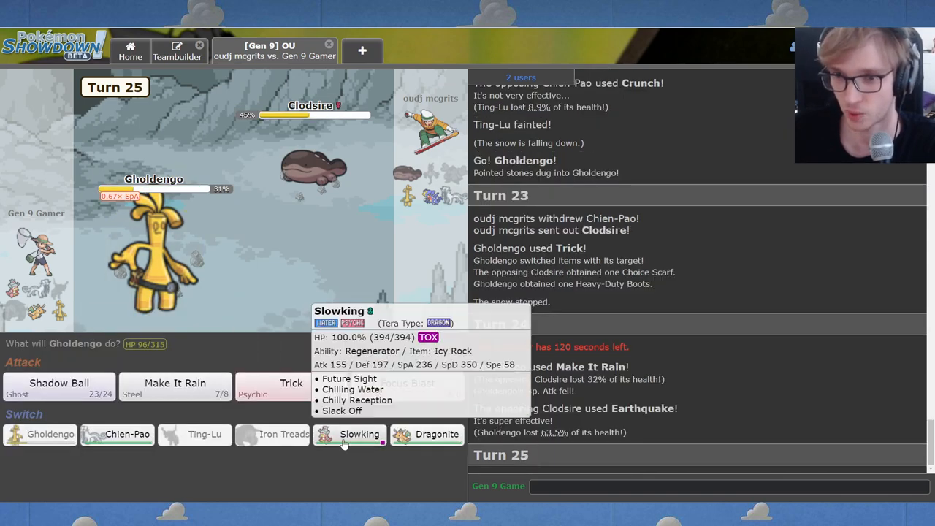
Switch Gholdengo to Slowking, Crunch with Chien-Pao, then send Gholdengo back in.
left_click(359, 434)
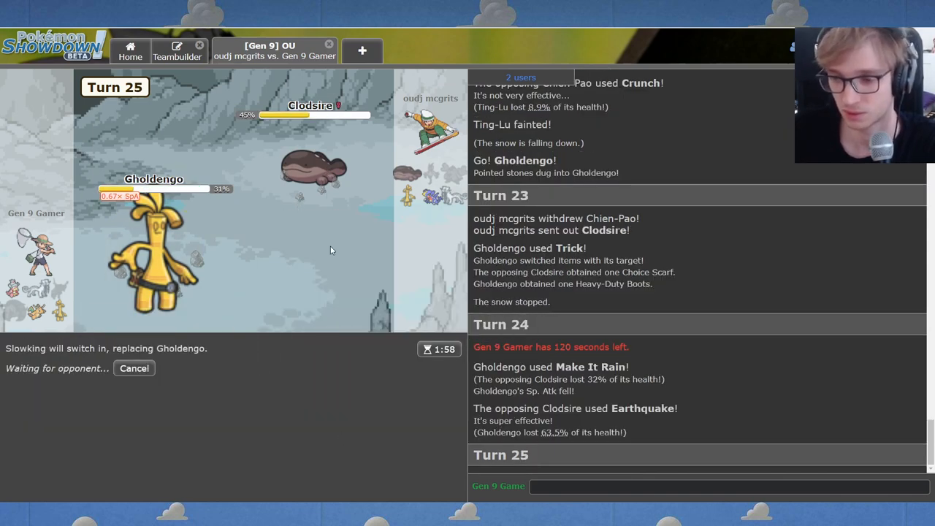
mouse_move(314, 164)
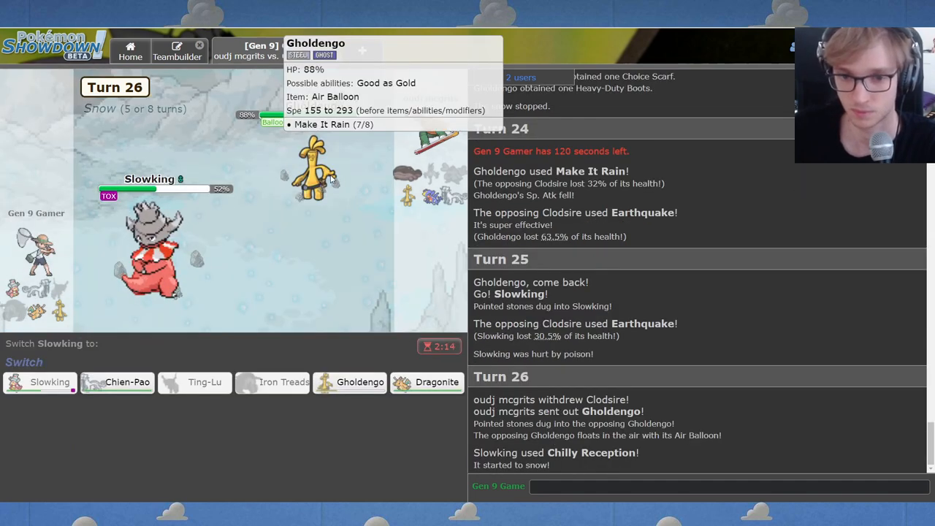
mouse_move(117, 382)
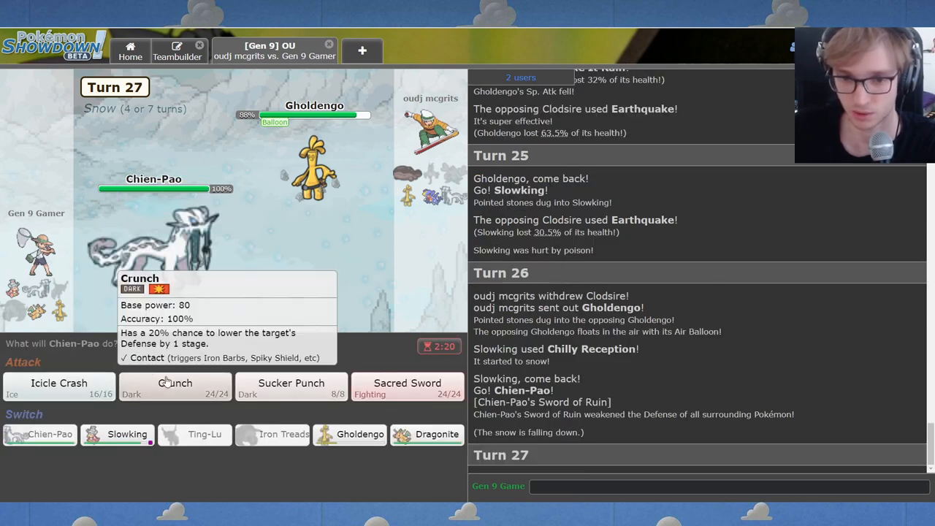
left_click(174, 387)
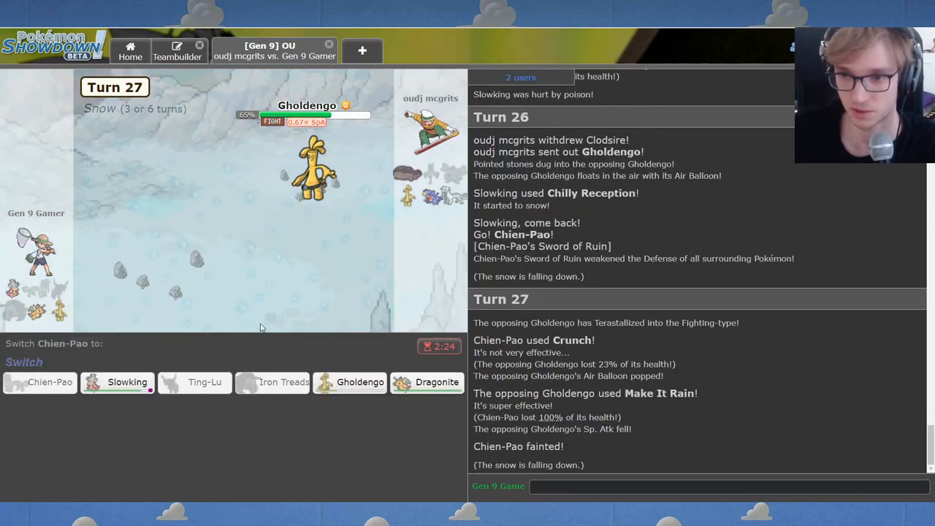
mouse_move(311, 172)
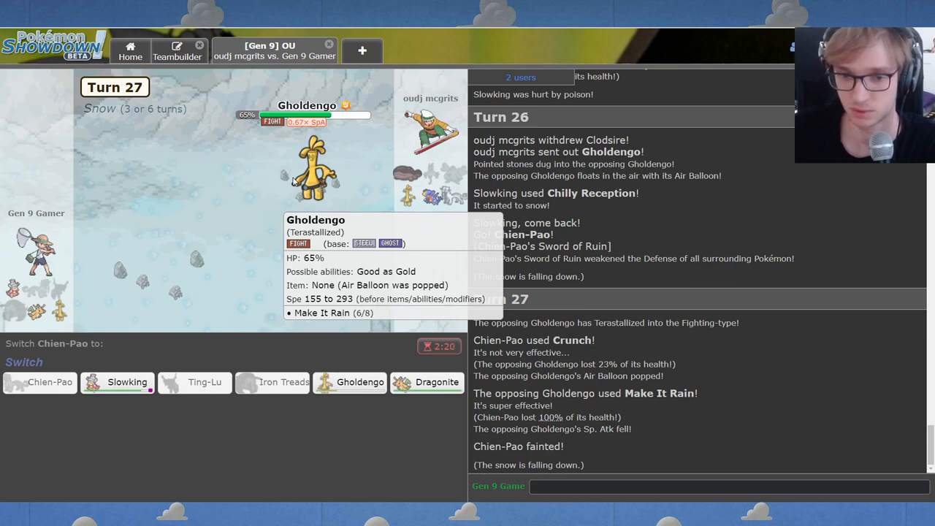
left_click(360, 382)
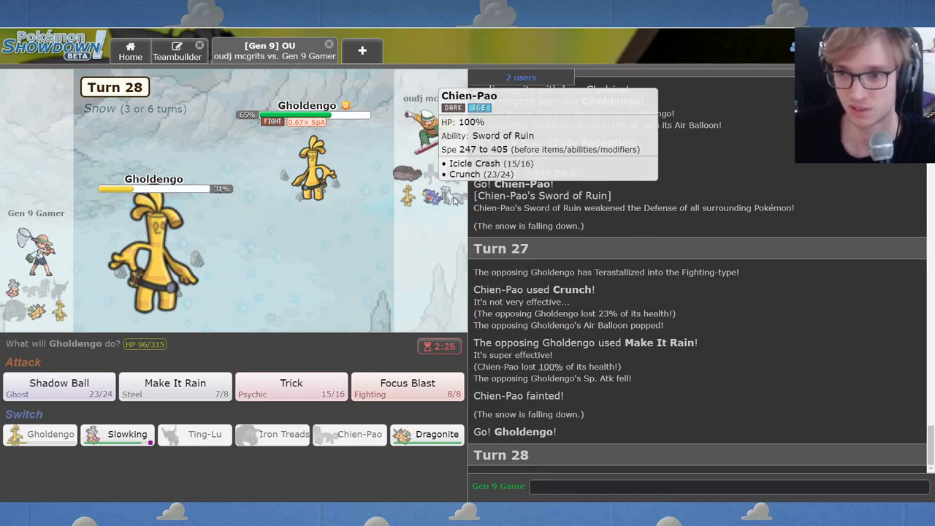
mouse_move(148, 369)
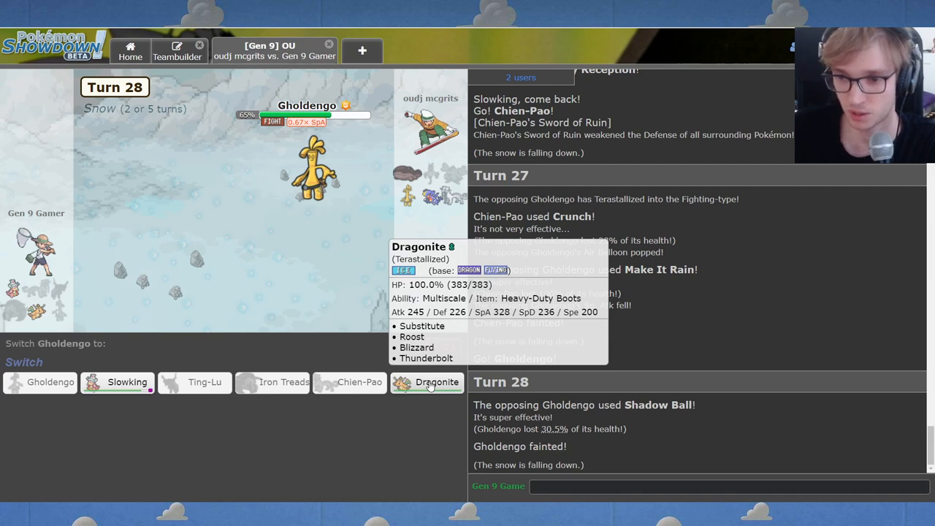
Send in Dragonite, swap Roost for Blizzard on the foe's Gholdengo, then switch to Slowking.
left_click(437, 382)
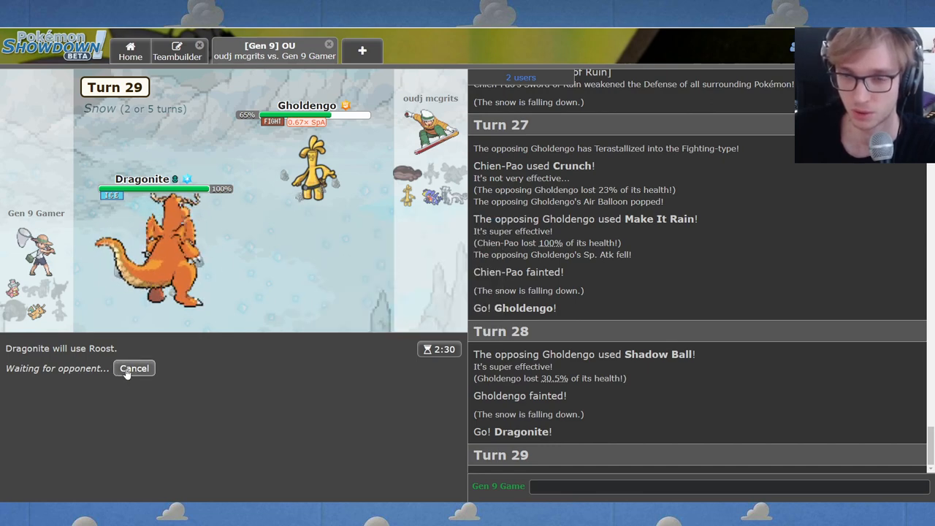
left_click(134, 368)
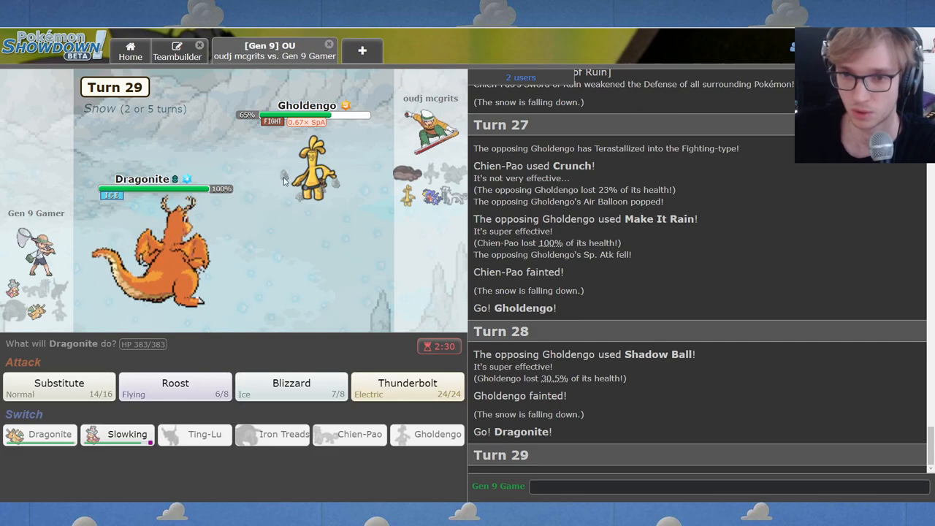
mouse_move(314, 168)
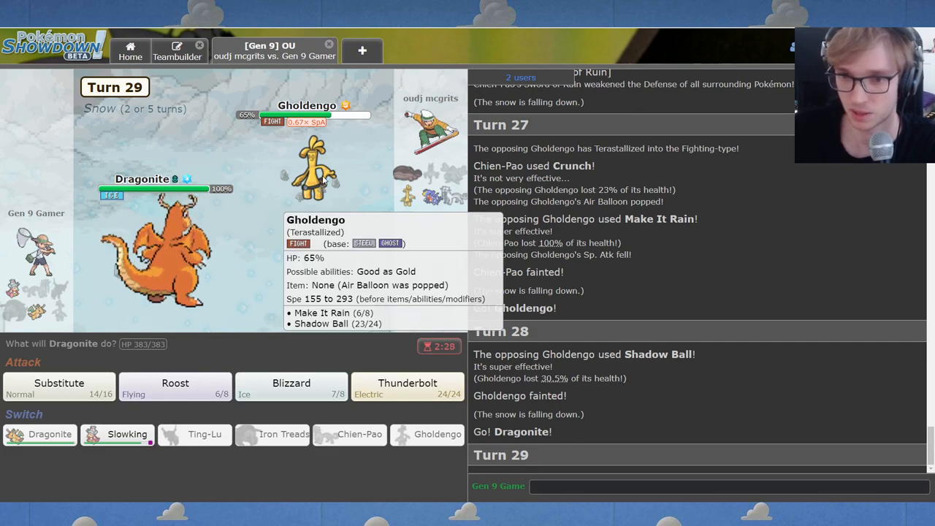
left_click(175, 386)
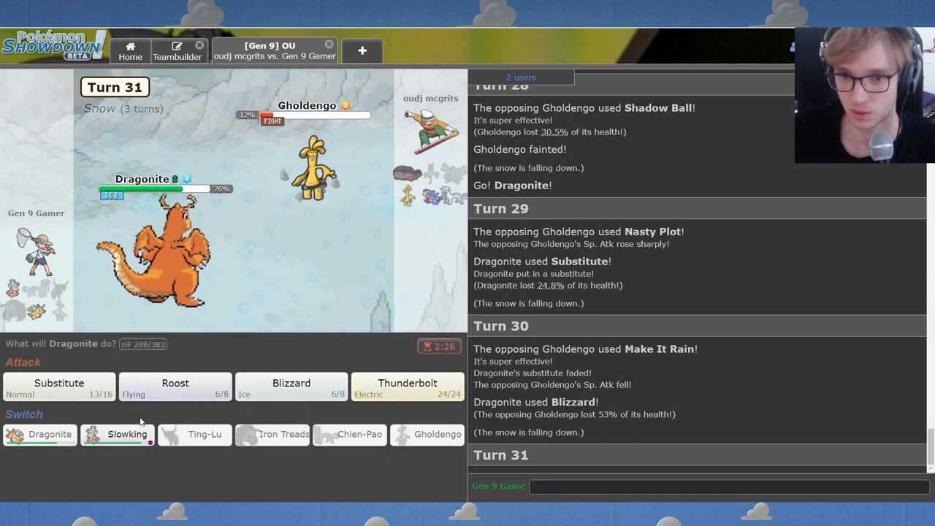
mouse_move(127, 434)
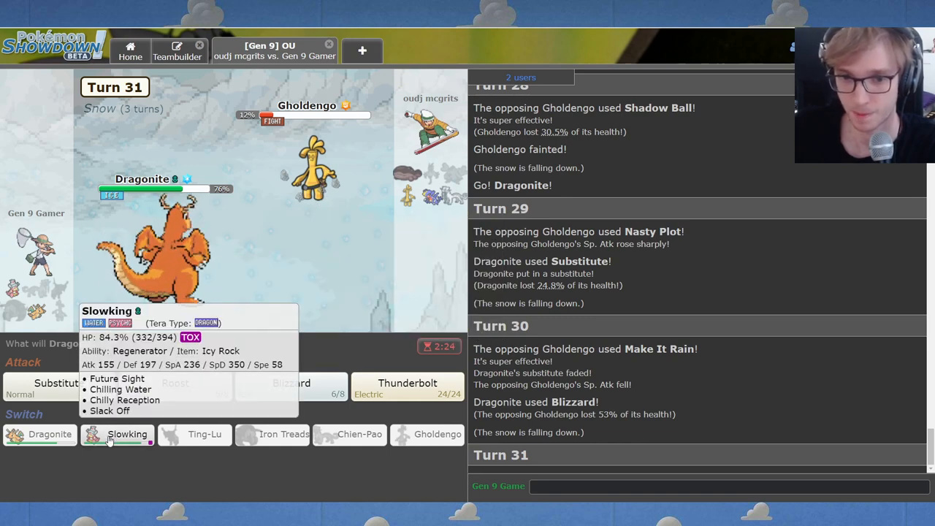
left_click(126, 434)
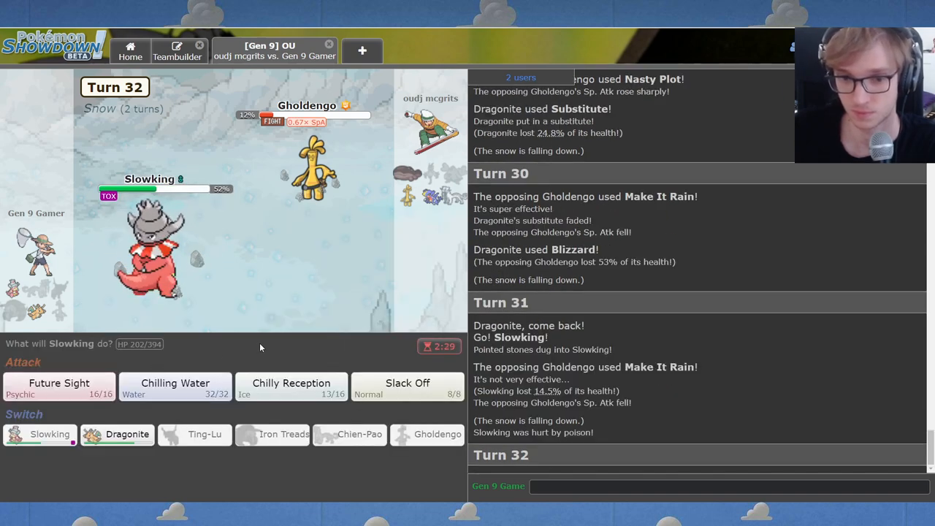
mouse_move(176, 385)
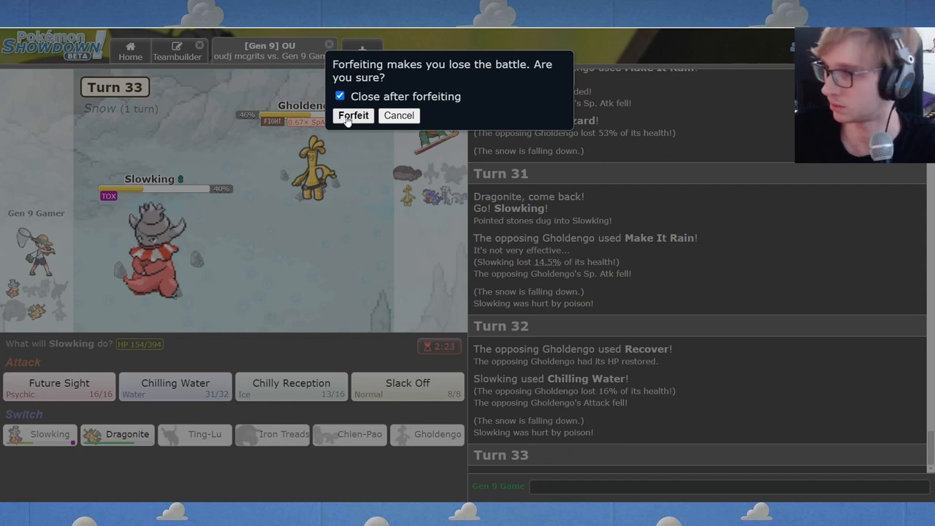
mouse_move(397, 124)
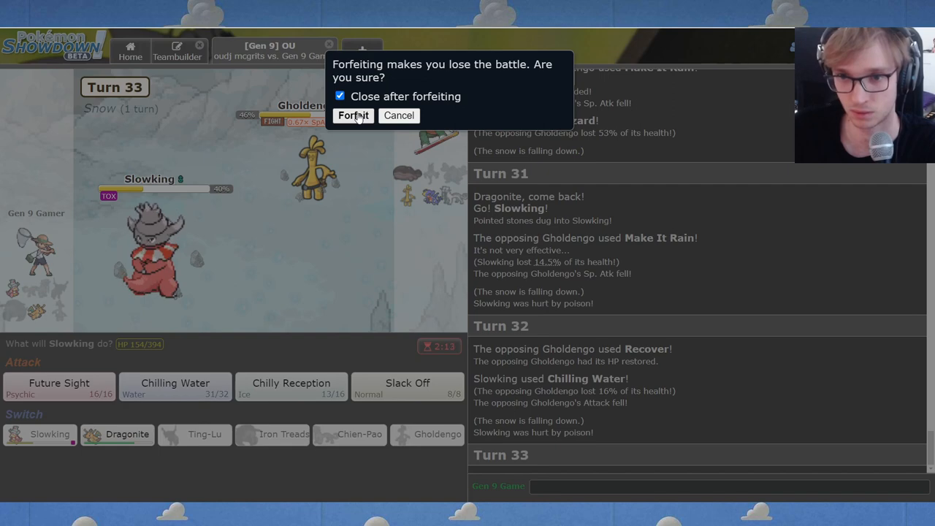
Confirm forfeiting the Turn 33 battle with the tab closing afterward.
left_click(353, 115)
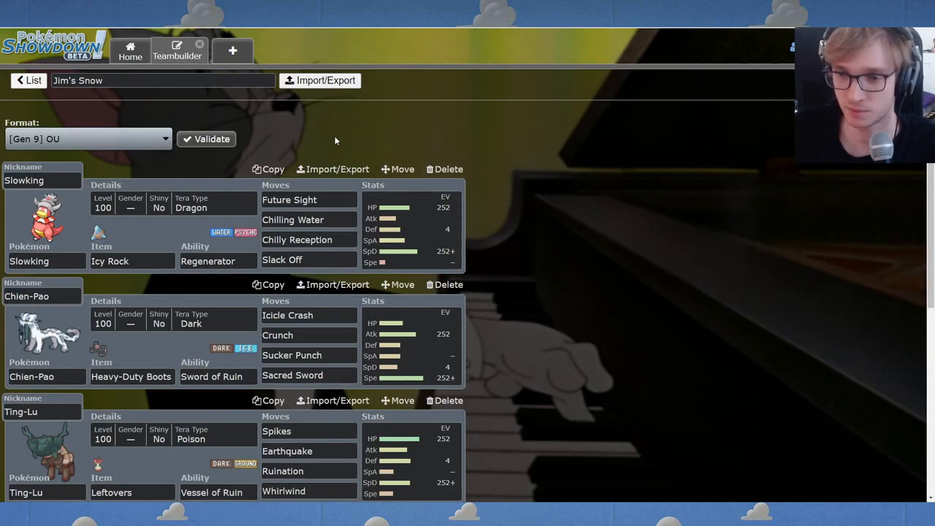
Move from the snow team to the team list, then return to the home screen.
left_click(130, 51)
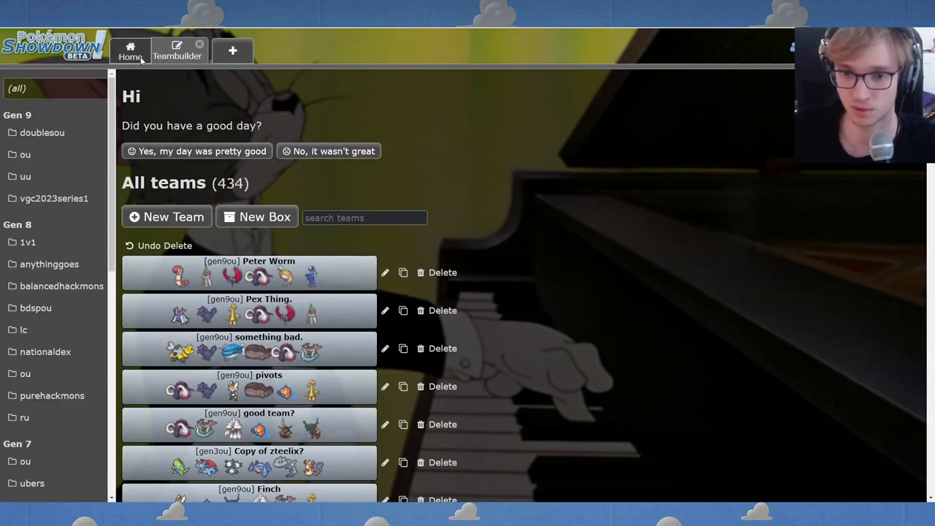
left_click(130, 51)
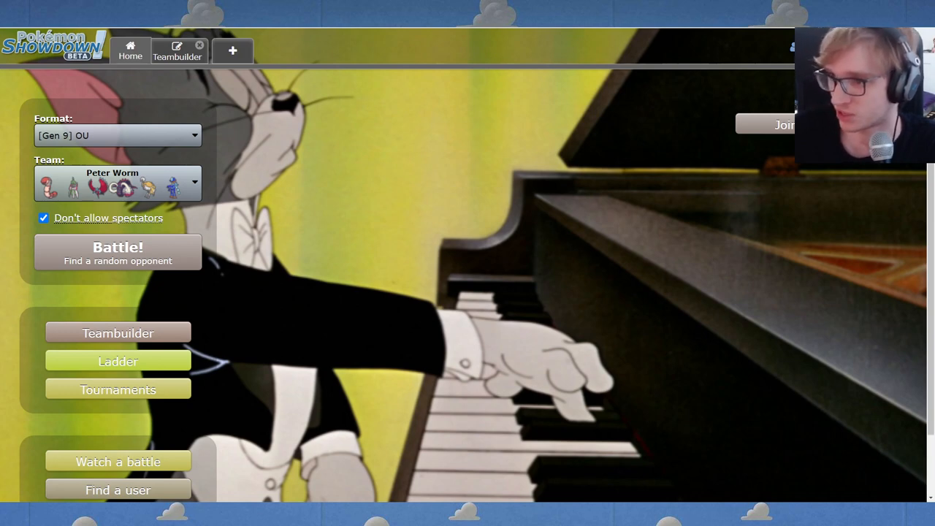
mouse_move(390, 420)
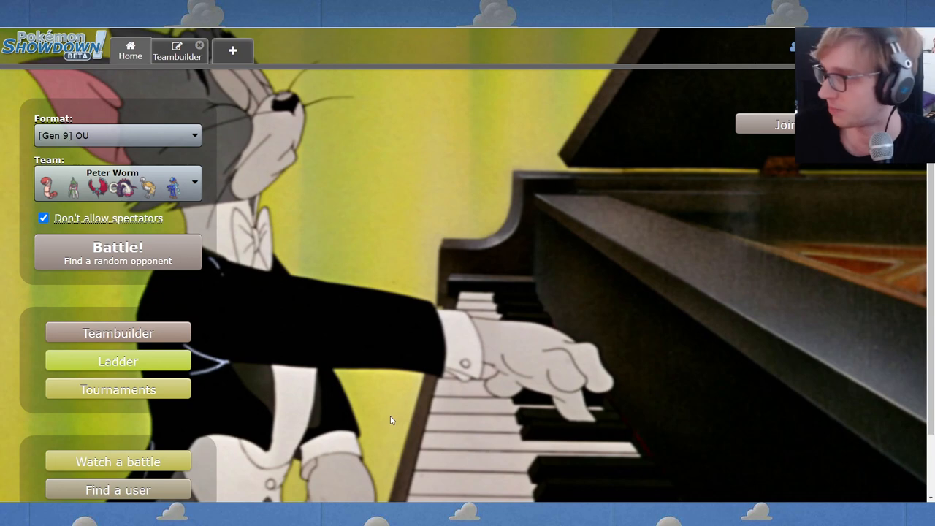
mouse_move(316, 363)
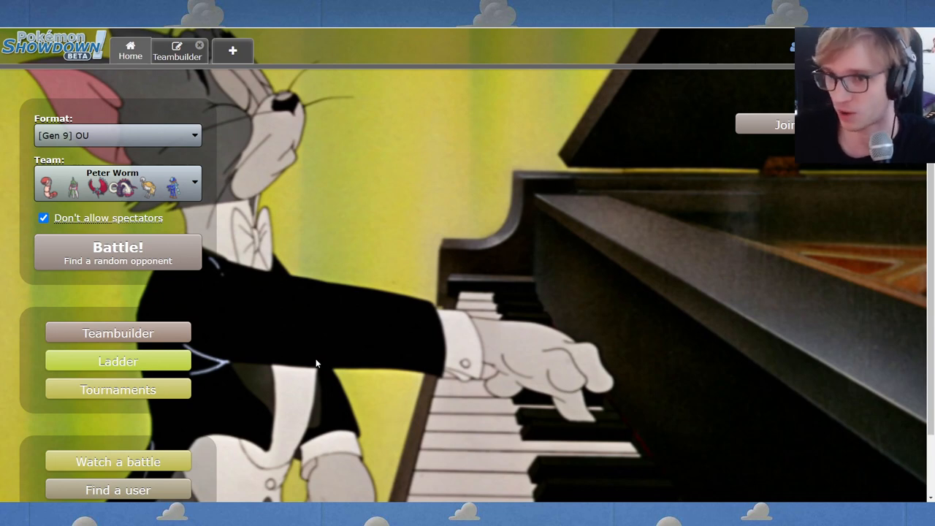
mouse_move(357, 385)
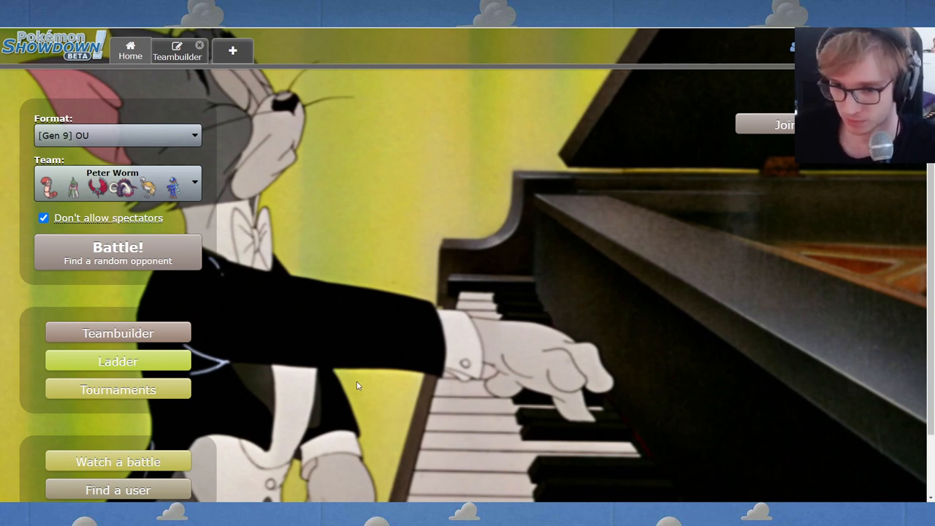